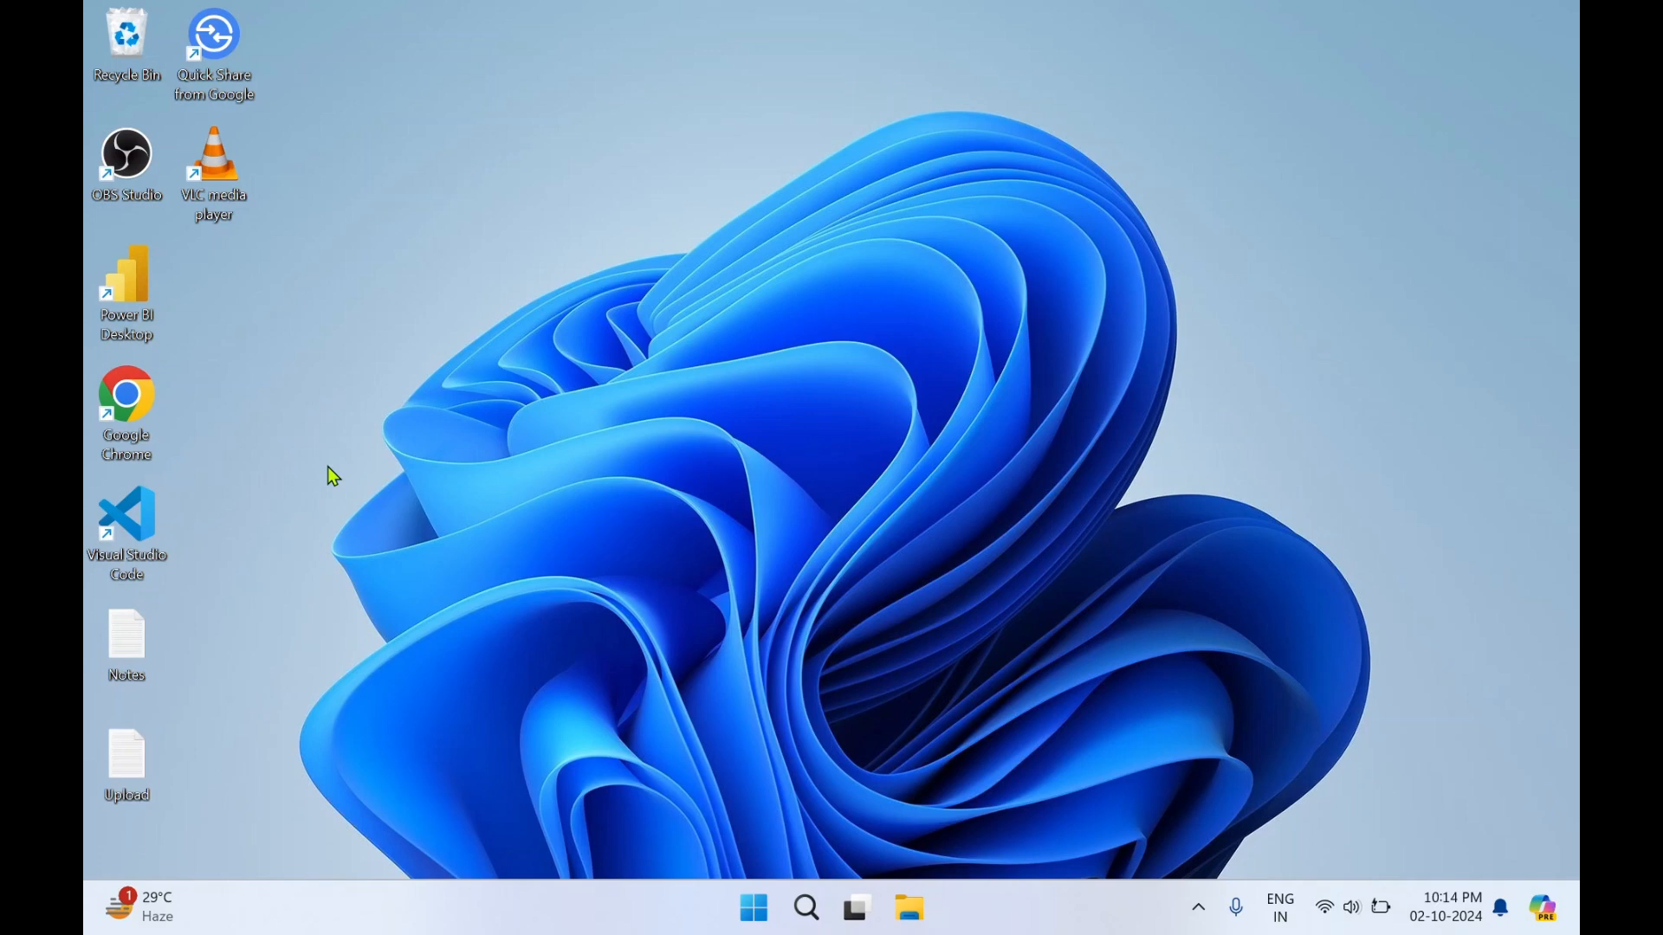
mouse_move(244, 371)
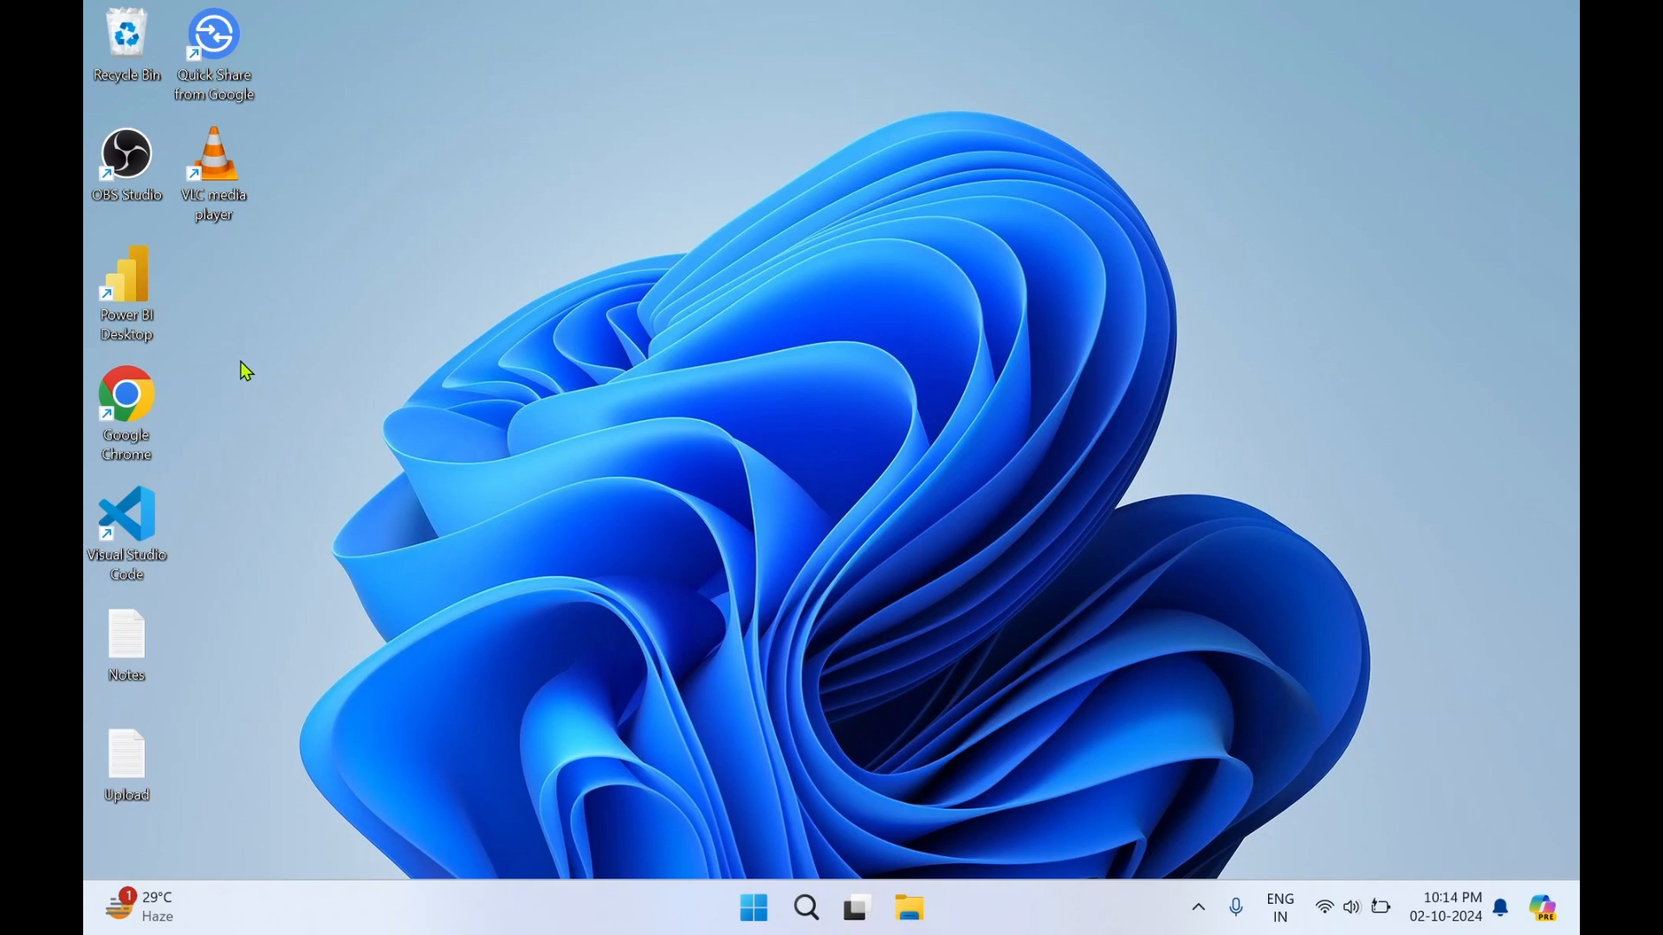
Step: Launch Chrome from the desktop and search Google for "qbittorrent download"
double_click(125, 393)
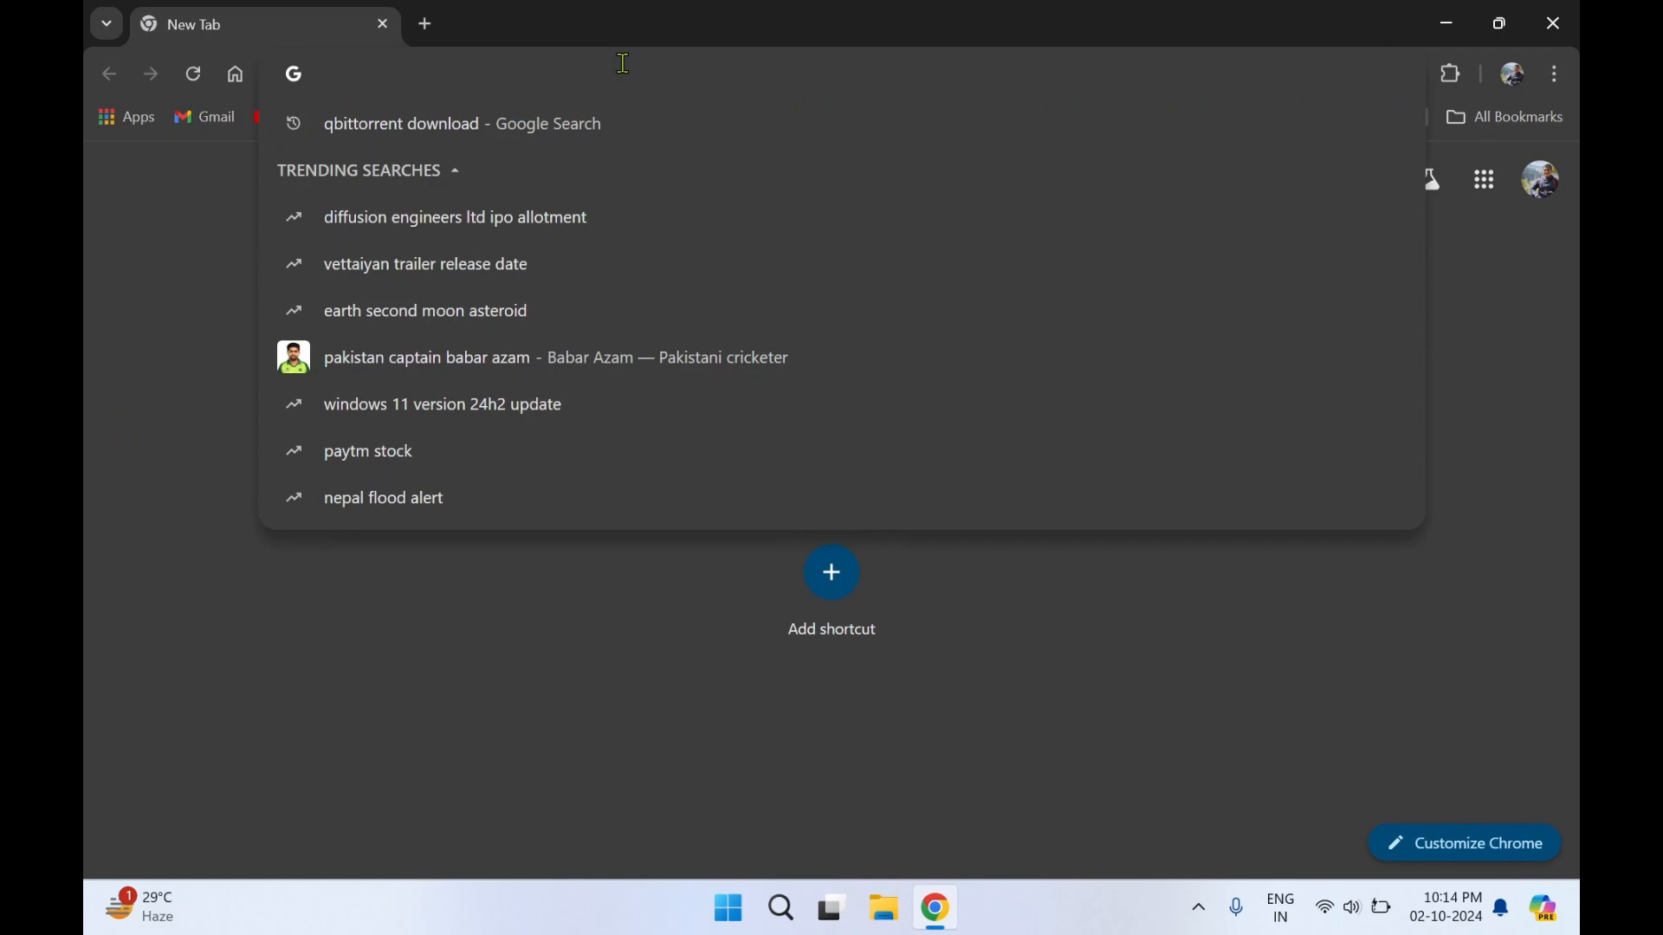
type("qbittorrent download")
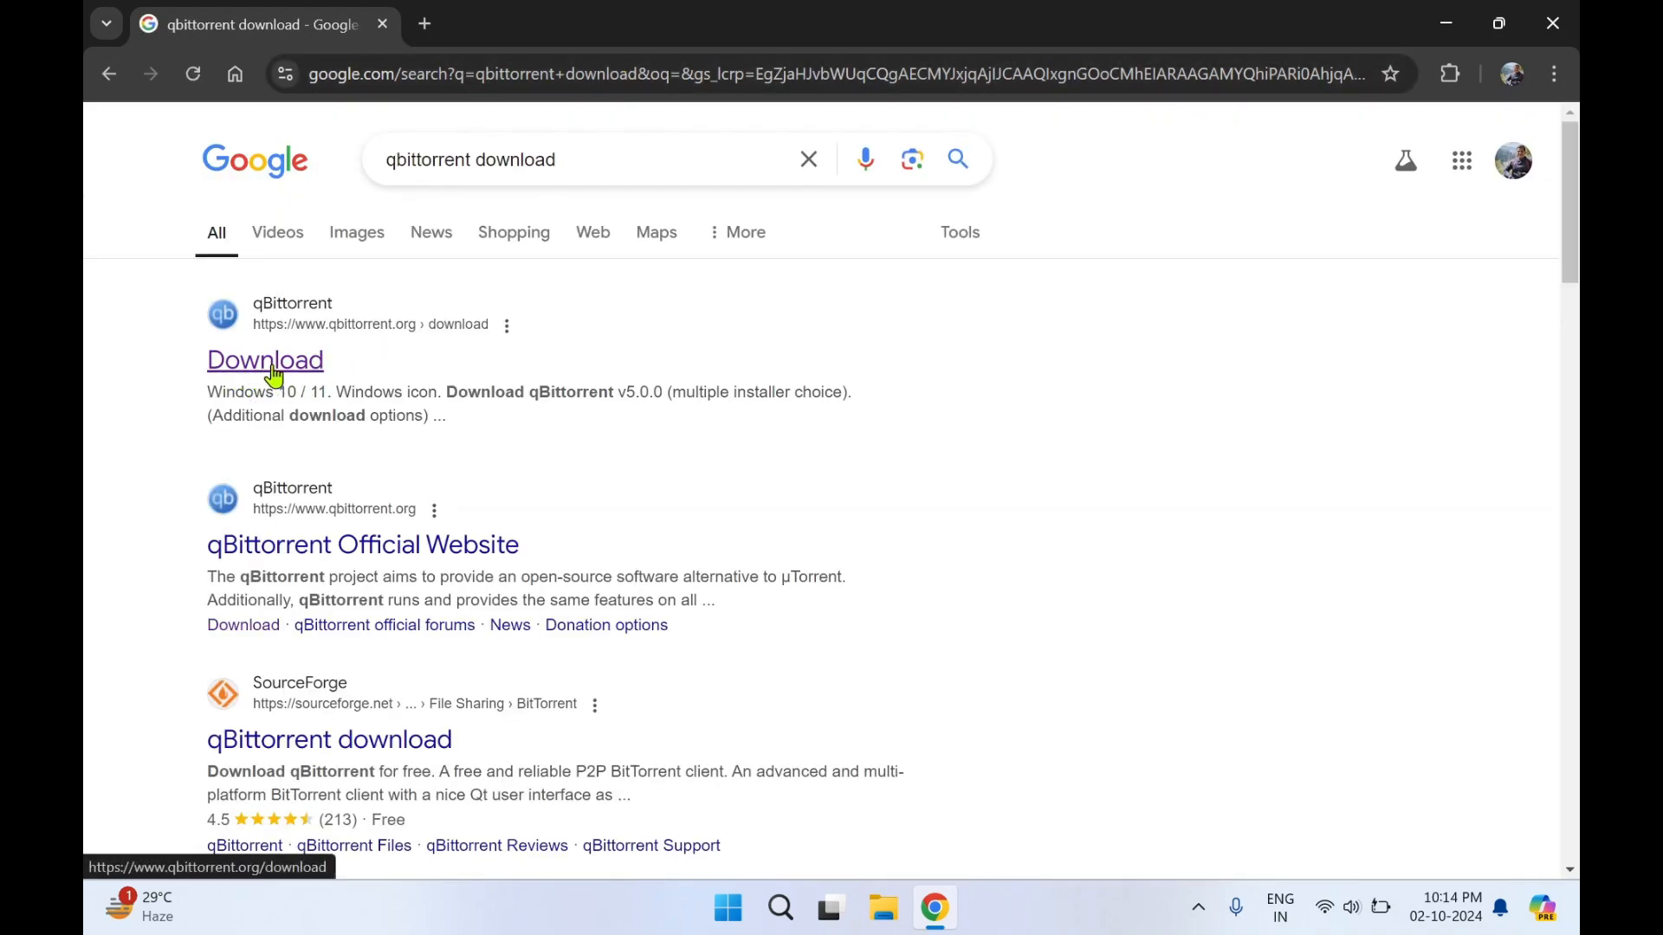
Step: Go to the official qbittorrent.org Downloads page and reach the Windows 10 / 11 v5.0.0 installer option
left_click(265, 360)
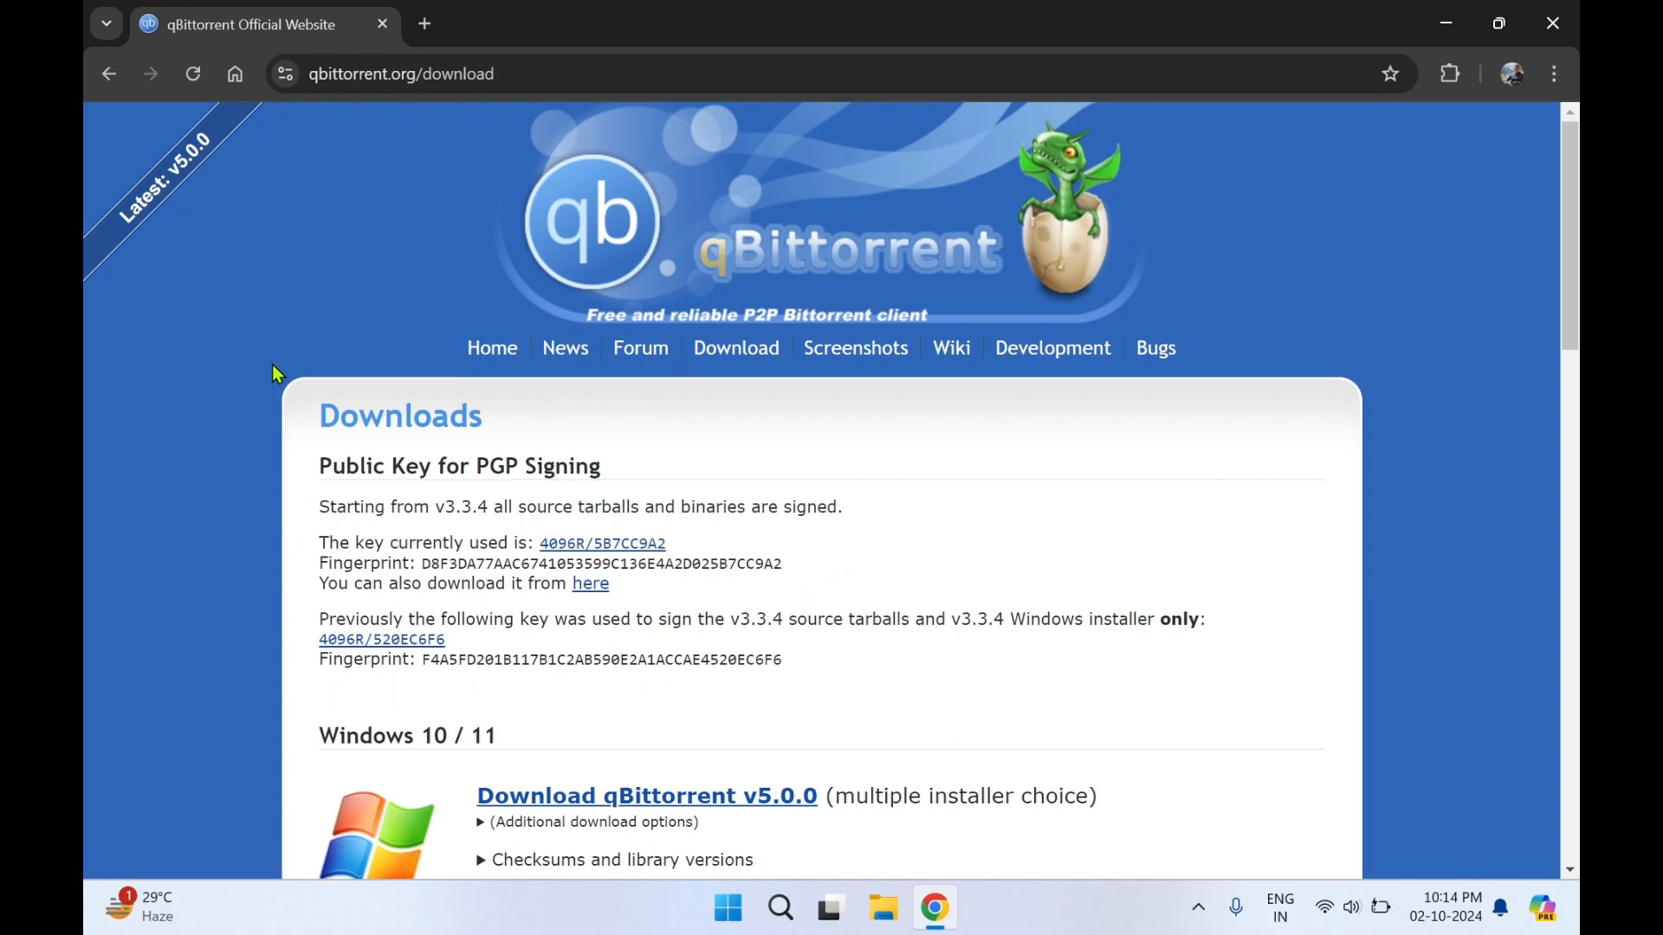
scroll("down", 3)
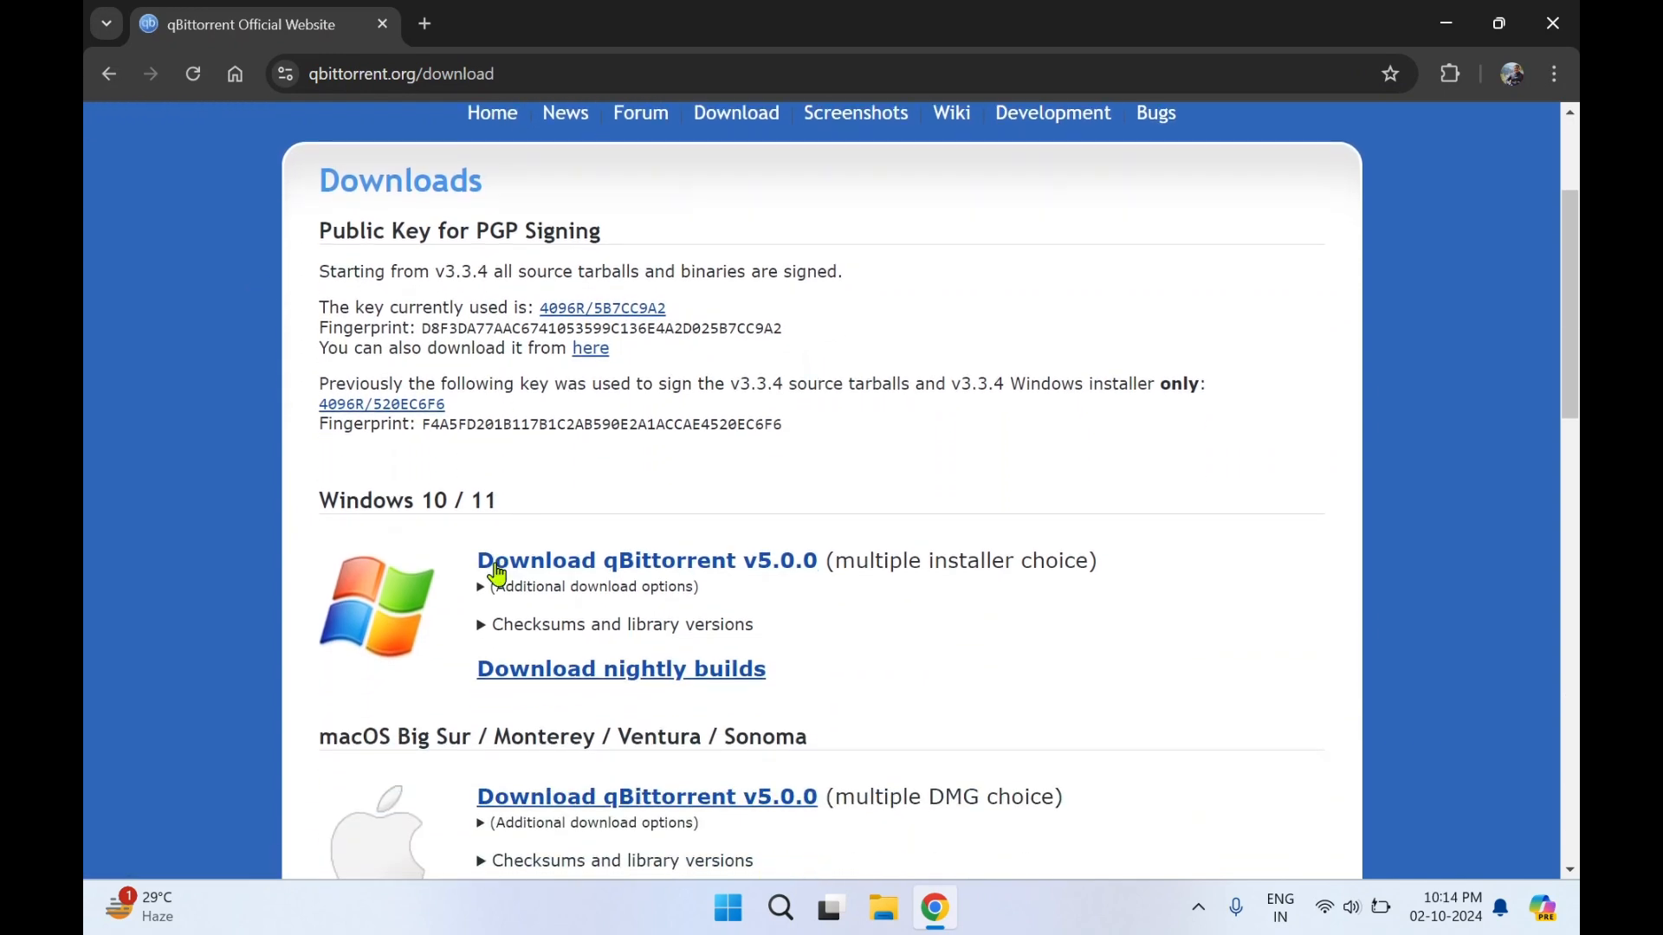
scroll("down", 3)
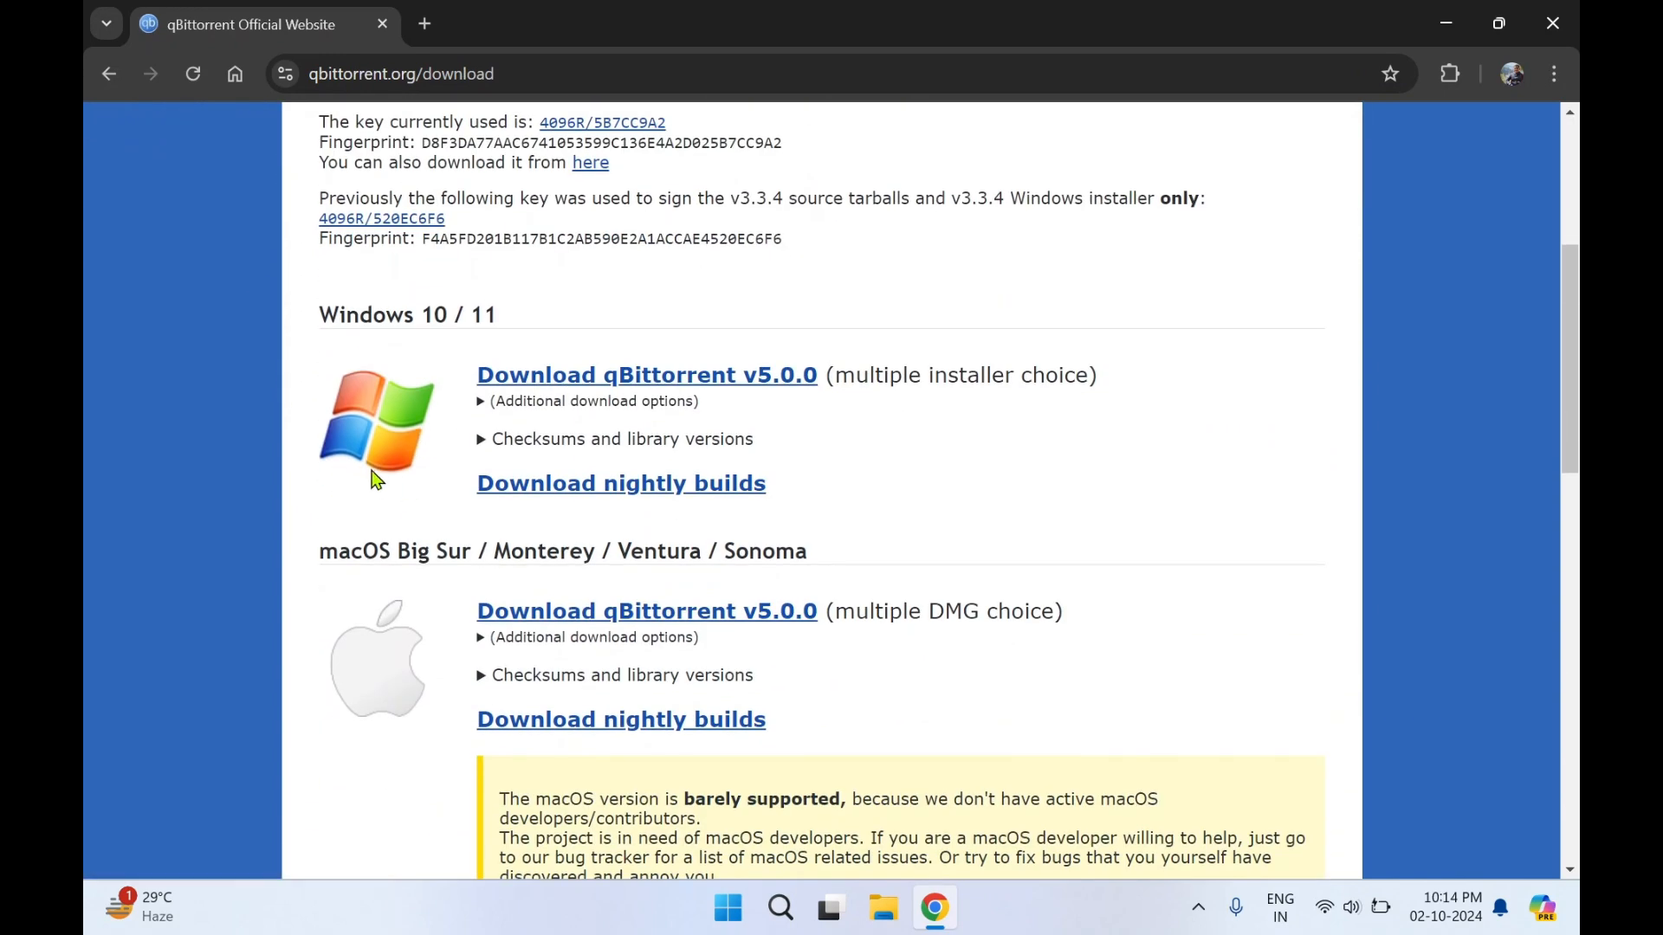
scroll("down", 3)
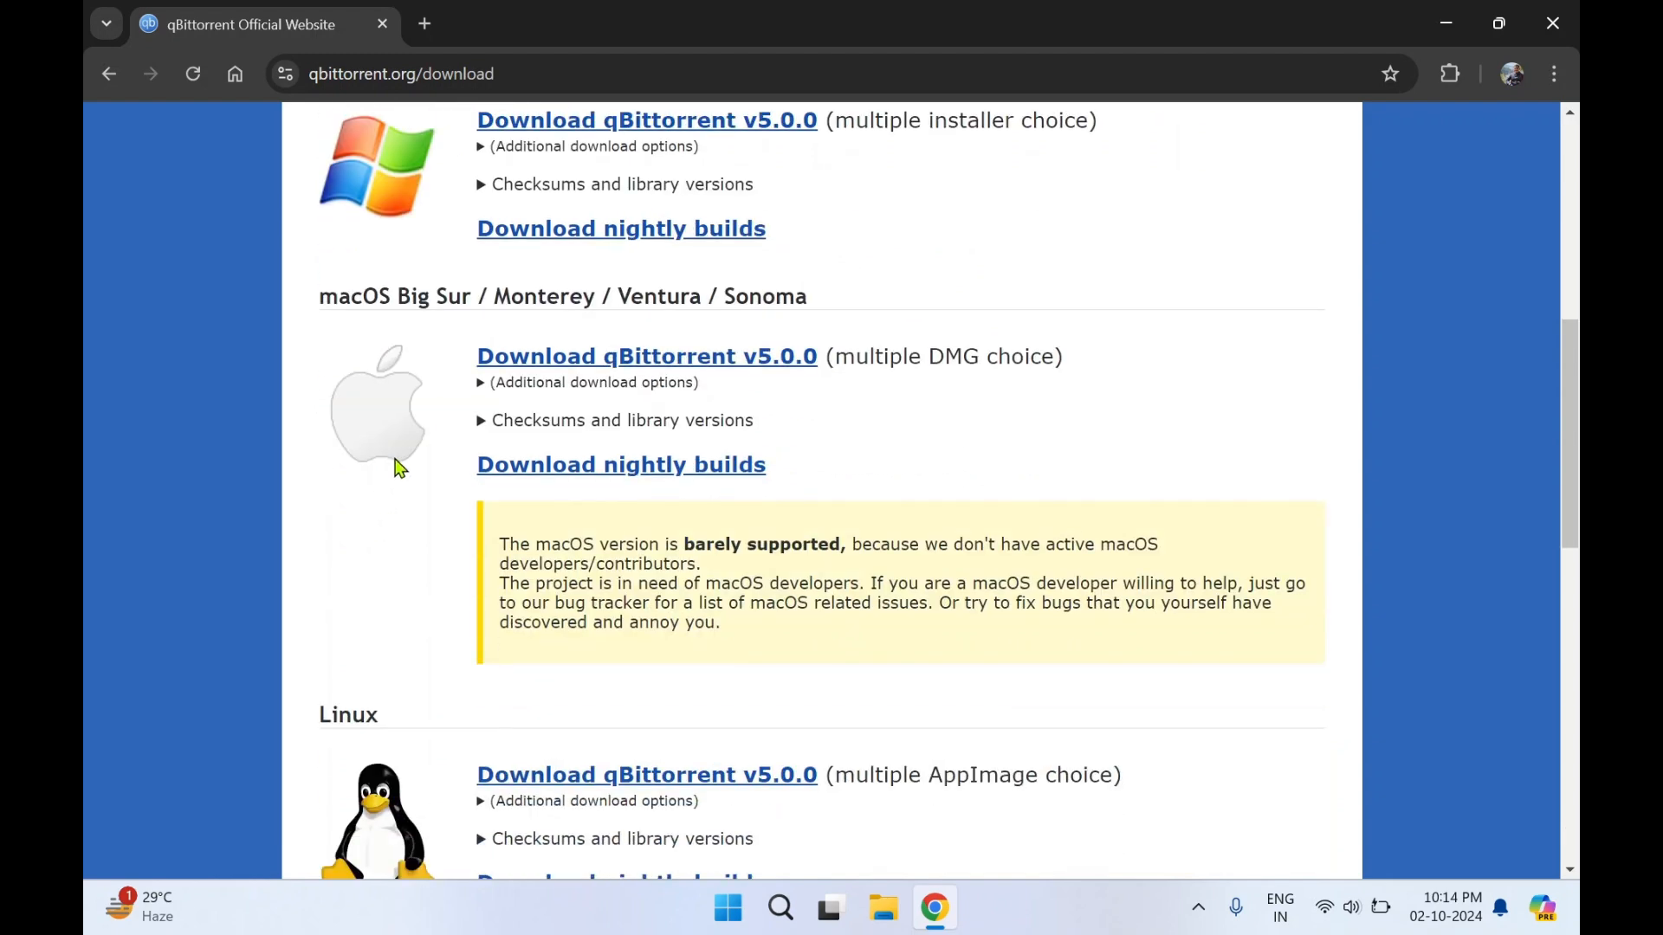
scroll("down", 3)
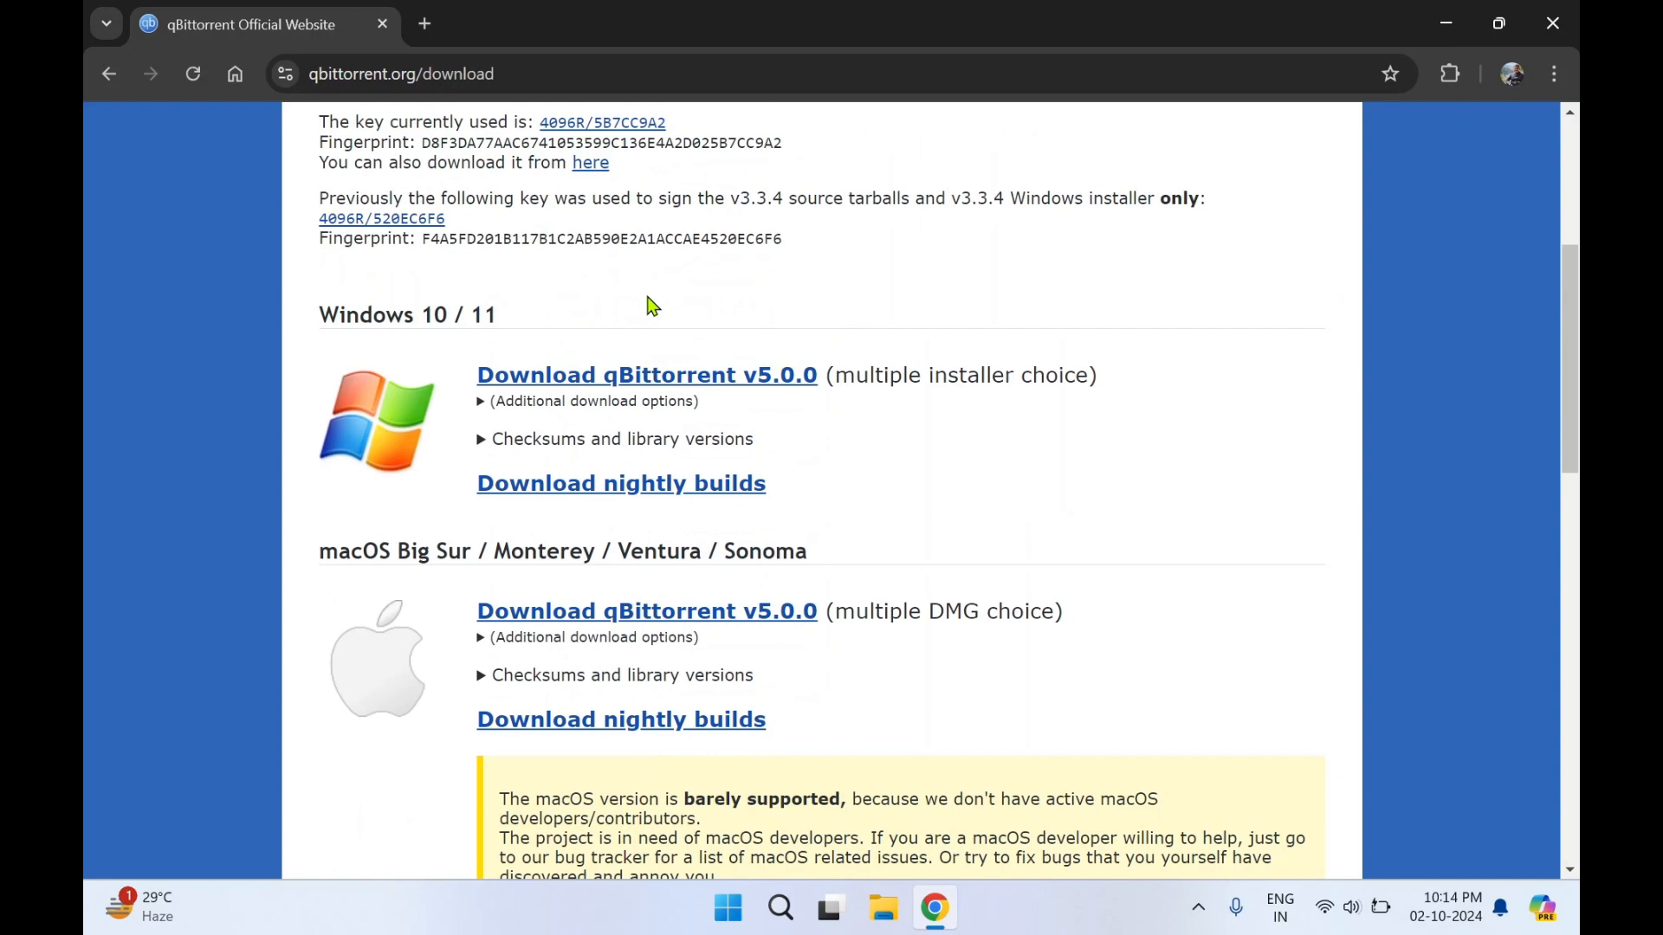
mouse_move(407, 427)
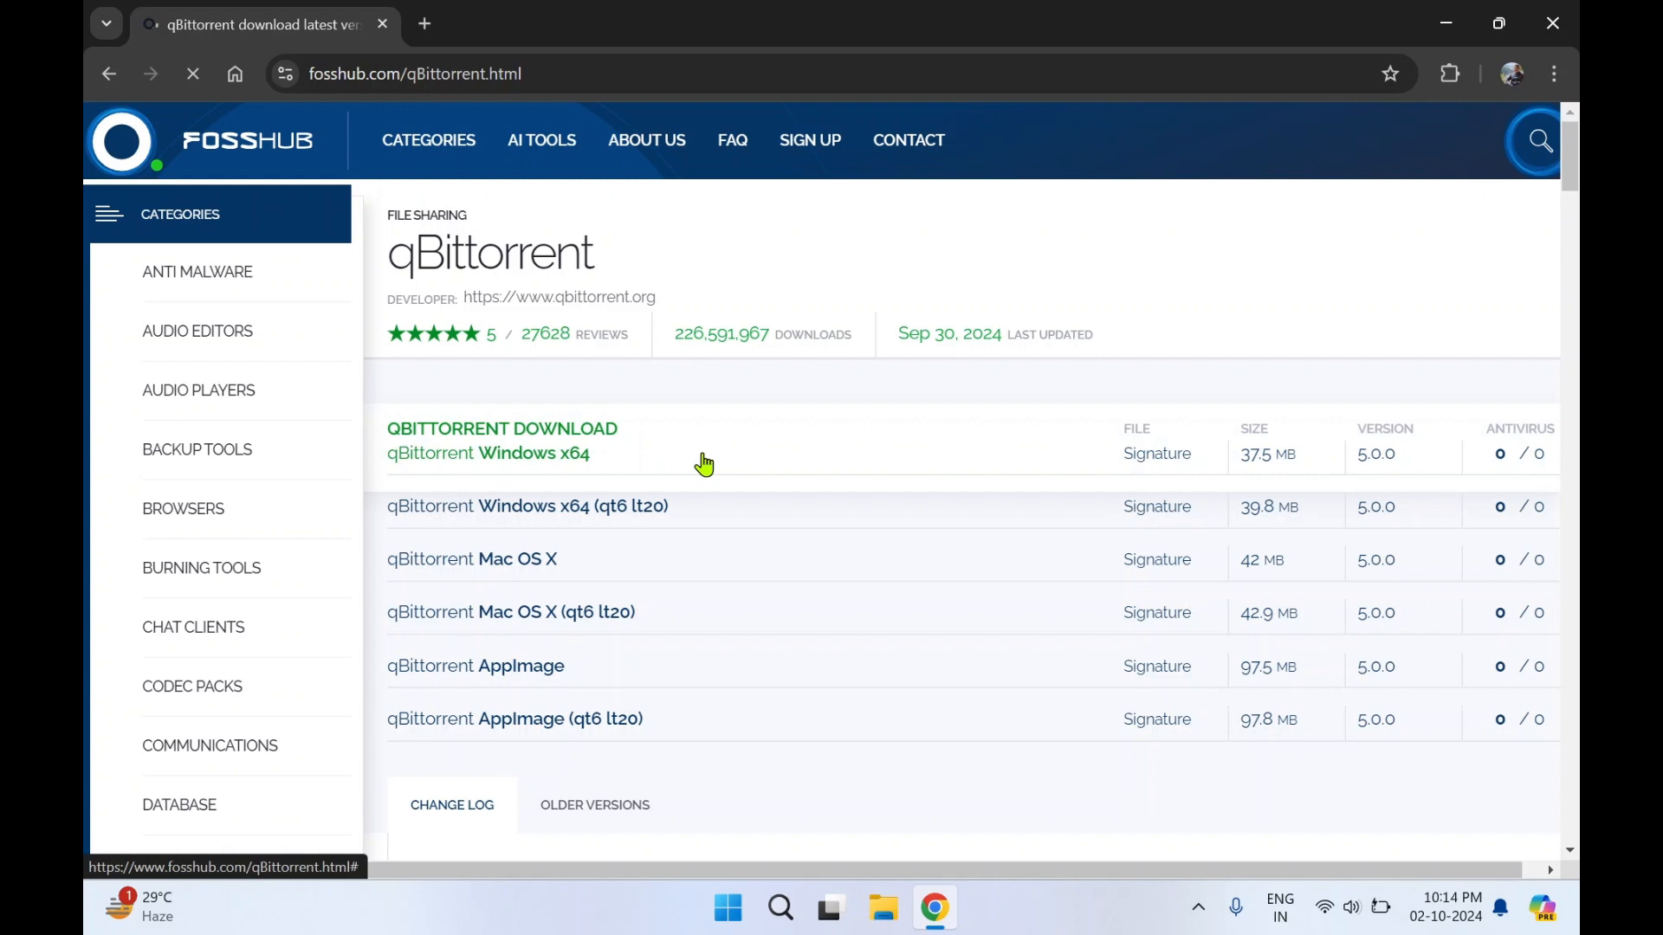
Step: From FossHub's download table, download the qBittorrent 5.0.0 Windows x64 installer (37.5 MB)
scroll("down", 3)
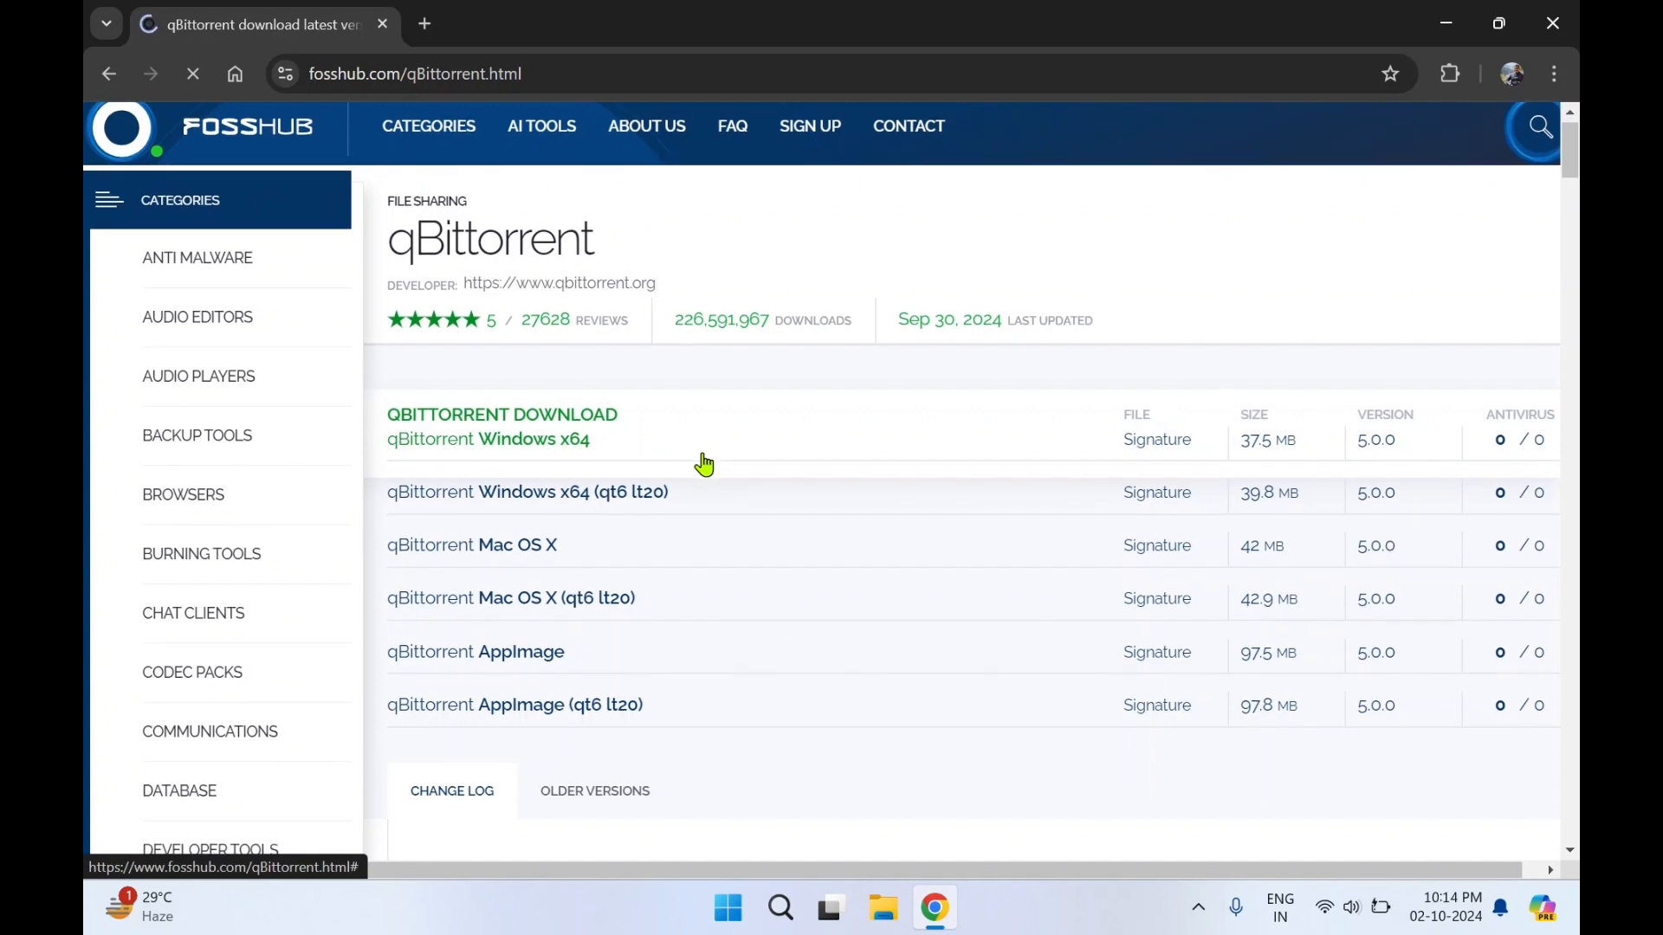
scroll("down", 3)
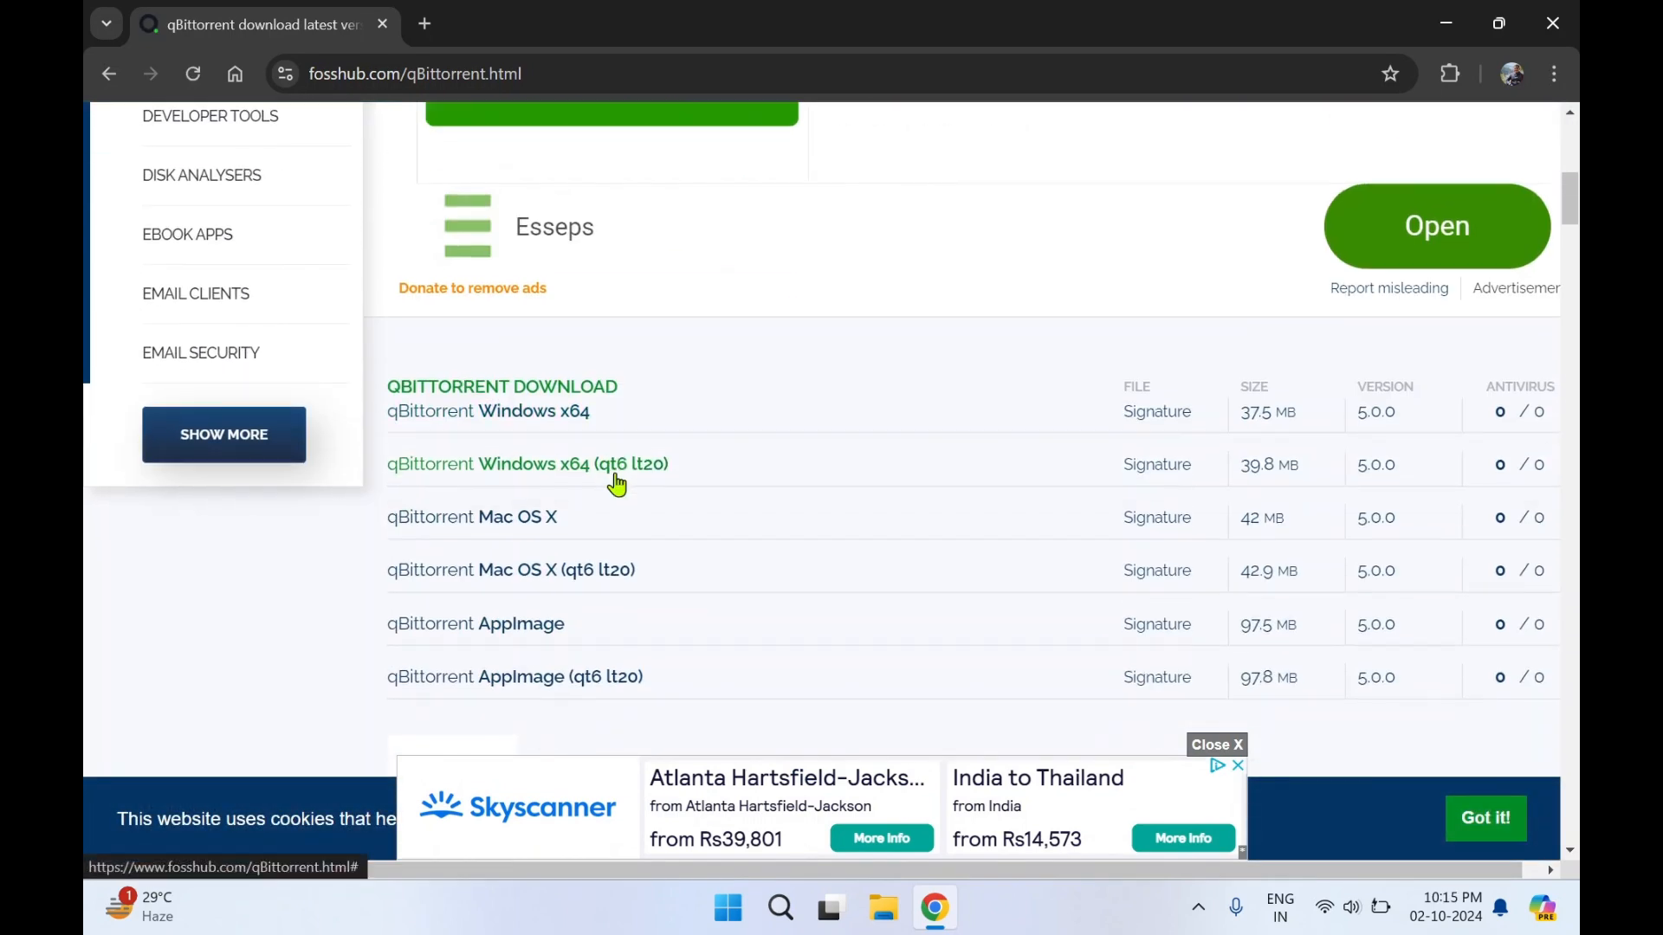
scroll("down", 3)
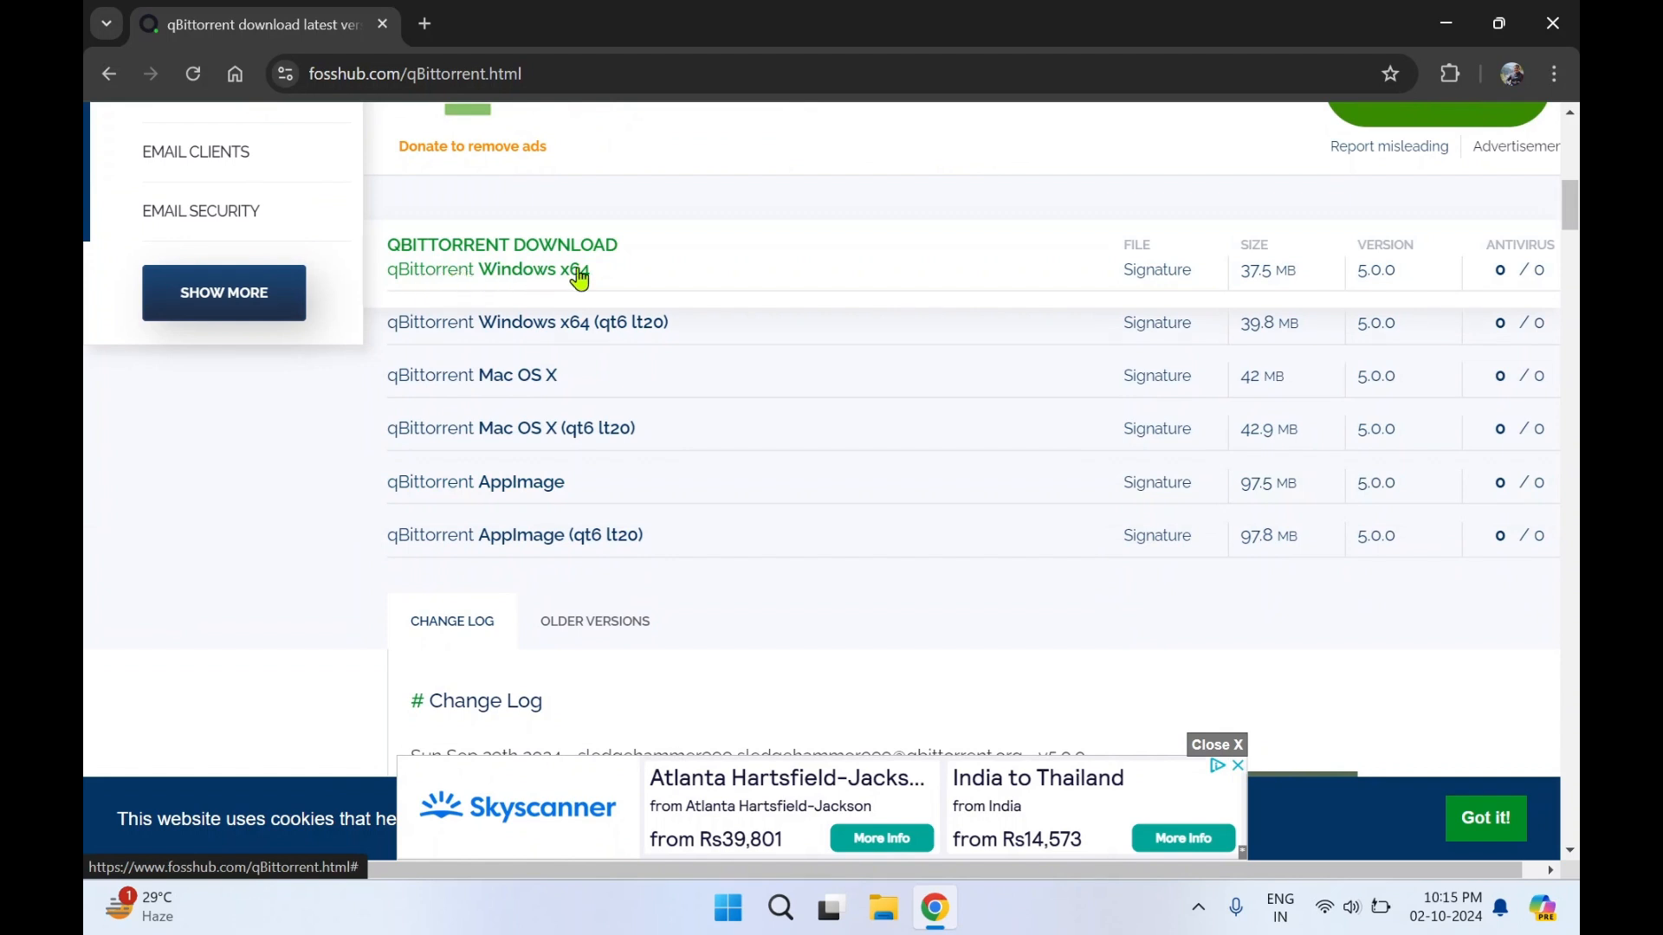
mouse_move(514, 271)
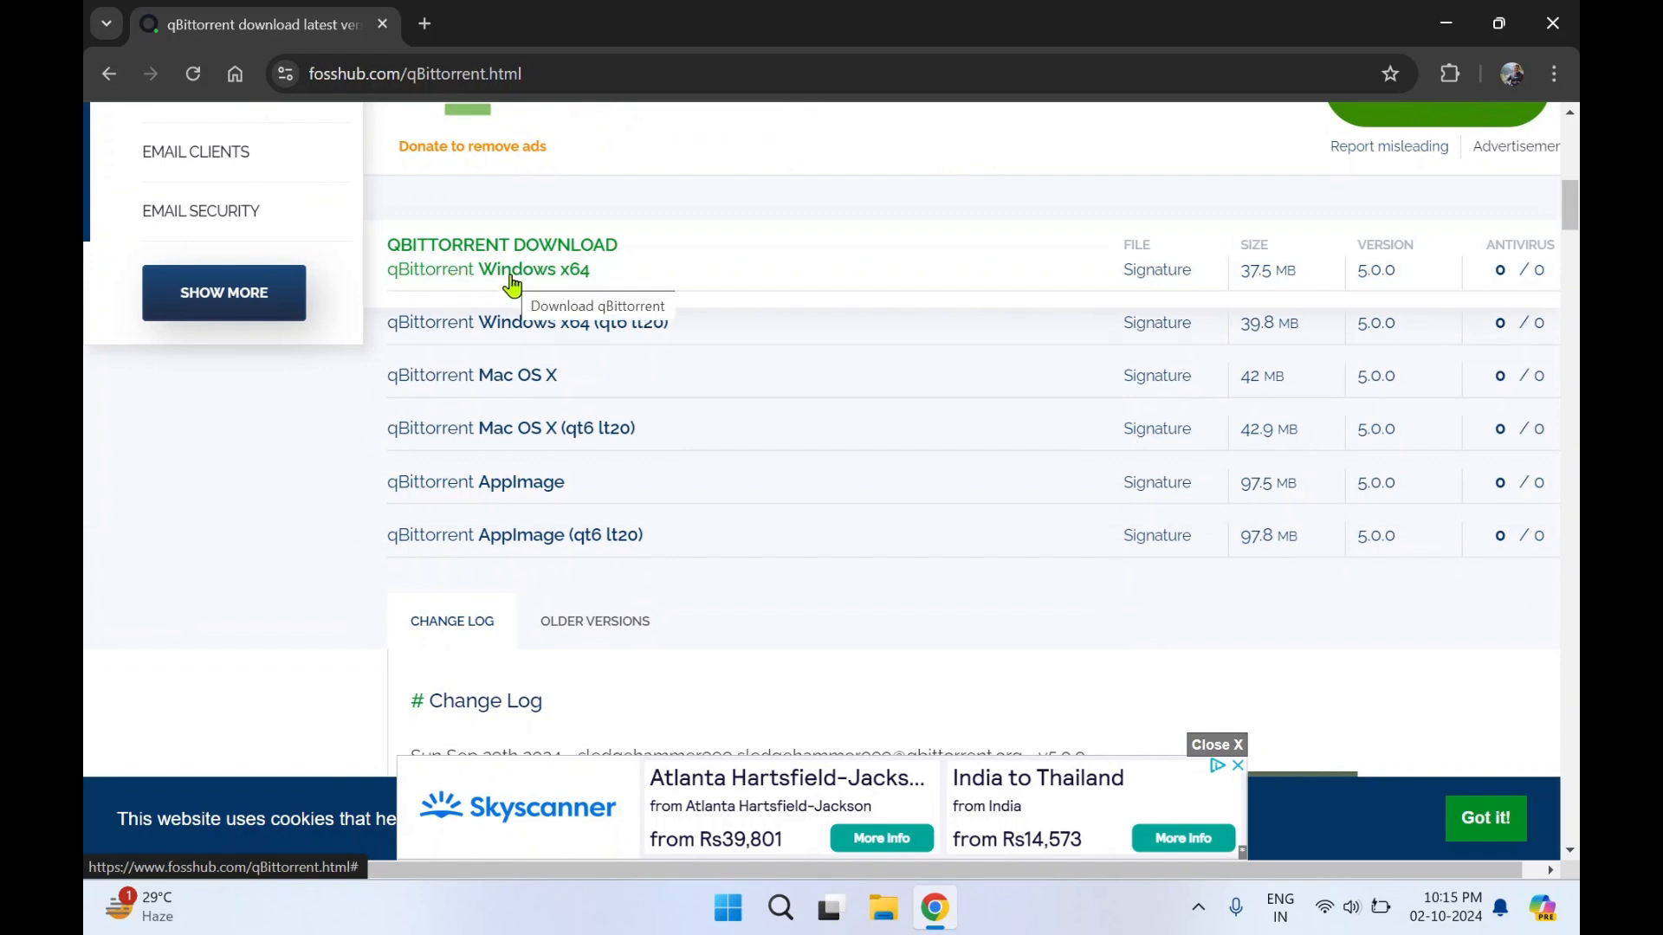
mouse_move(525, 275)
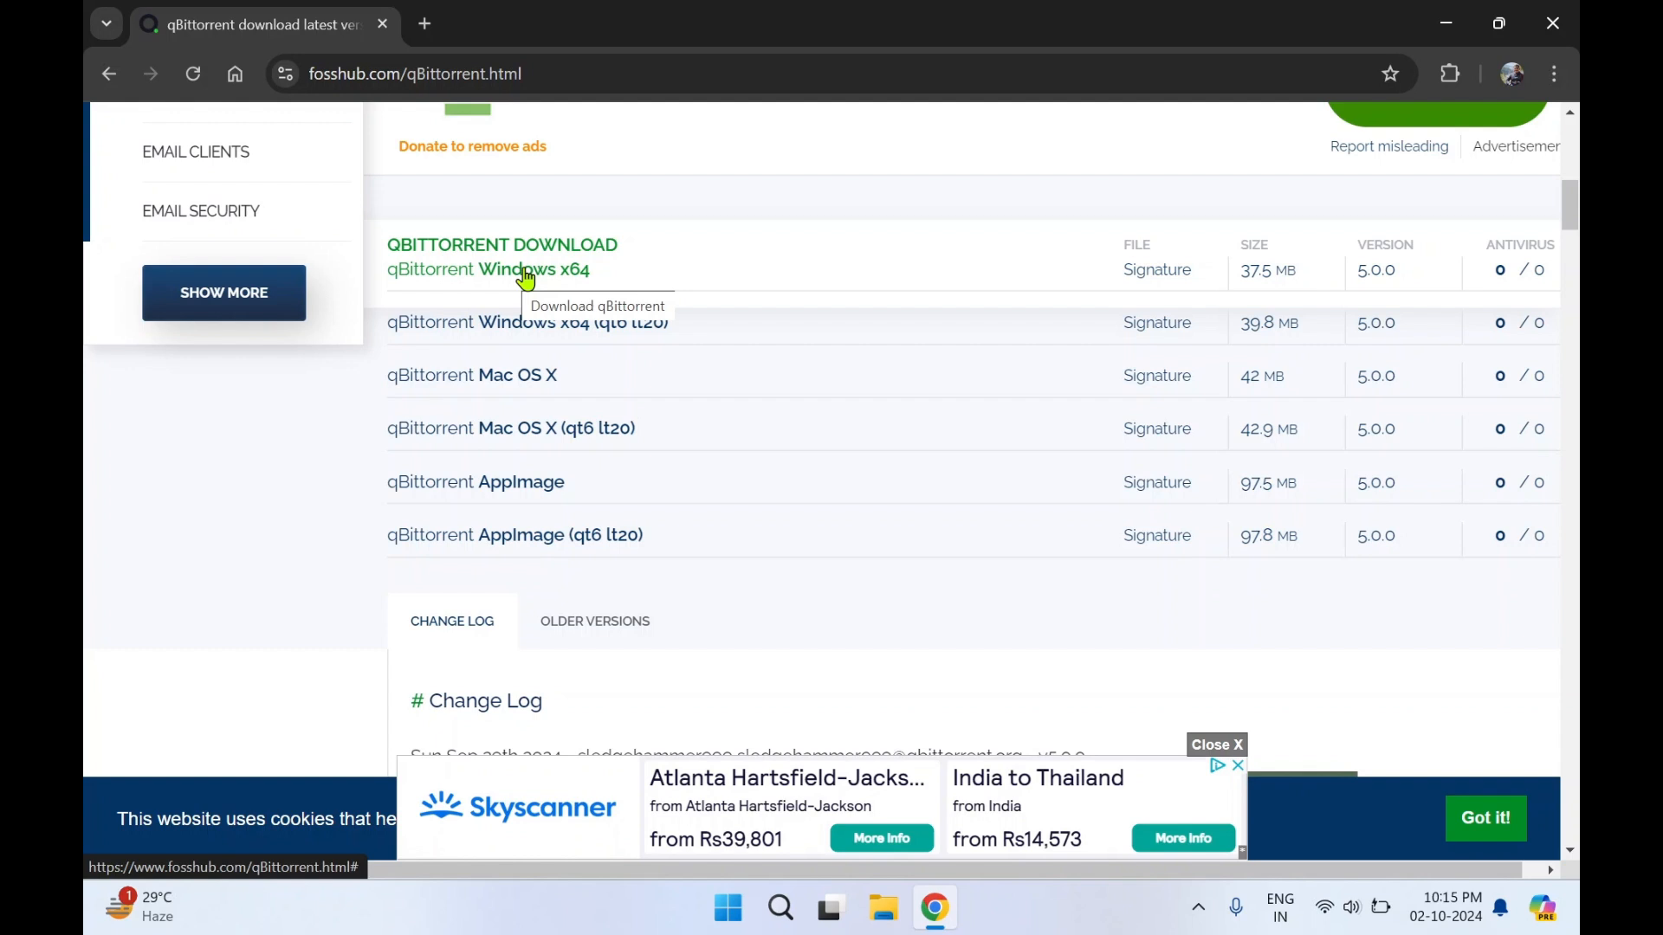
left_click(521, 269)
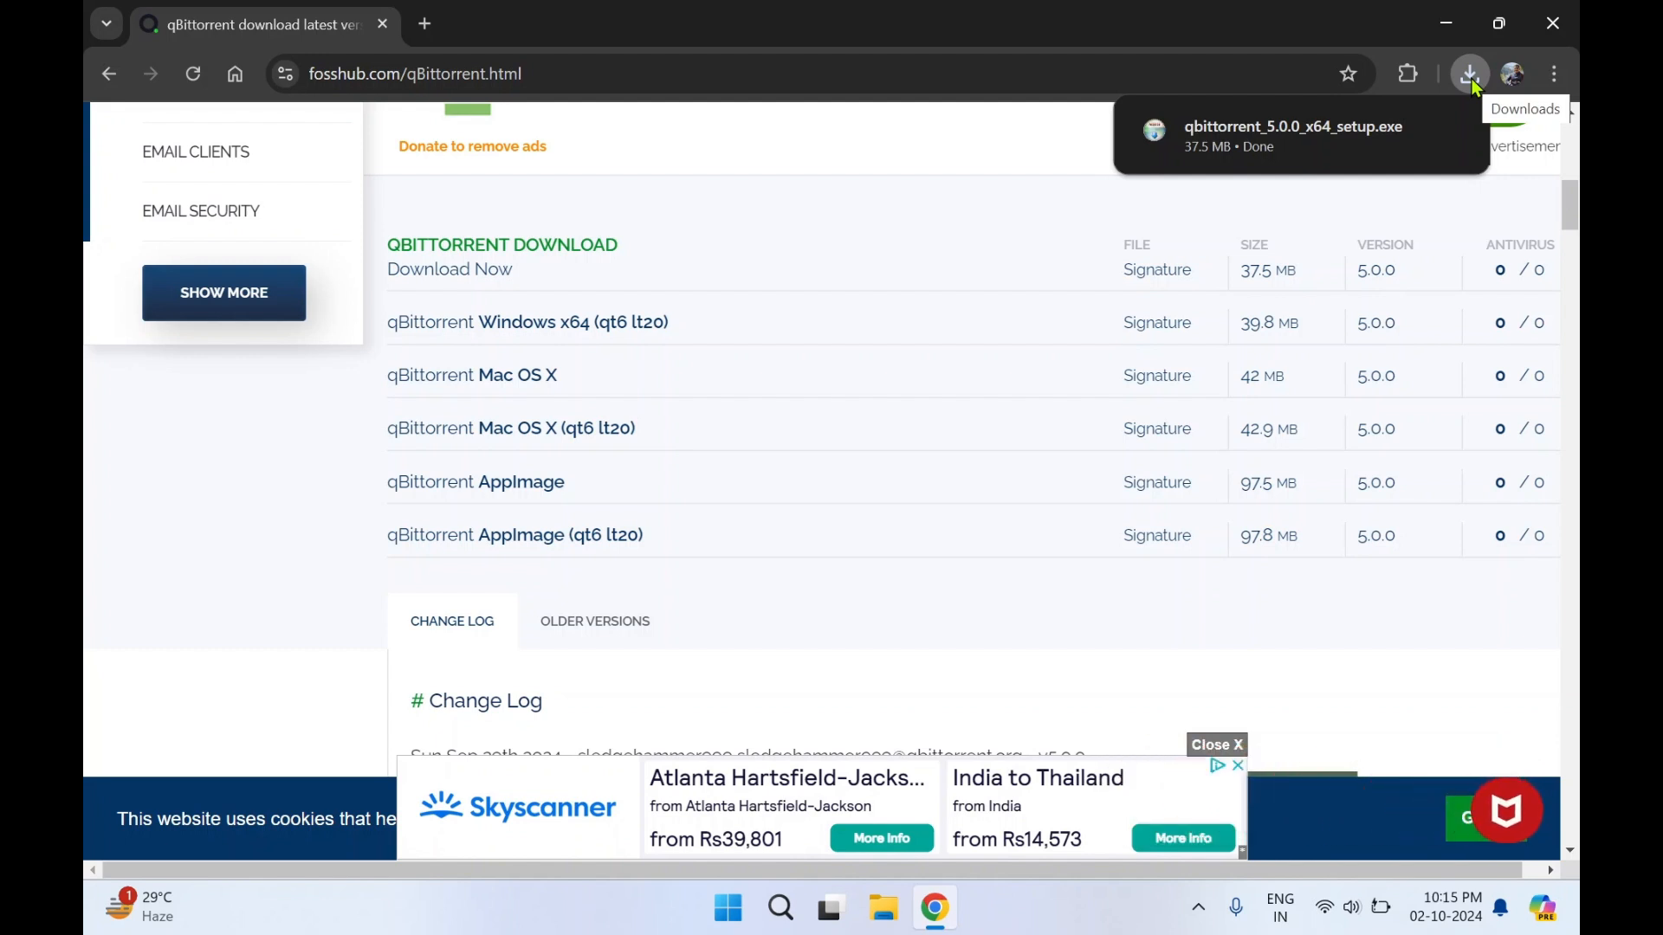
left_click(1469, 73)
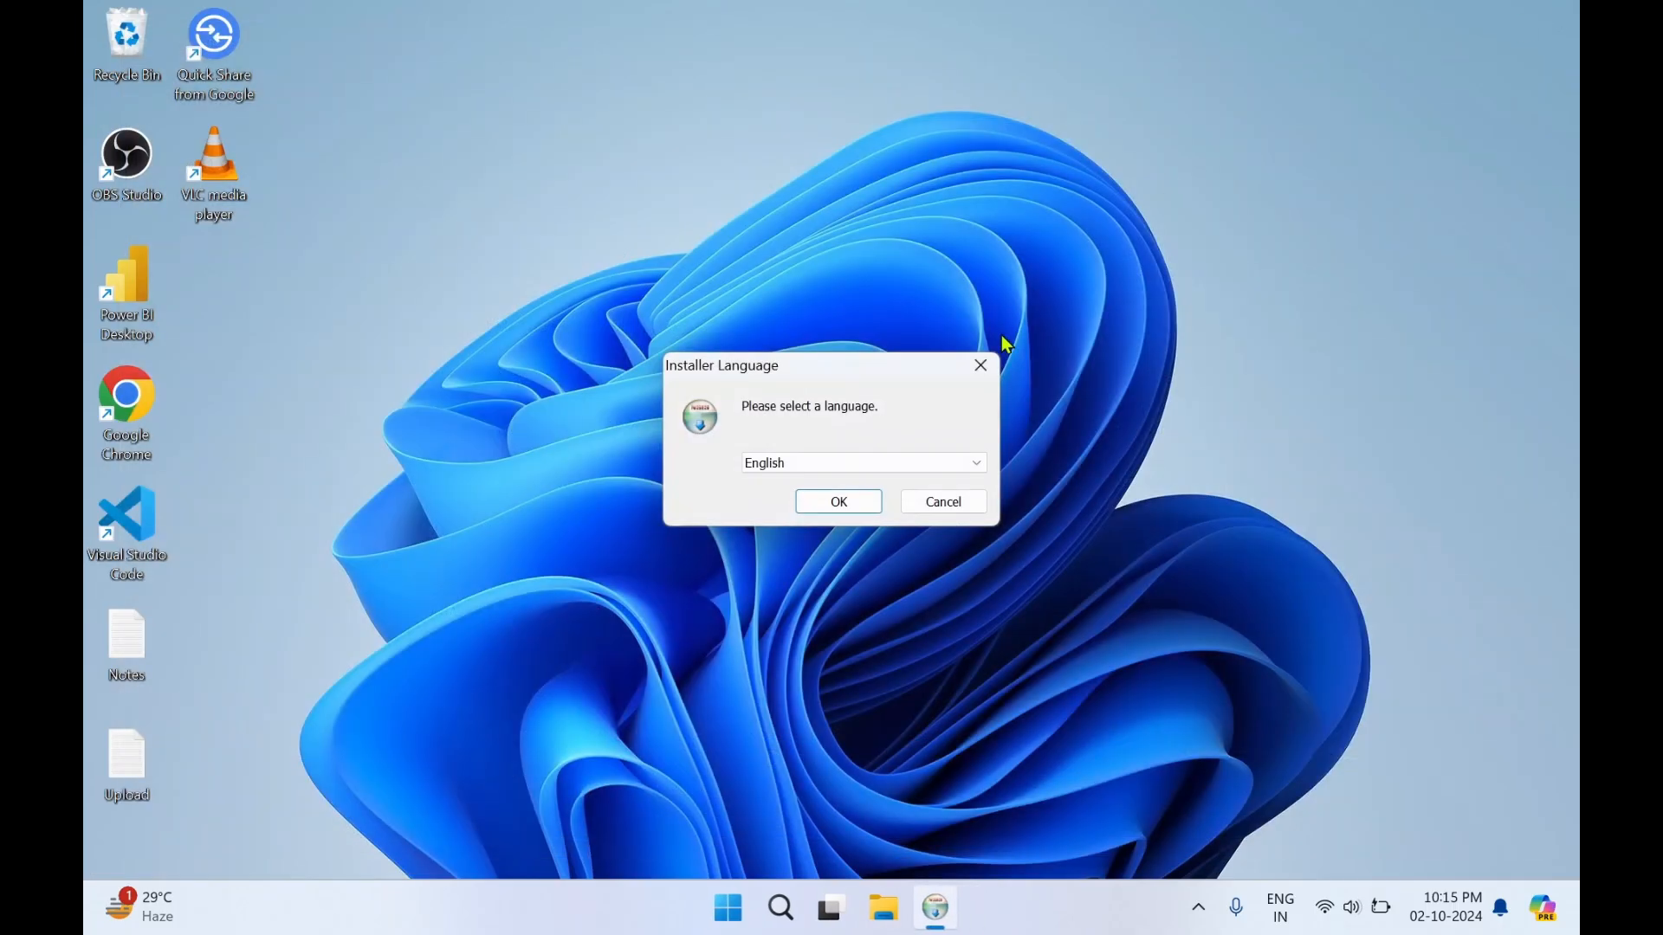
mouse_move(762, 509)
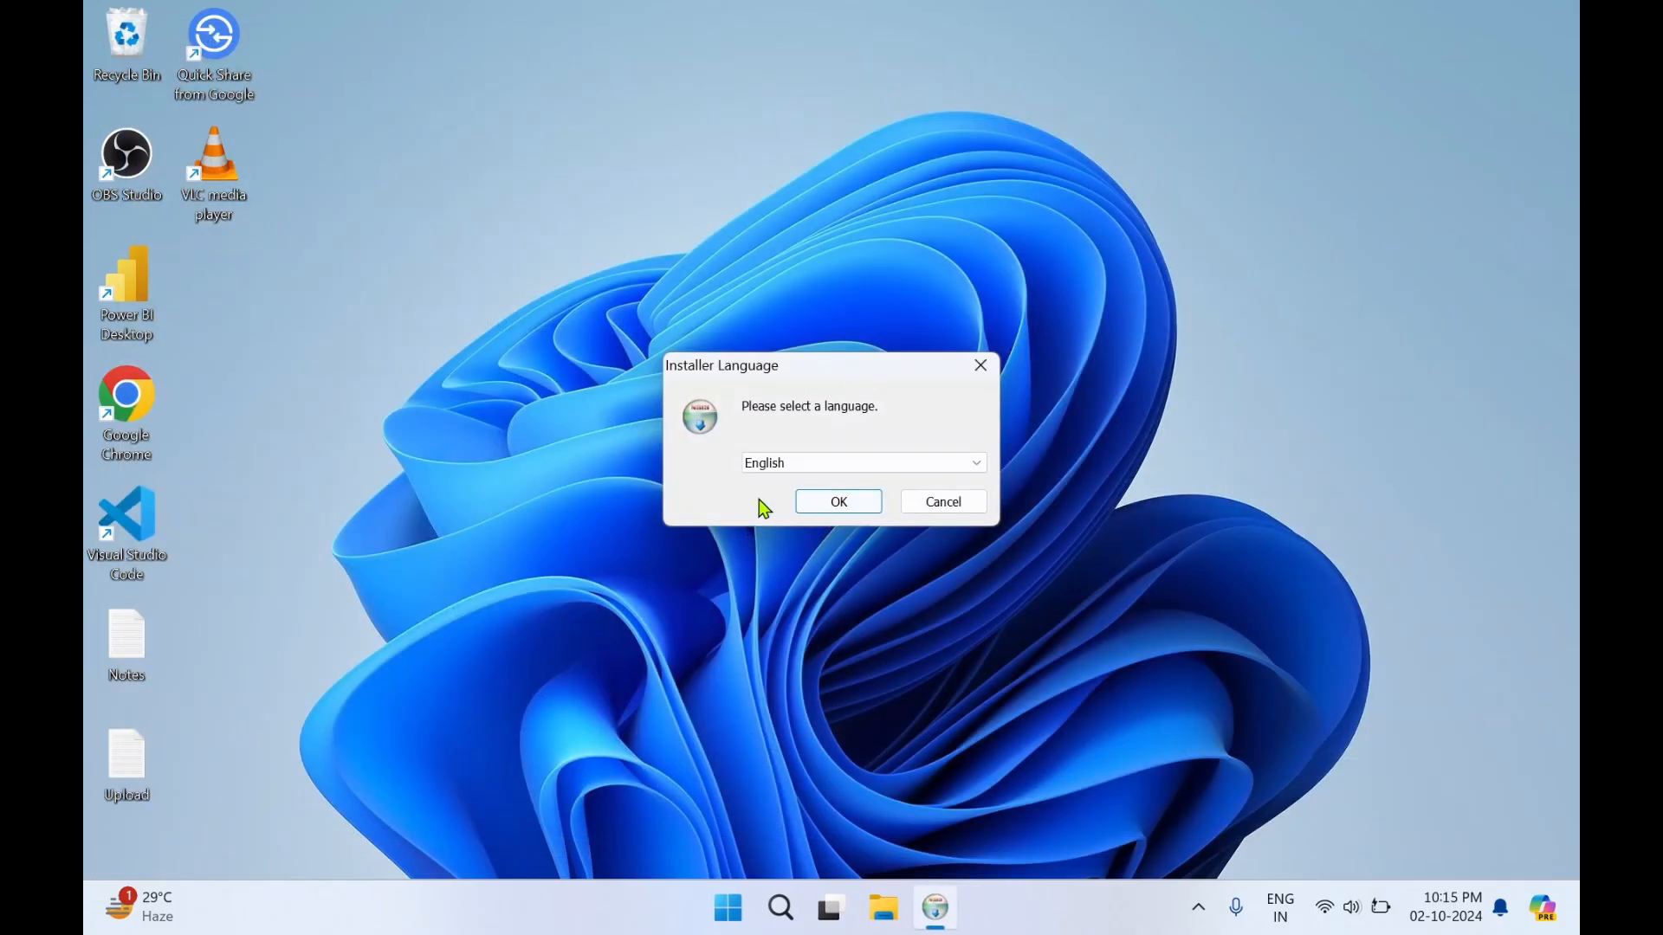
mouse_move(822, 519)
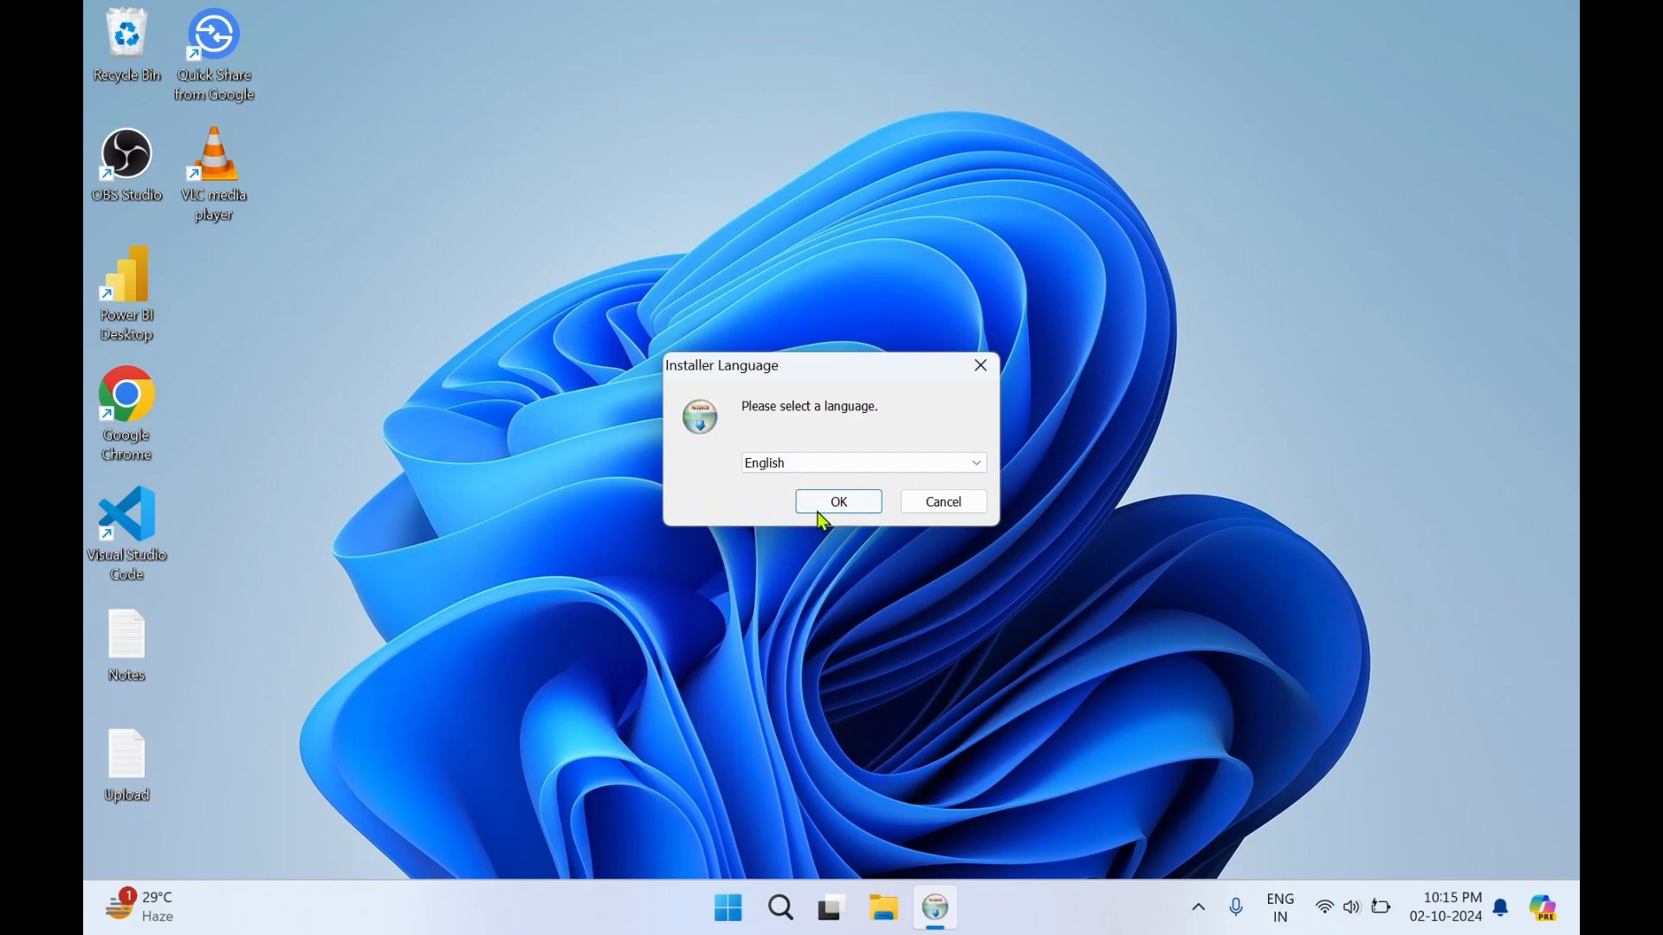
Step: Keep English as setup language, pass the welcome page and accept the License Agreement terms
left_click(837, 500)
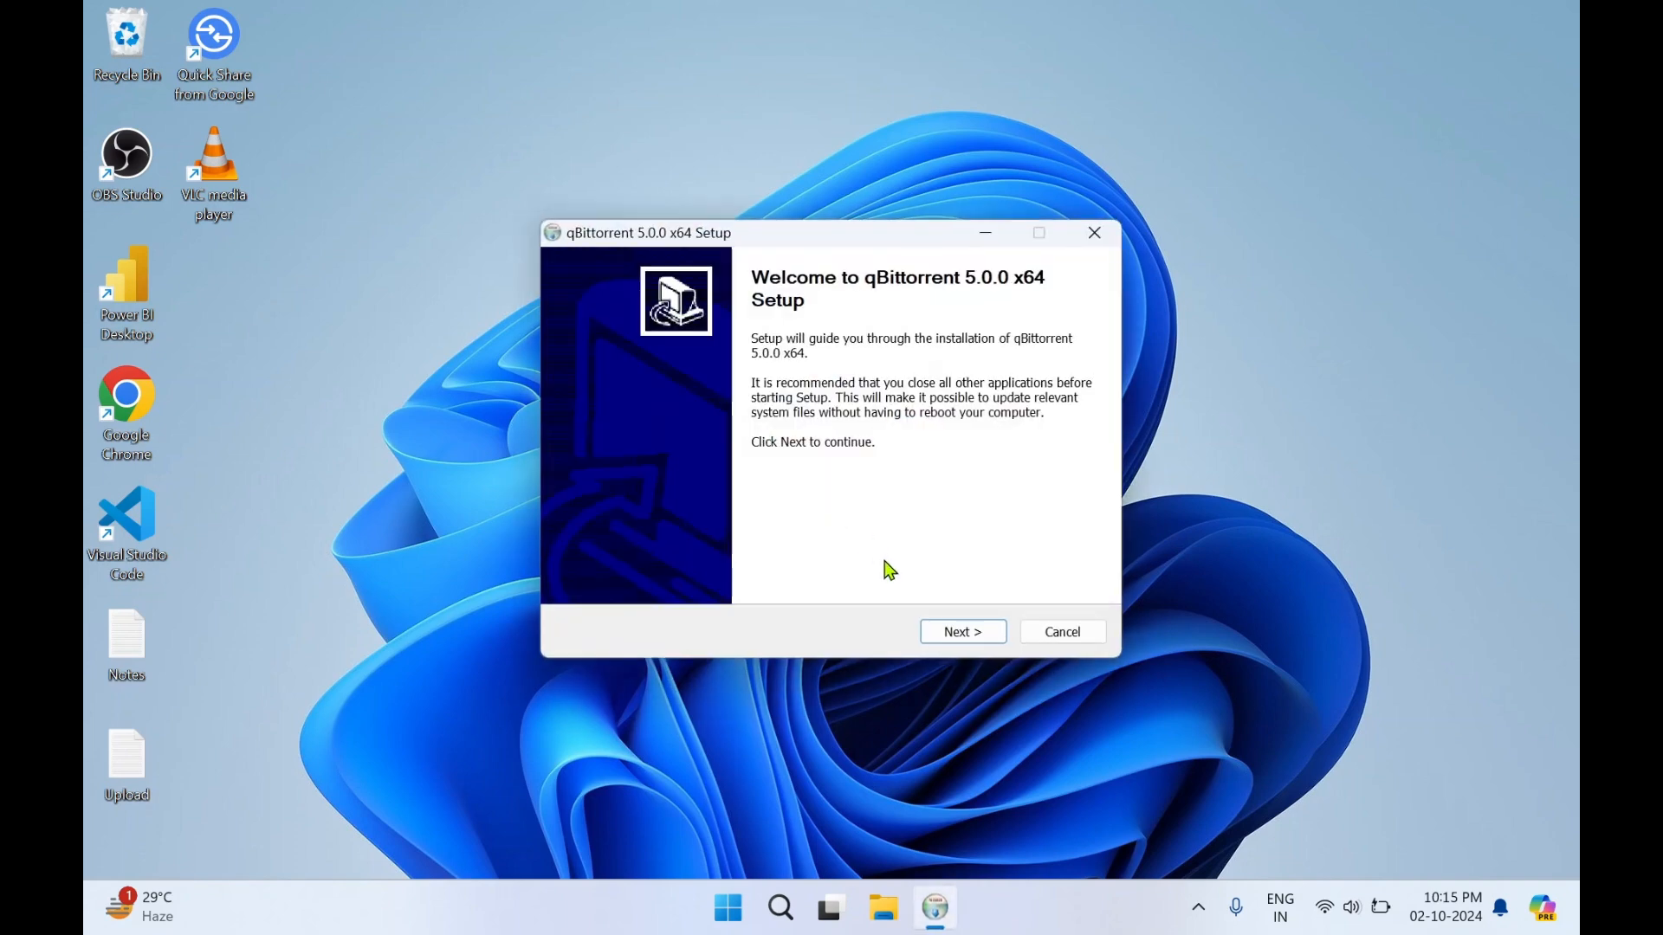
left_click(961, 631)
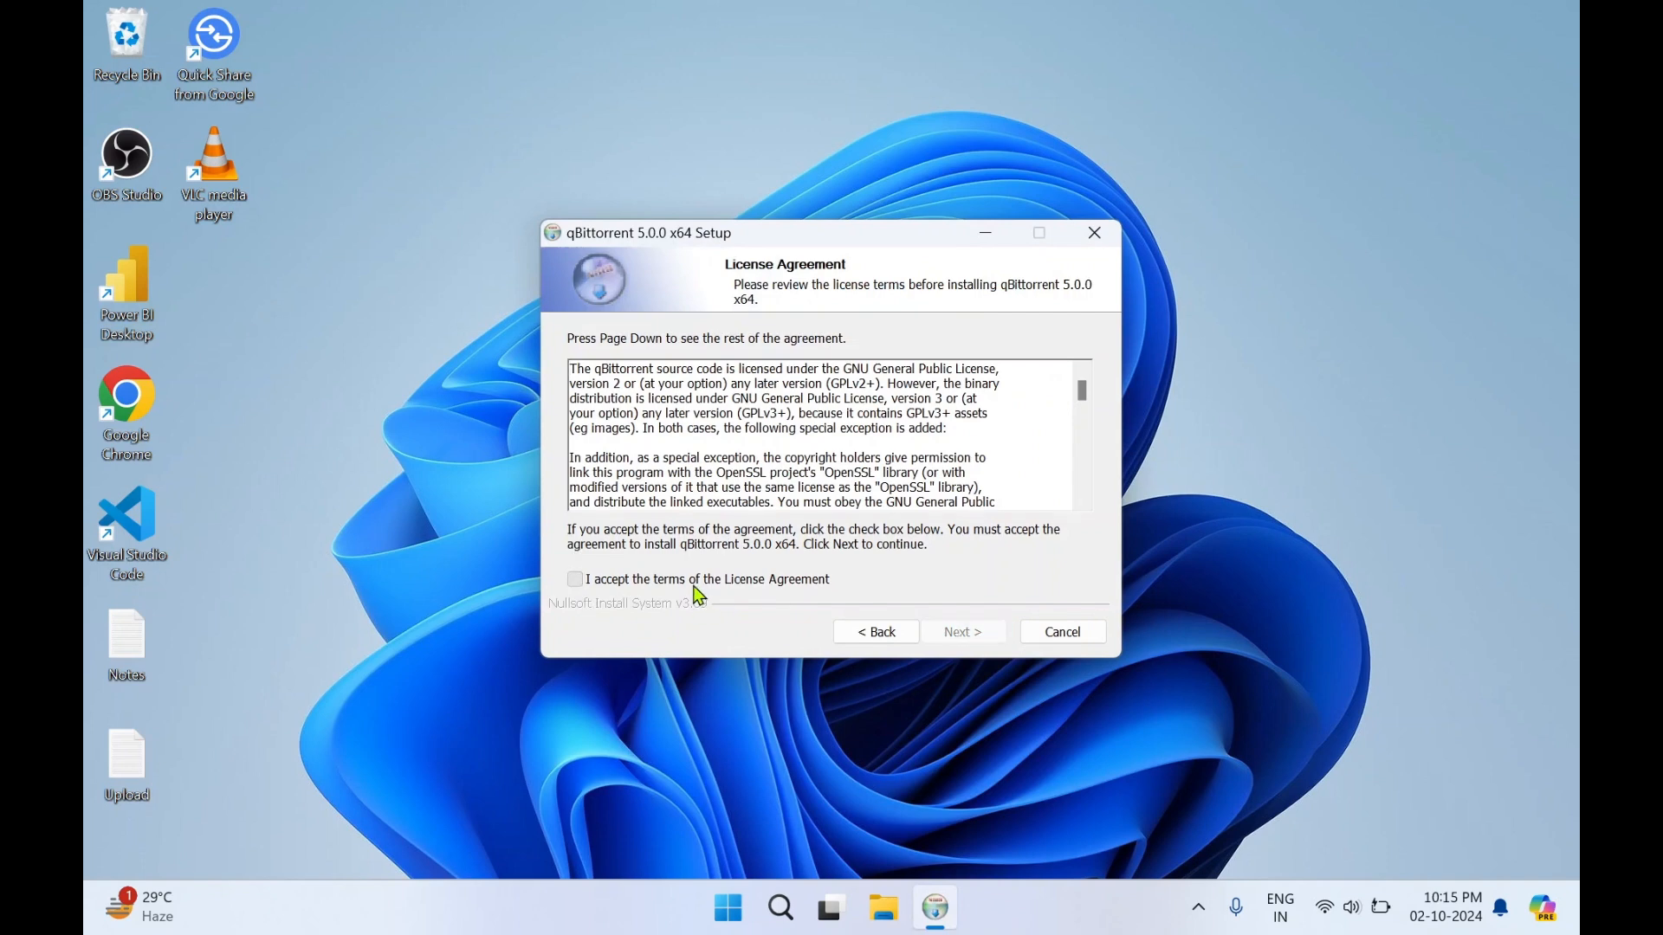
left_click(575, 579)
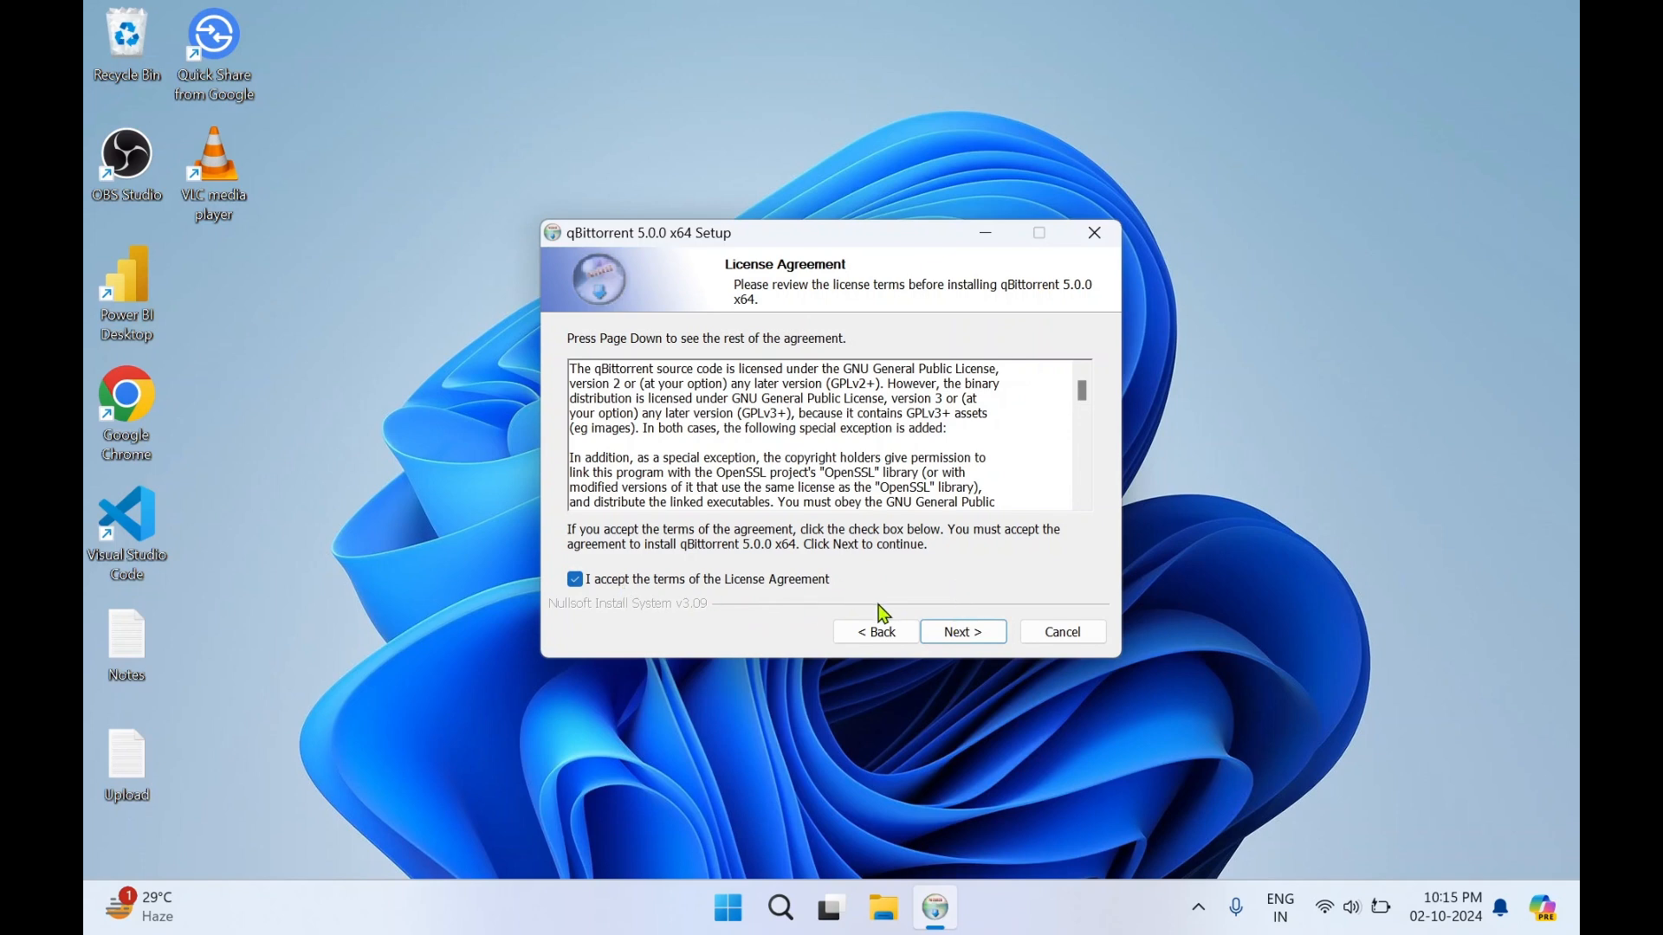
left_click(960, 632)
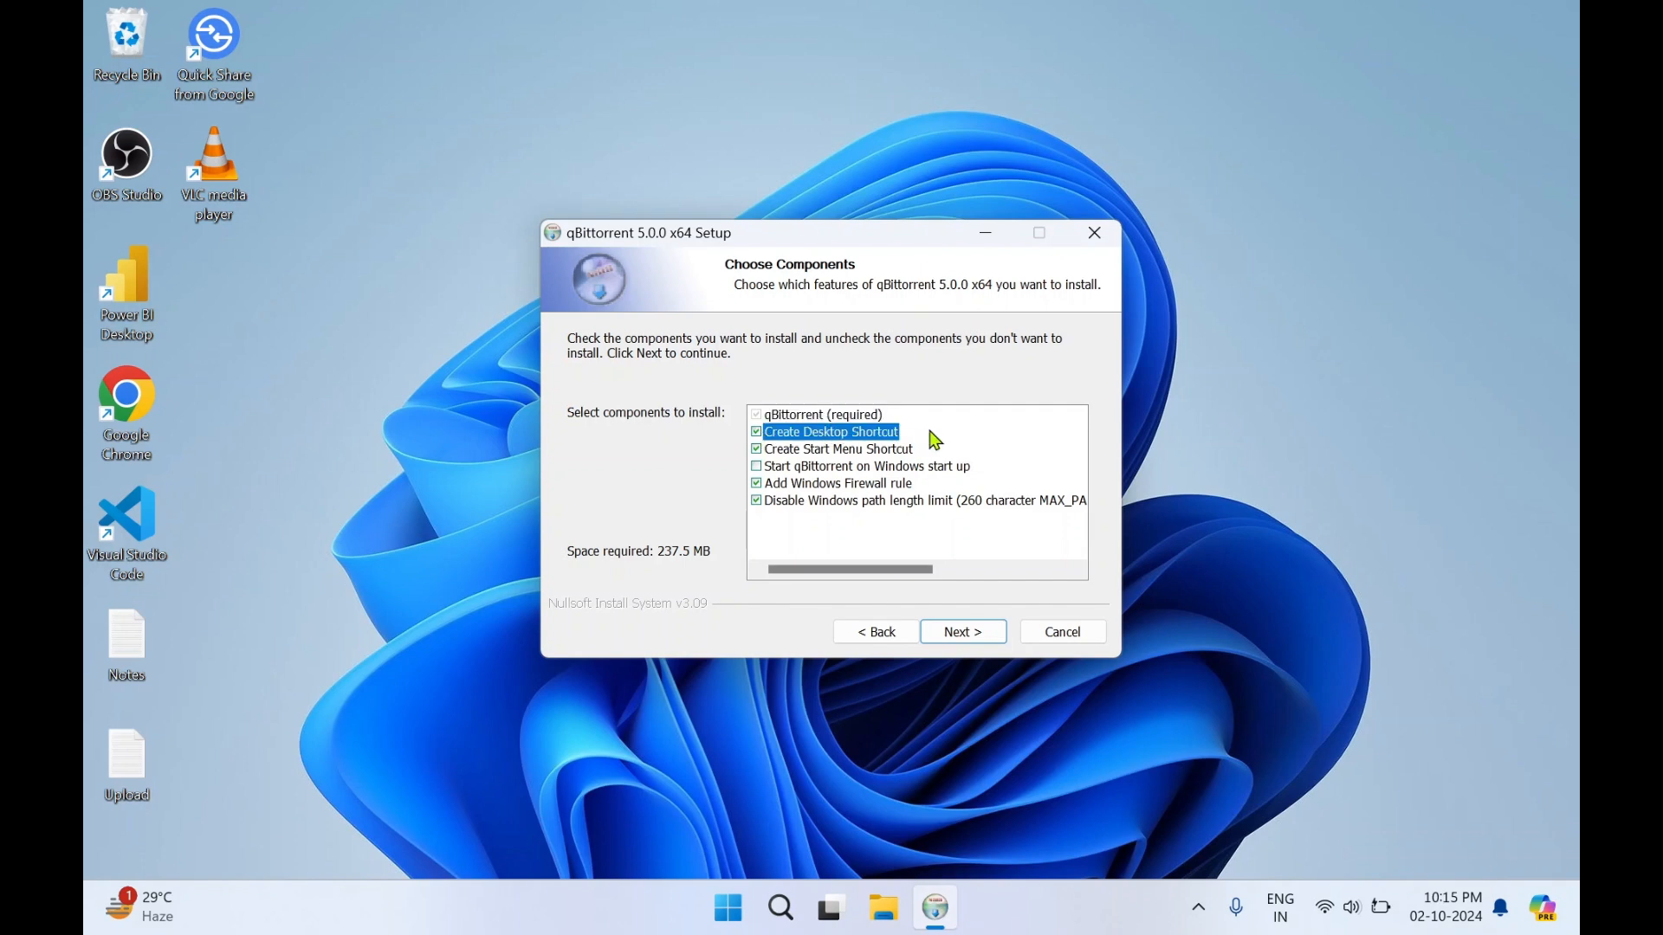
mouse_move(849, 483)
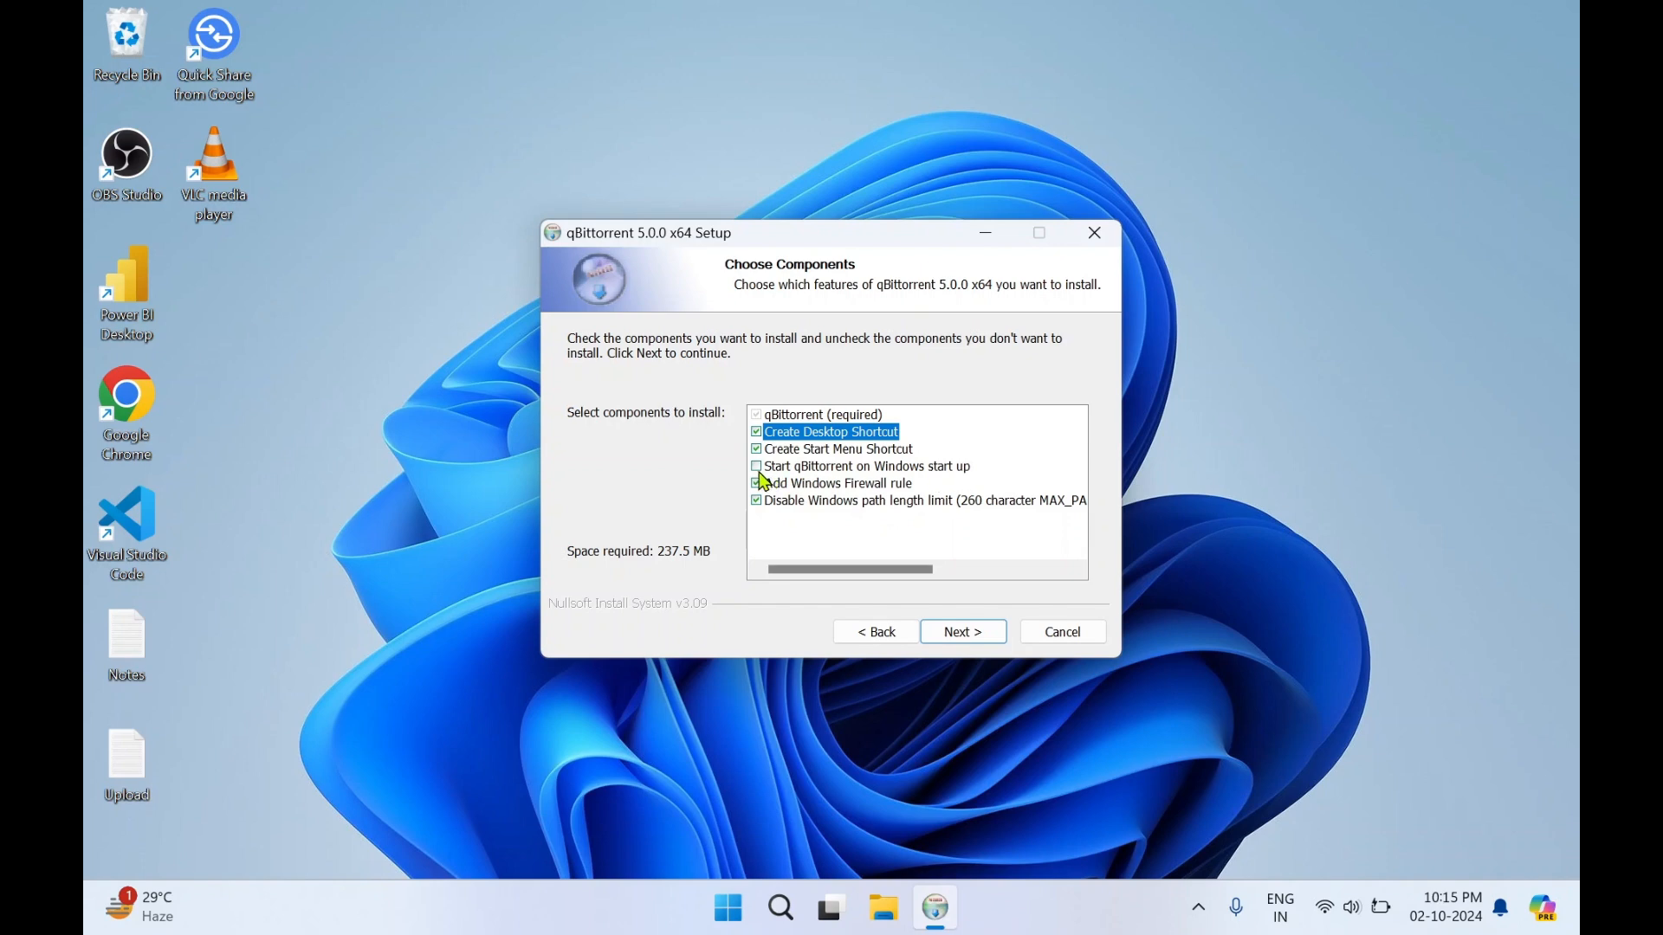
left_click(756, 466)
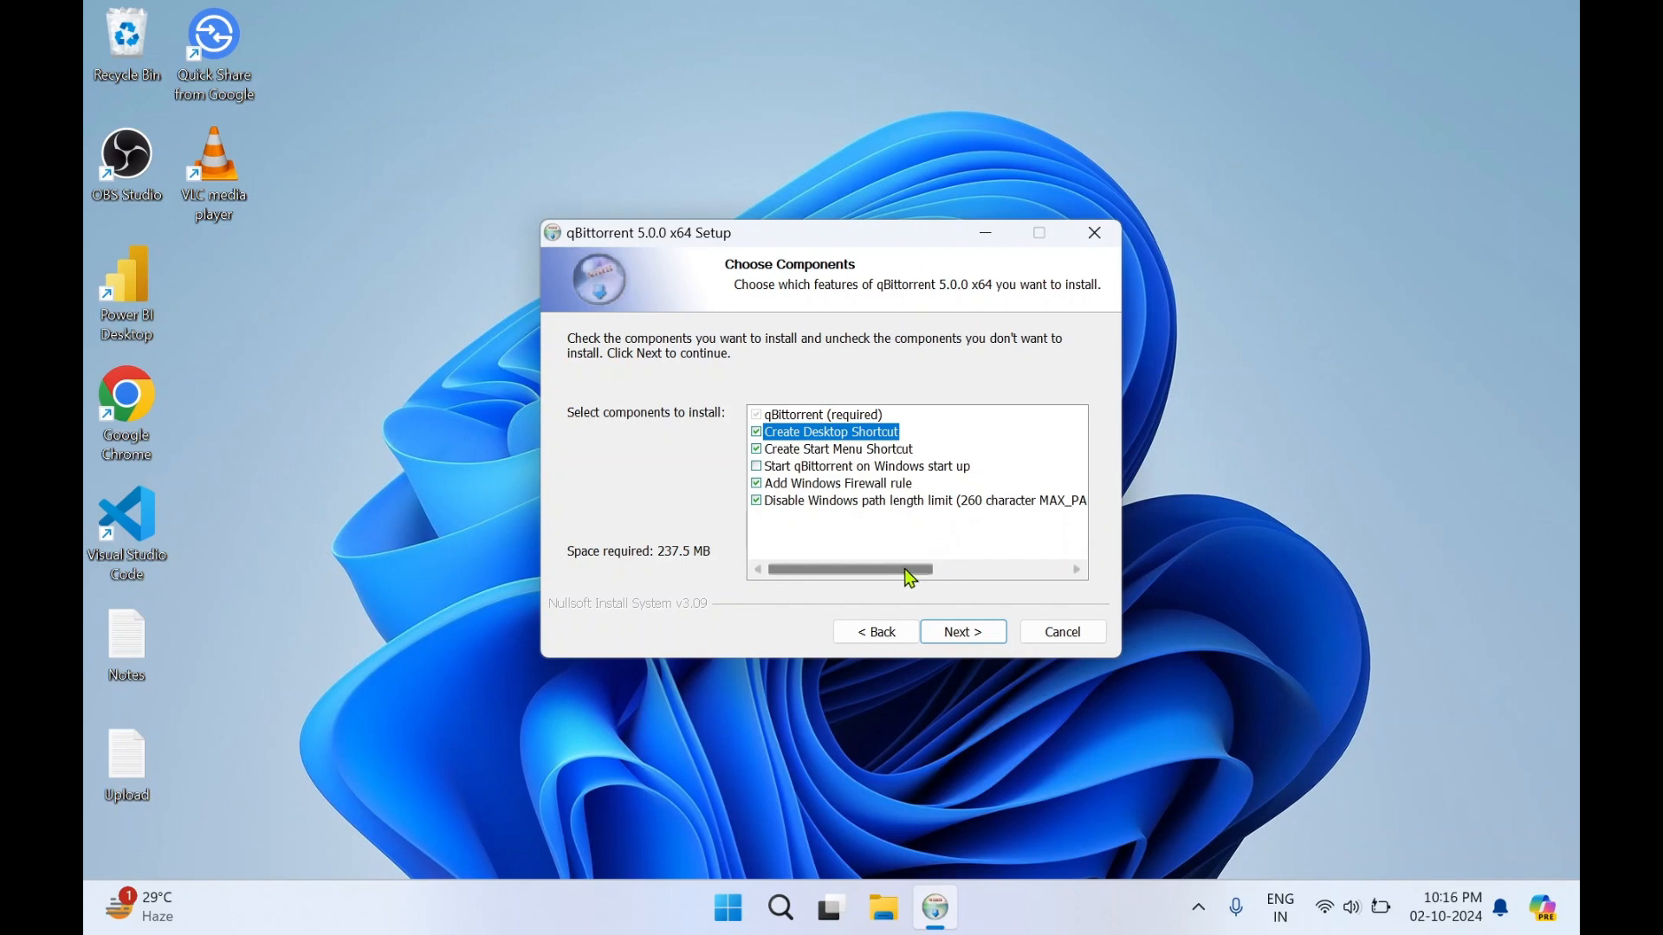
mouse_move(1043, 567)
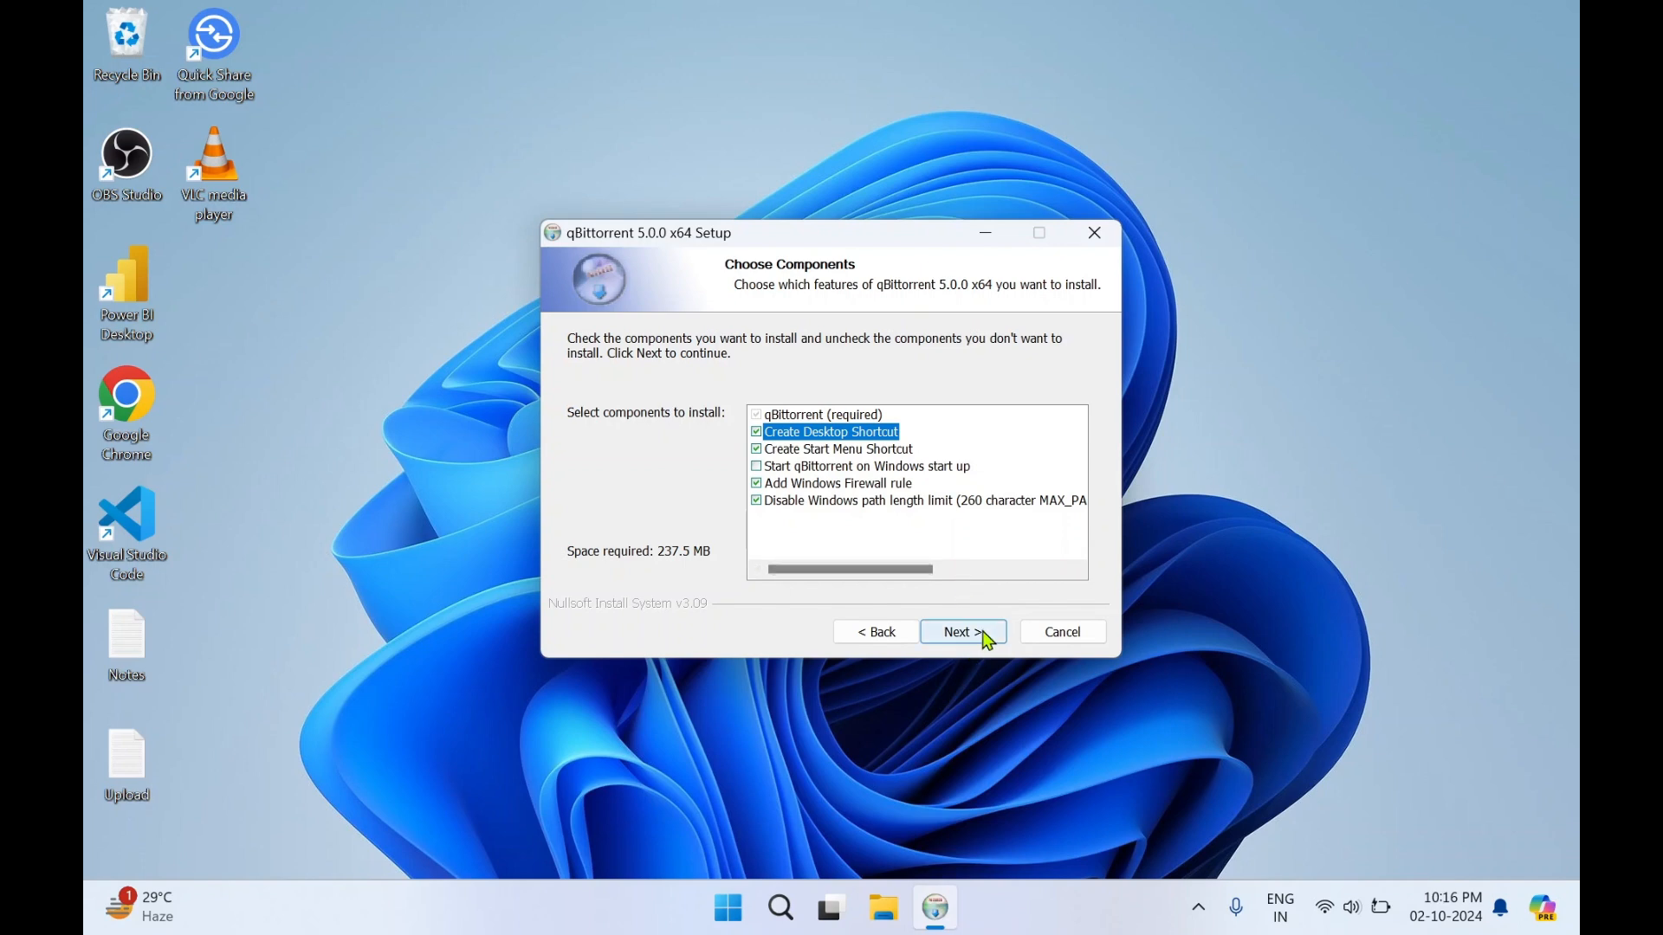
Step: Keep the default components and C:\Program Files\qBittorrent folder, and start the installation
left_click(960, 632)
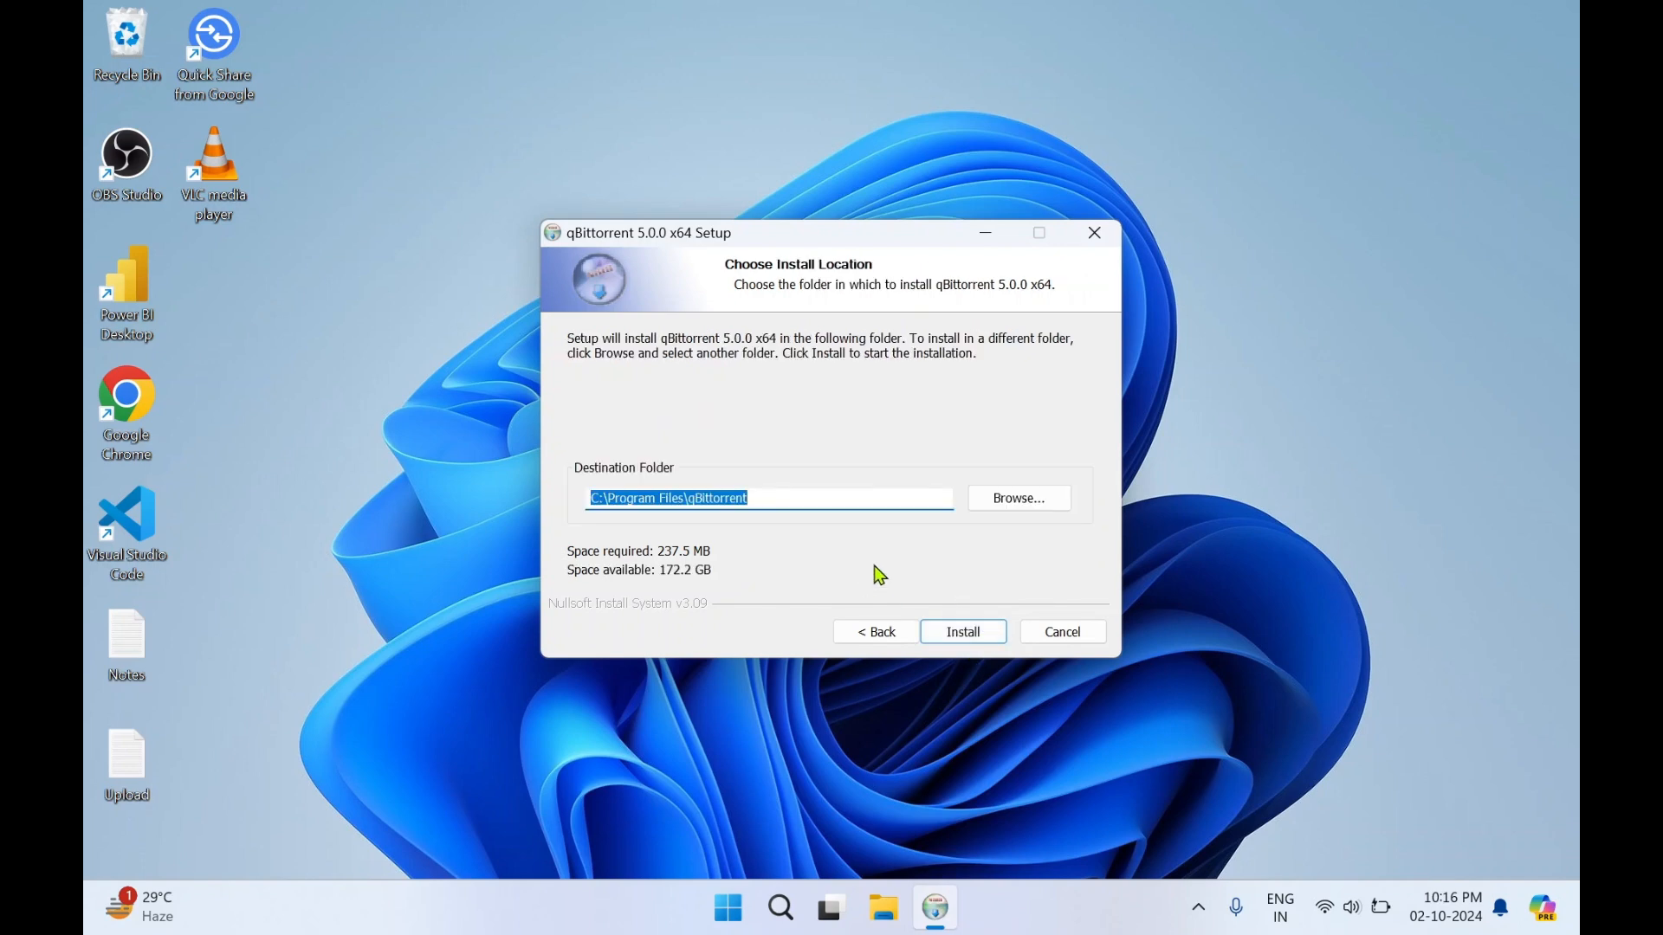
mouse_move(927, 551)
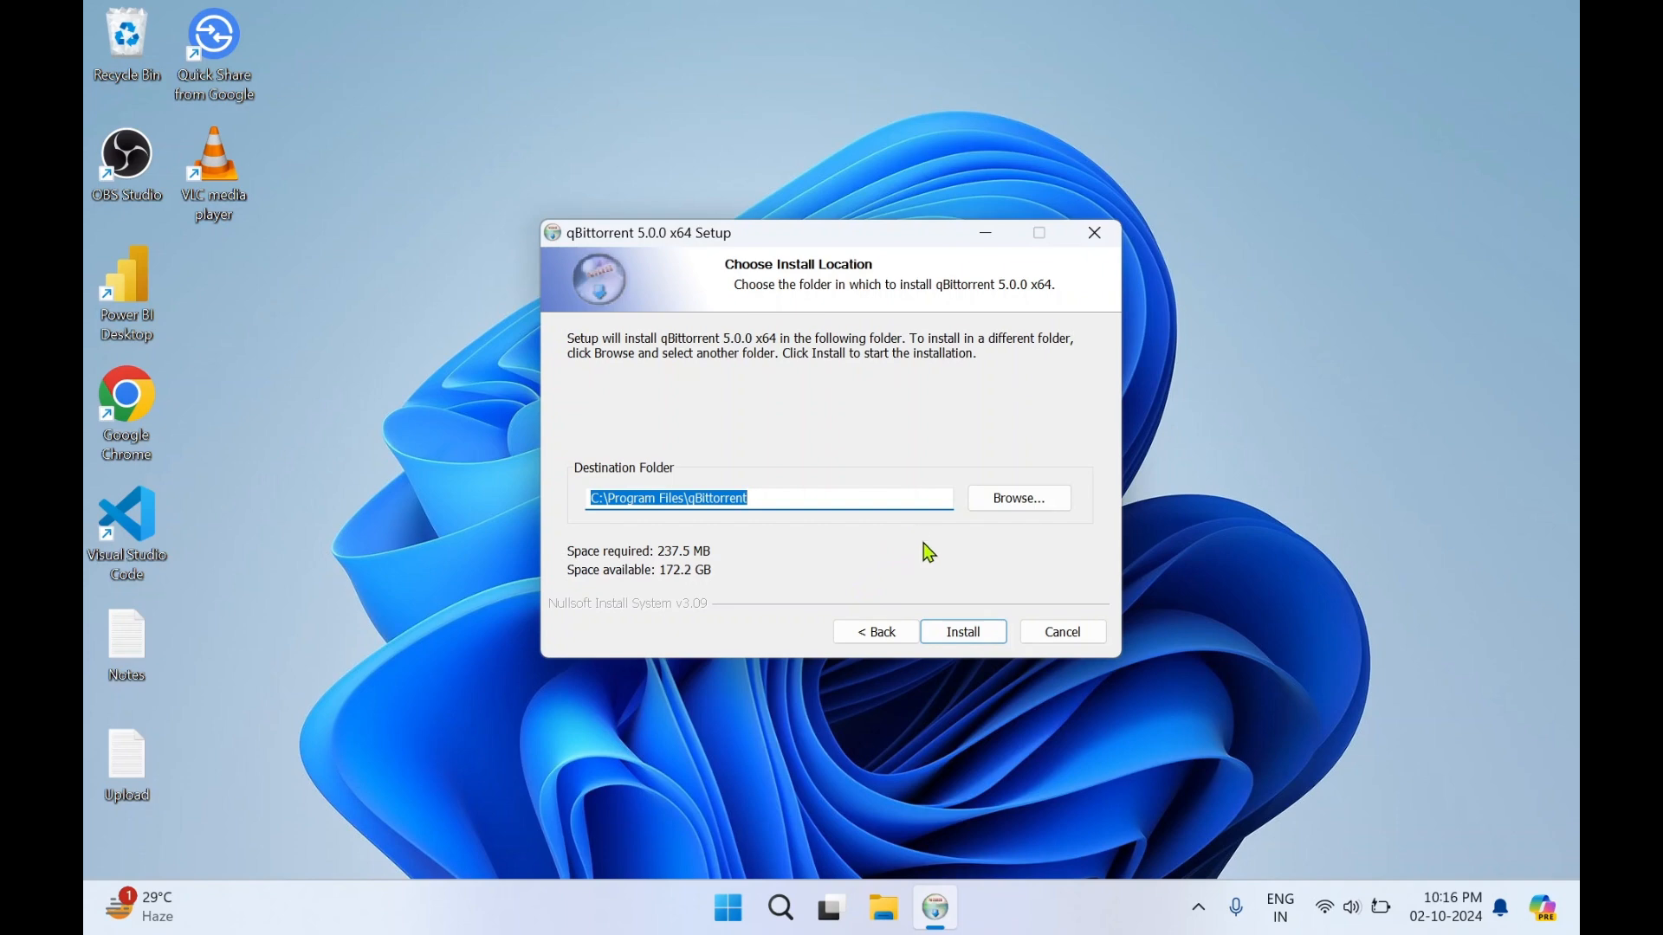
mouse_move(997, 545)
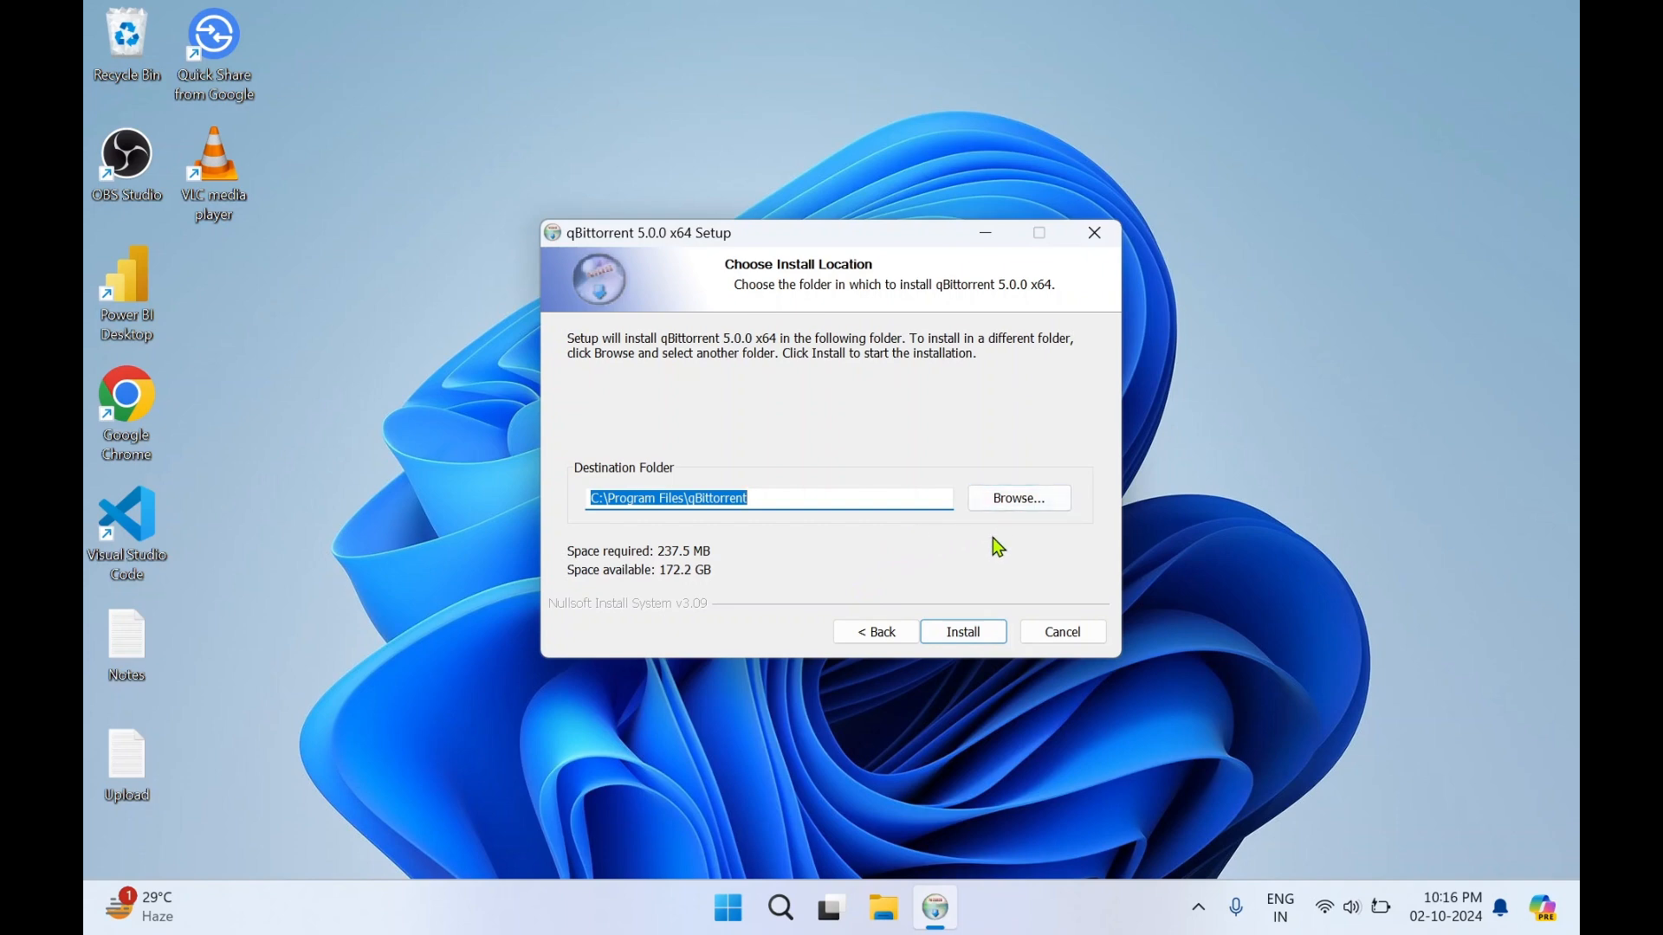
mouse_move(1008, 546)
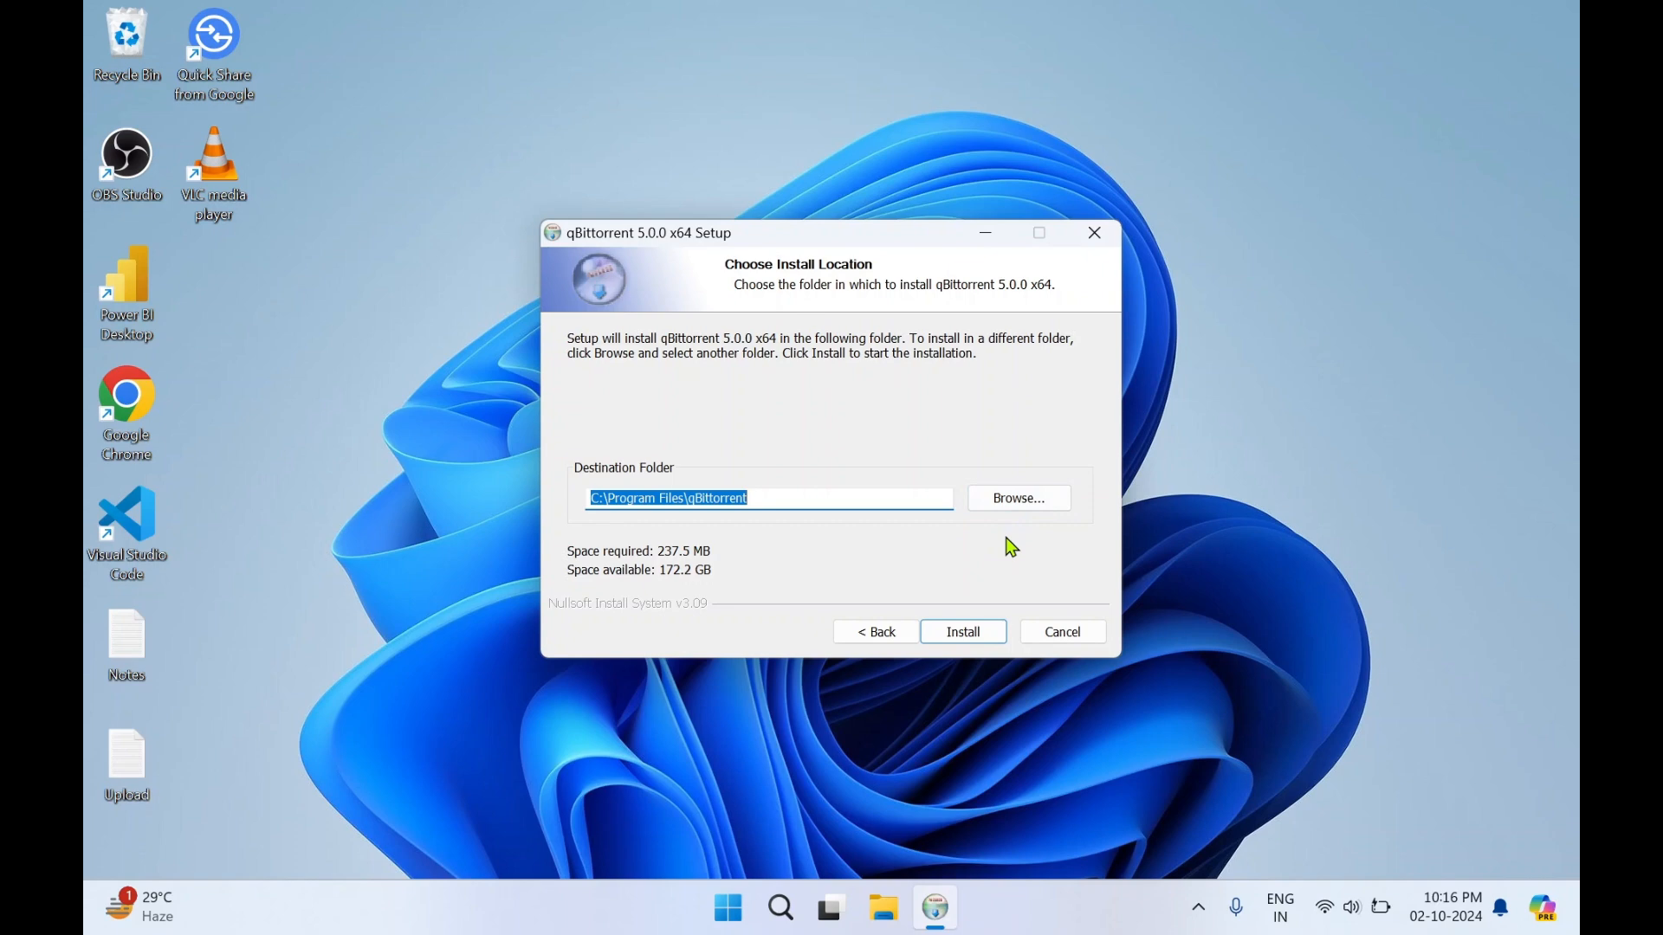
mouse_move(949, 568)
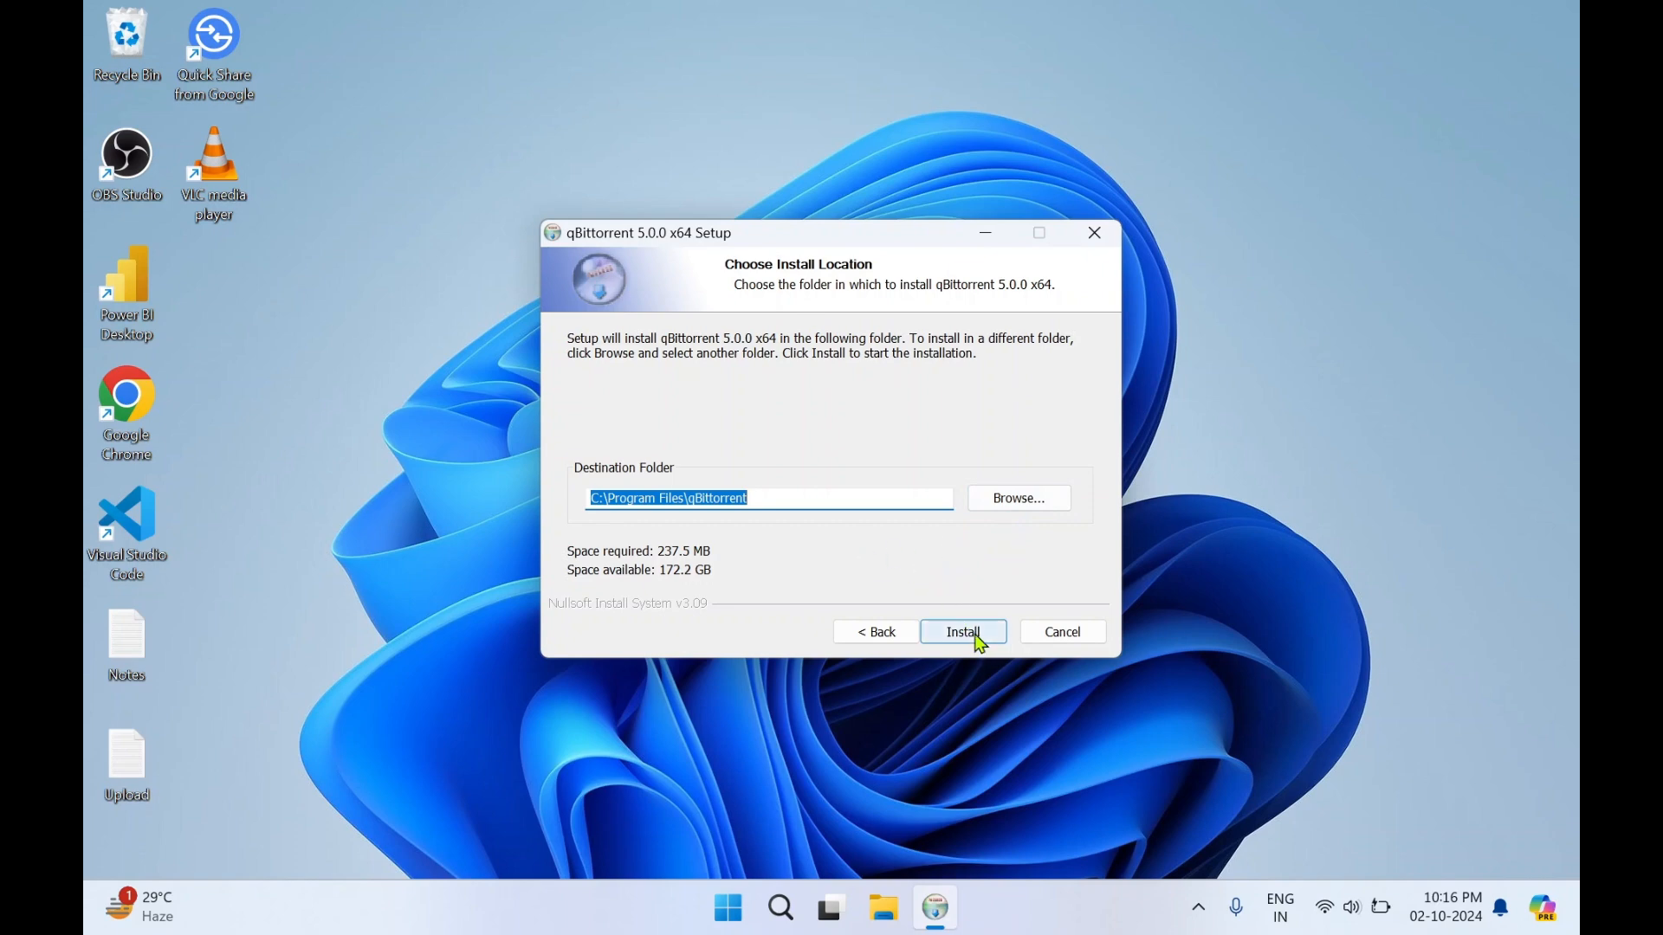
left_click(960, 632)
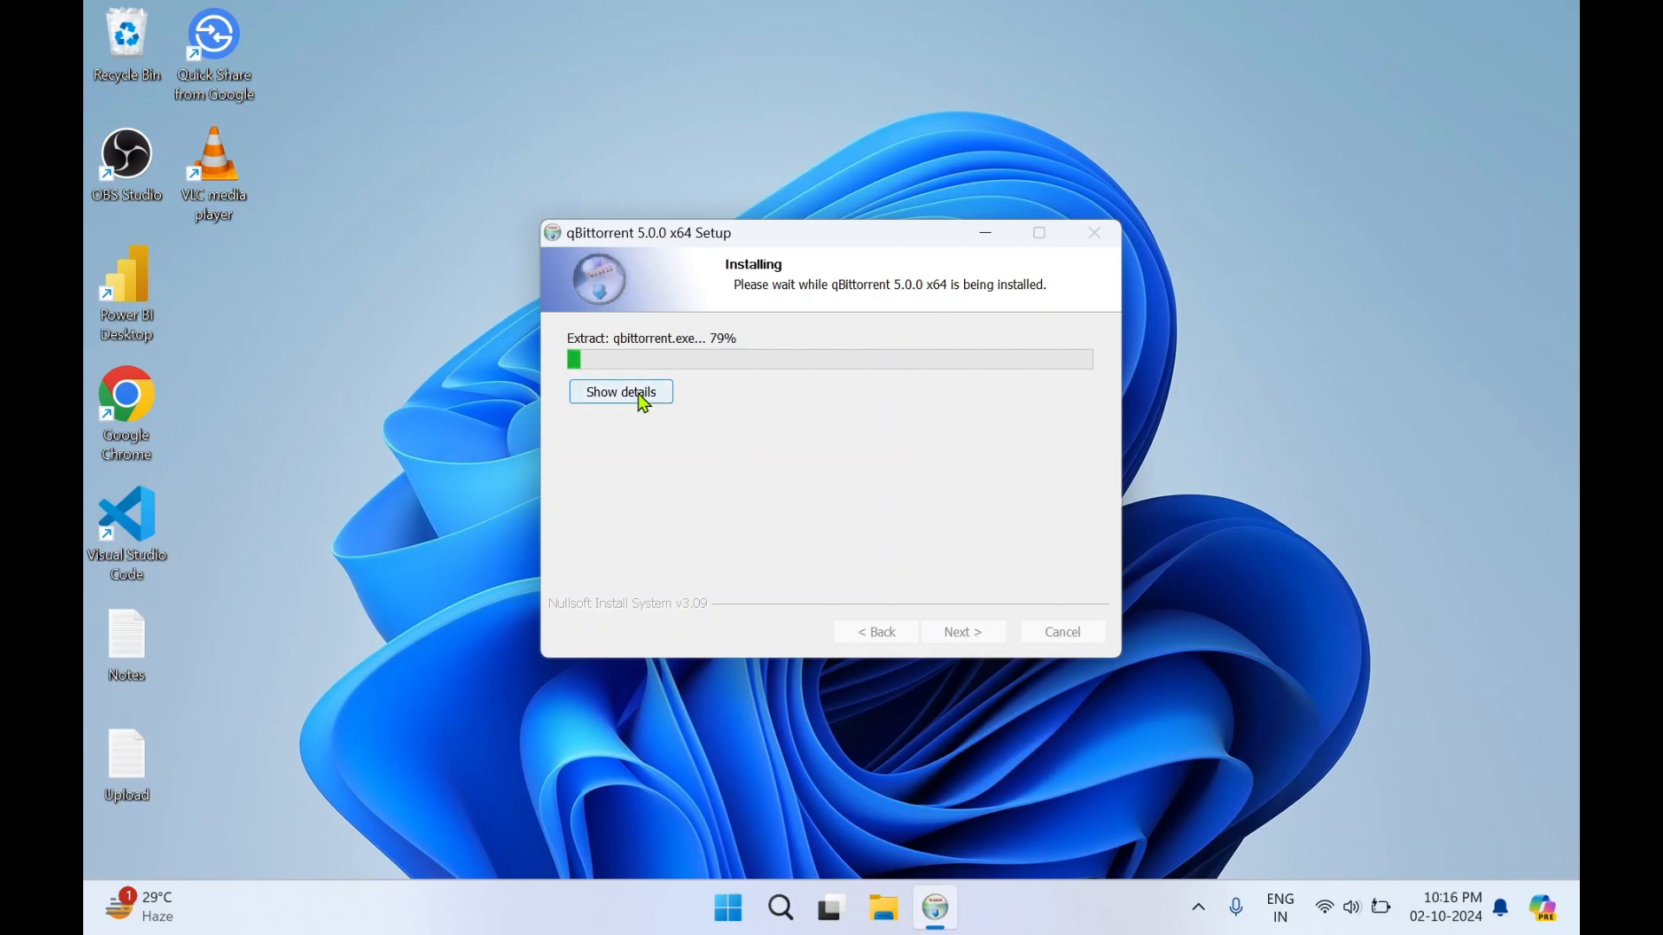
Step: Let installation complete and uncheck launching qBittorrent on the Completing Setup page
left_click(620, 391)
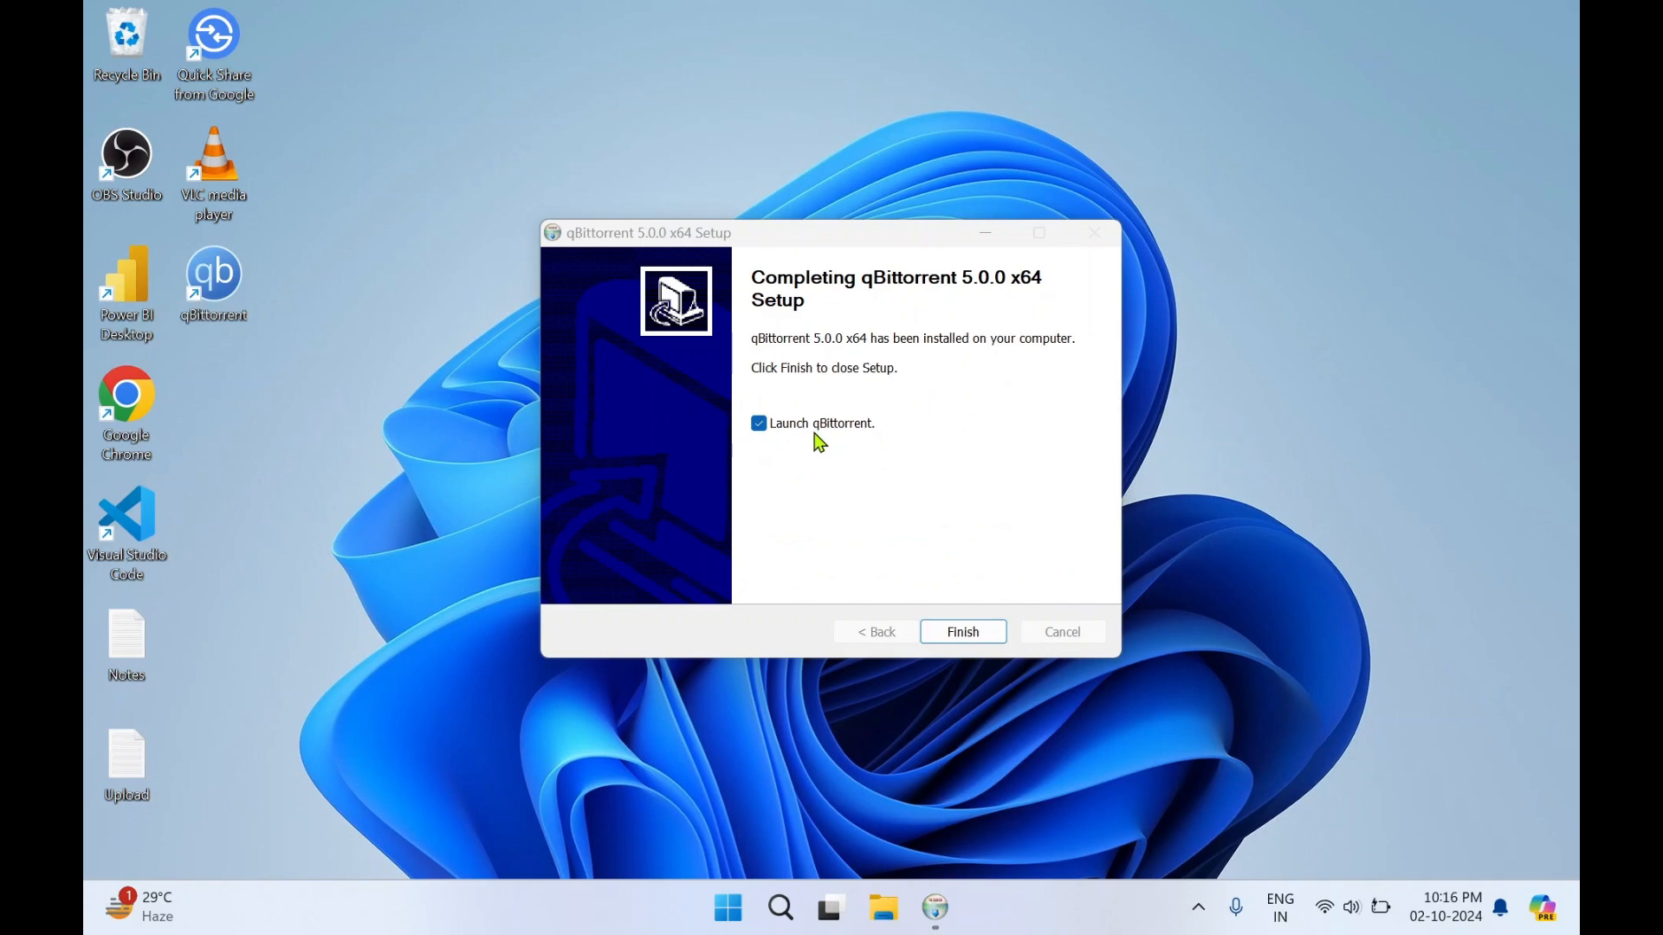
left_click(759, 424)
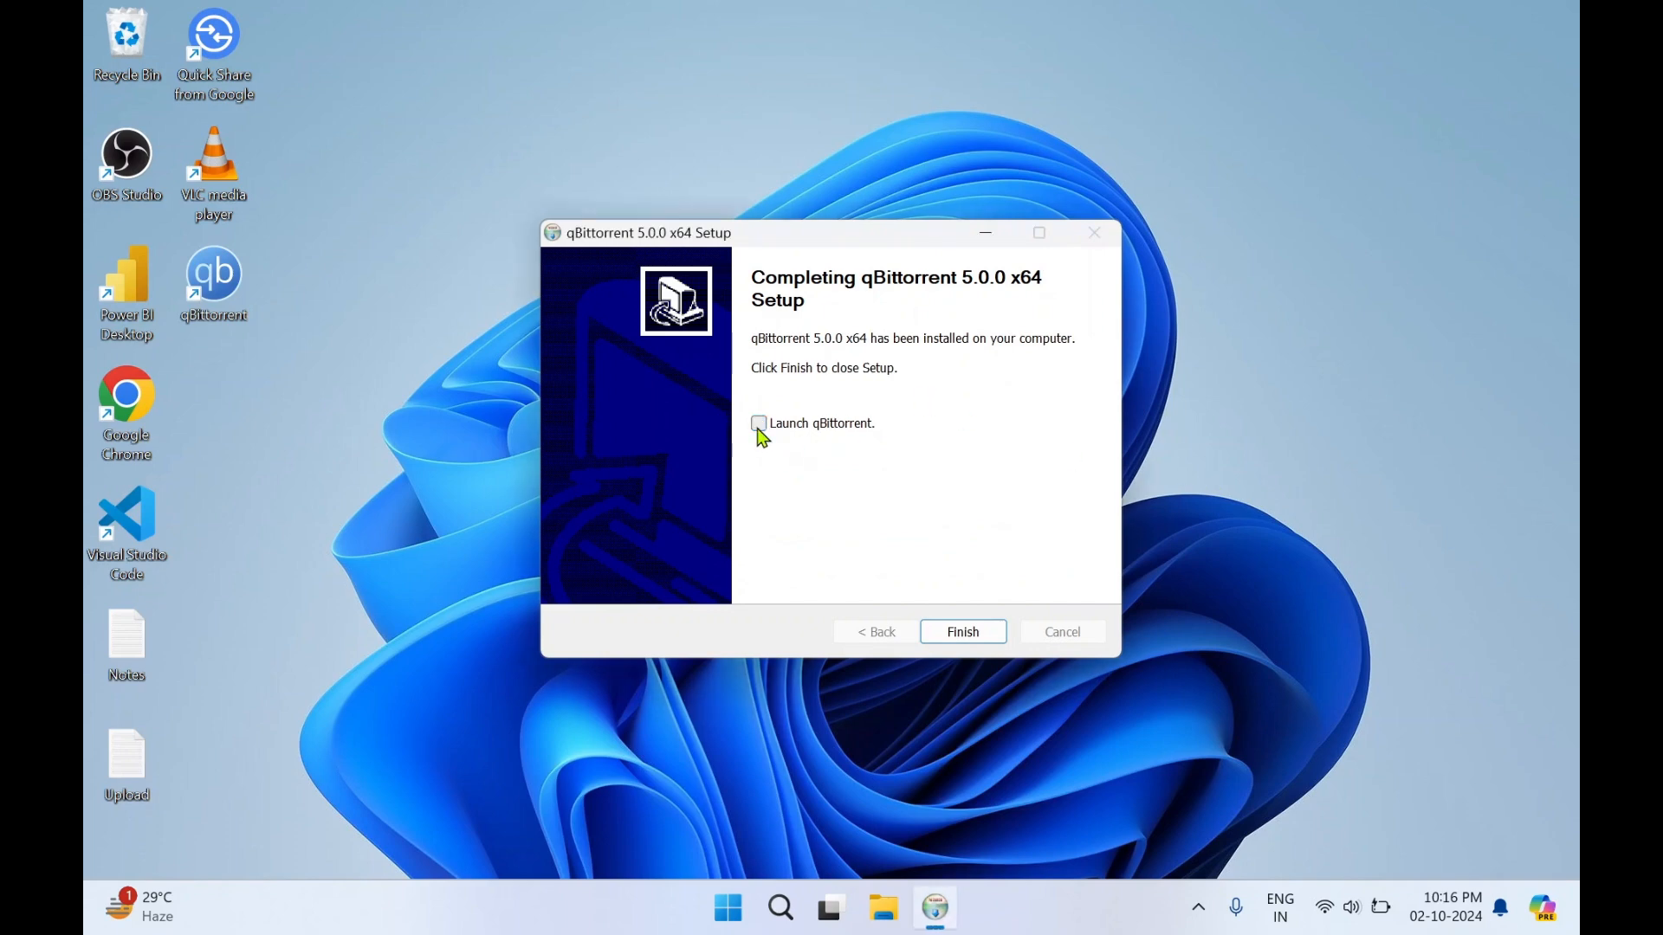
Step: Finish the setup wizard and bring up the Start menu's app search for qBittorrent
left_click(961, 631)
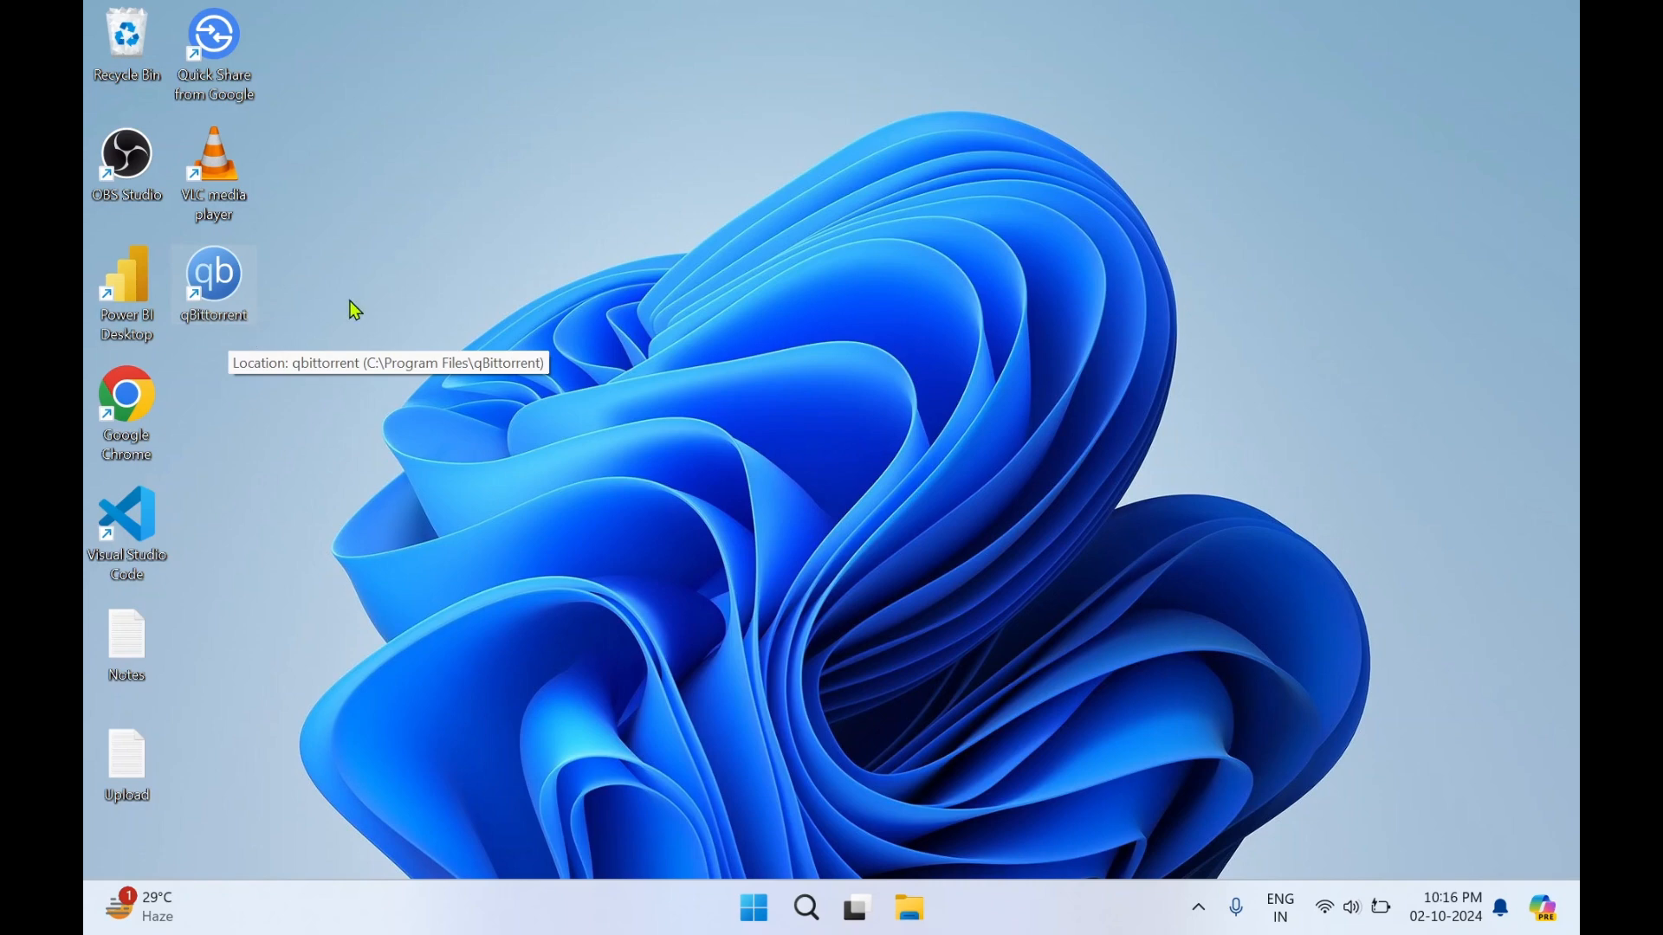
mouse_move(733, 878)
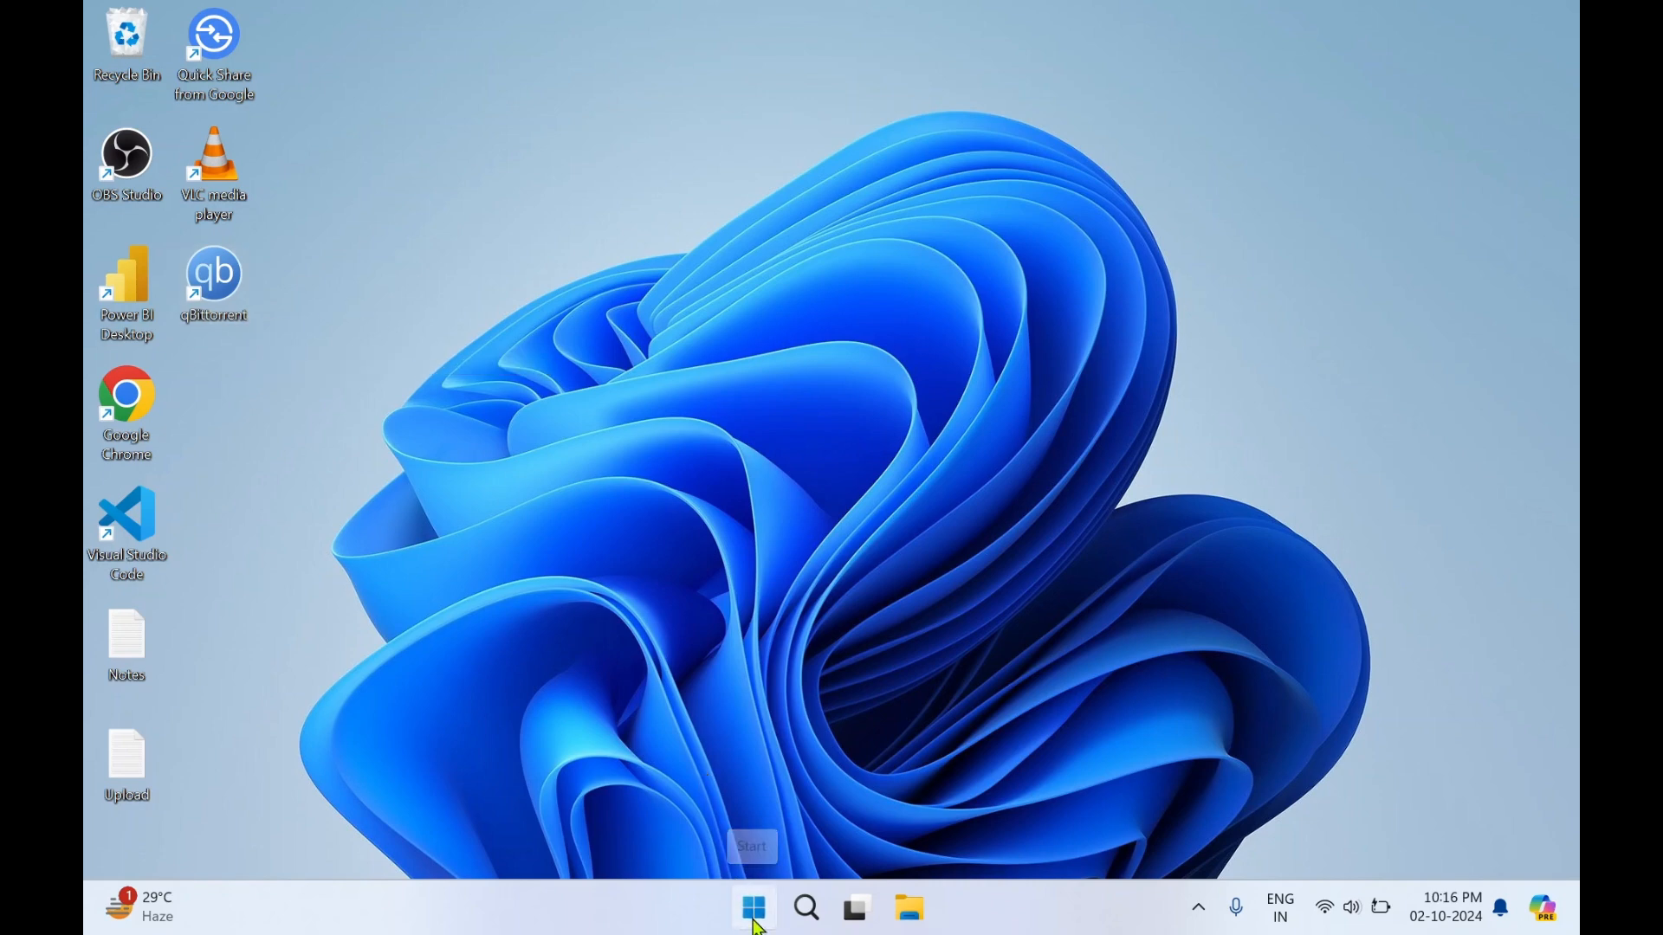
left_click(804, 907)
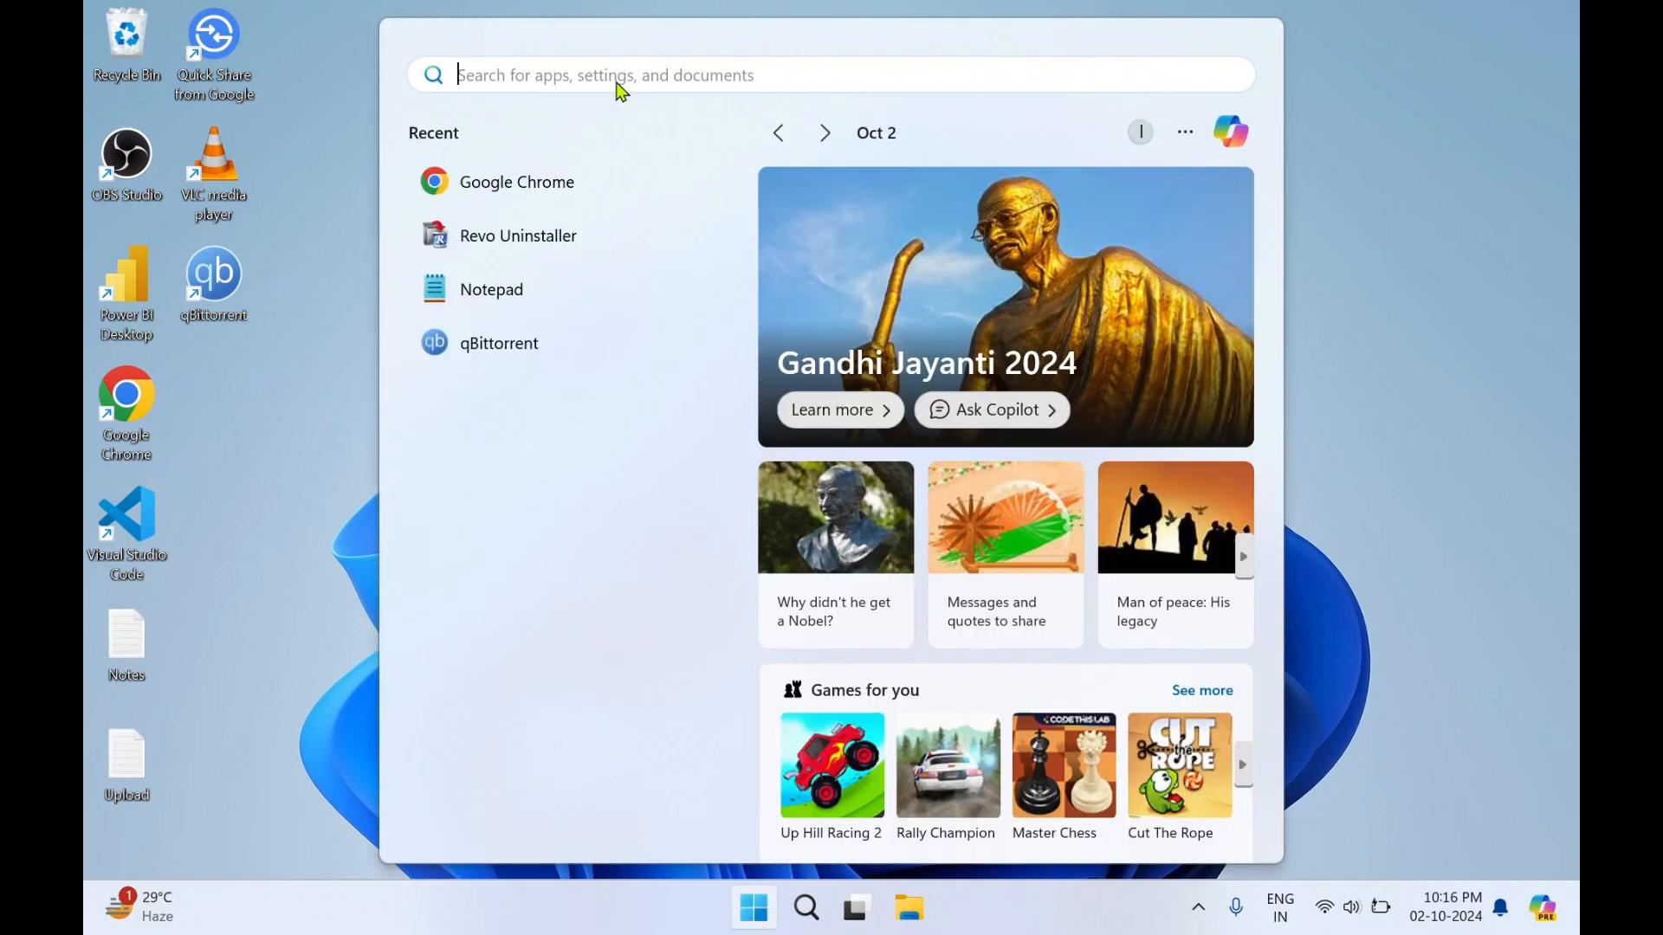
type("qbittorrent")
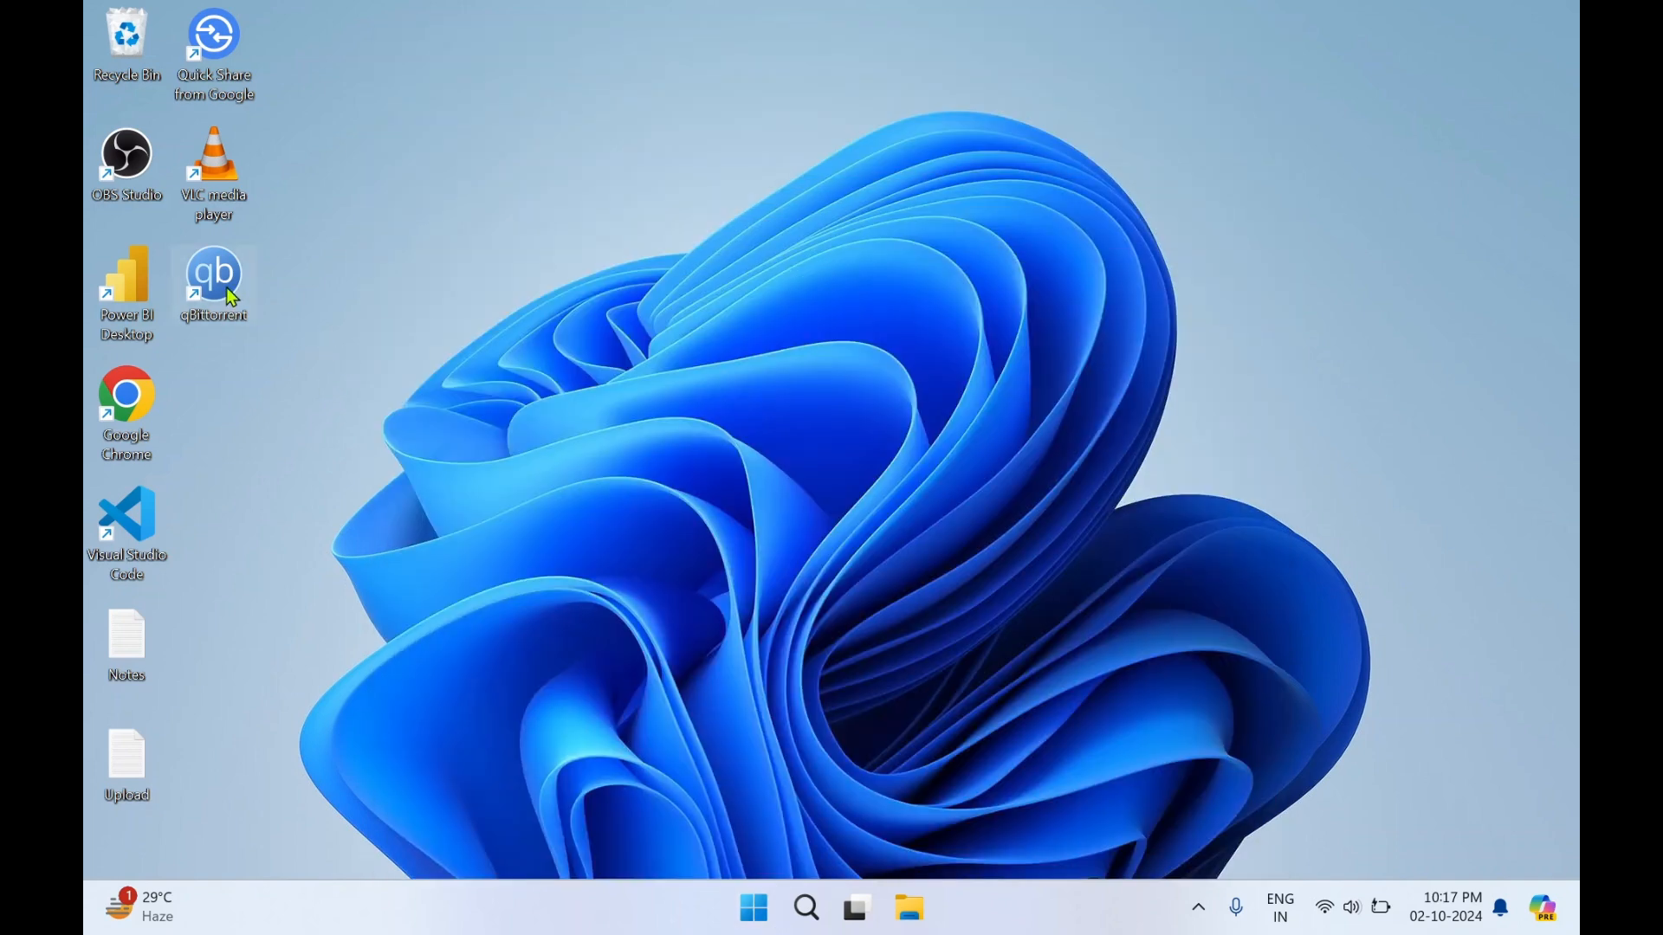
mouse_move(231, 287)
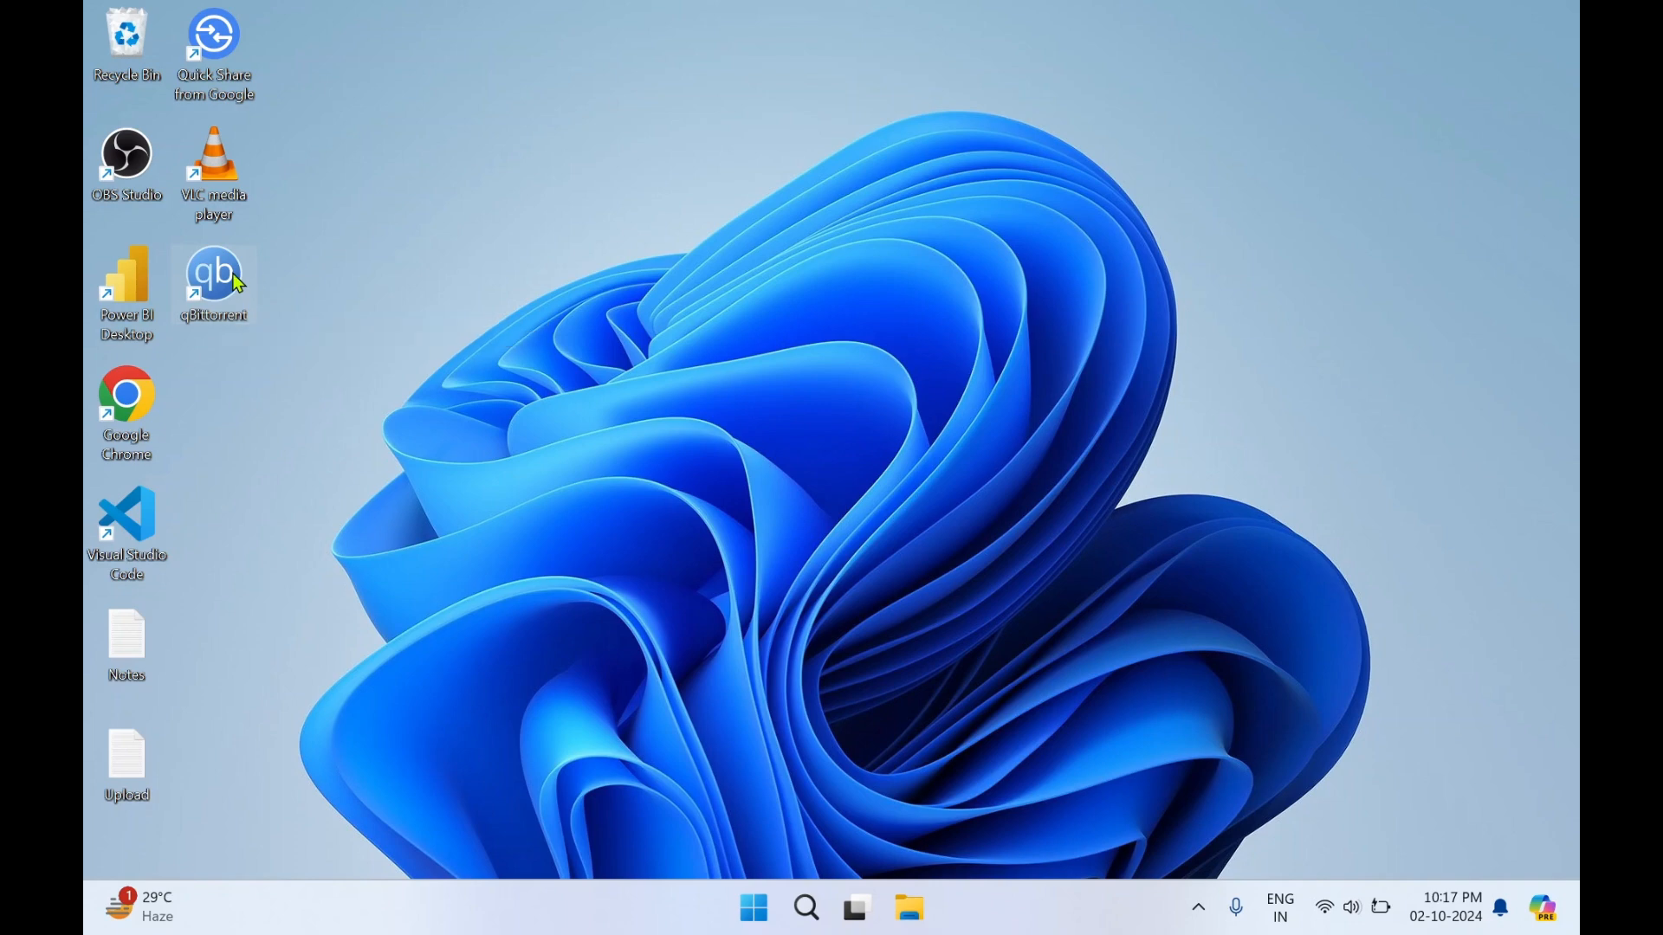
Step: Launch qBittorrent from its desktop shortcut and acknowledge the file-sharing Legal Notice
double_click(212, 278)
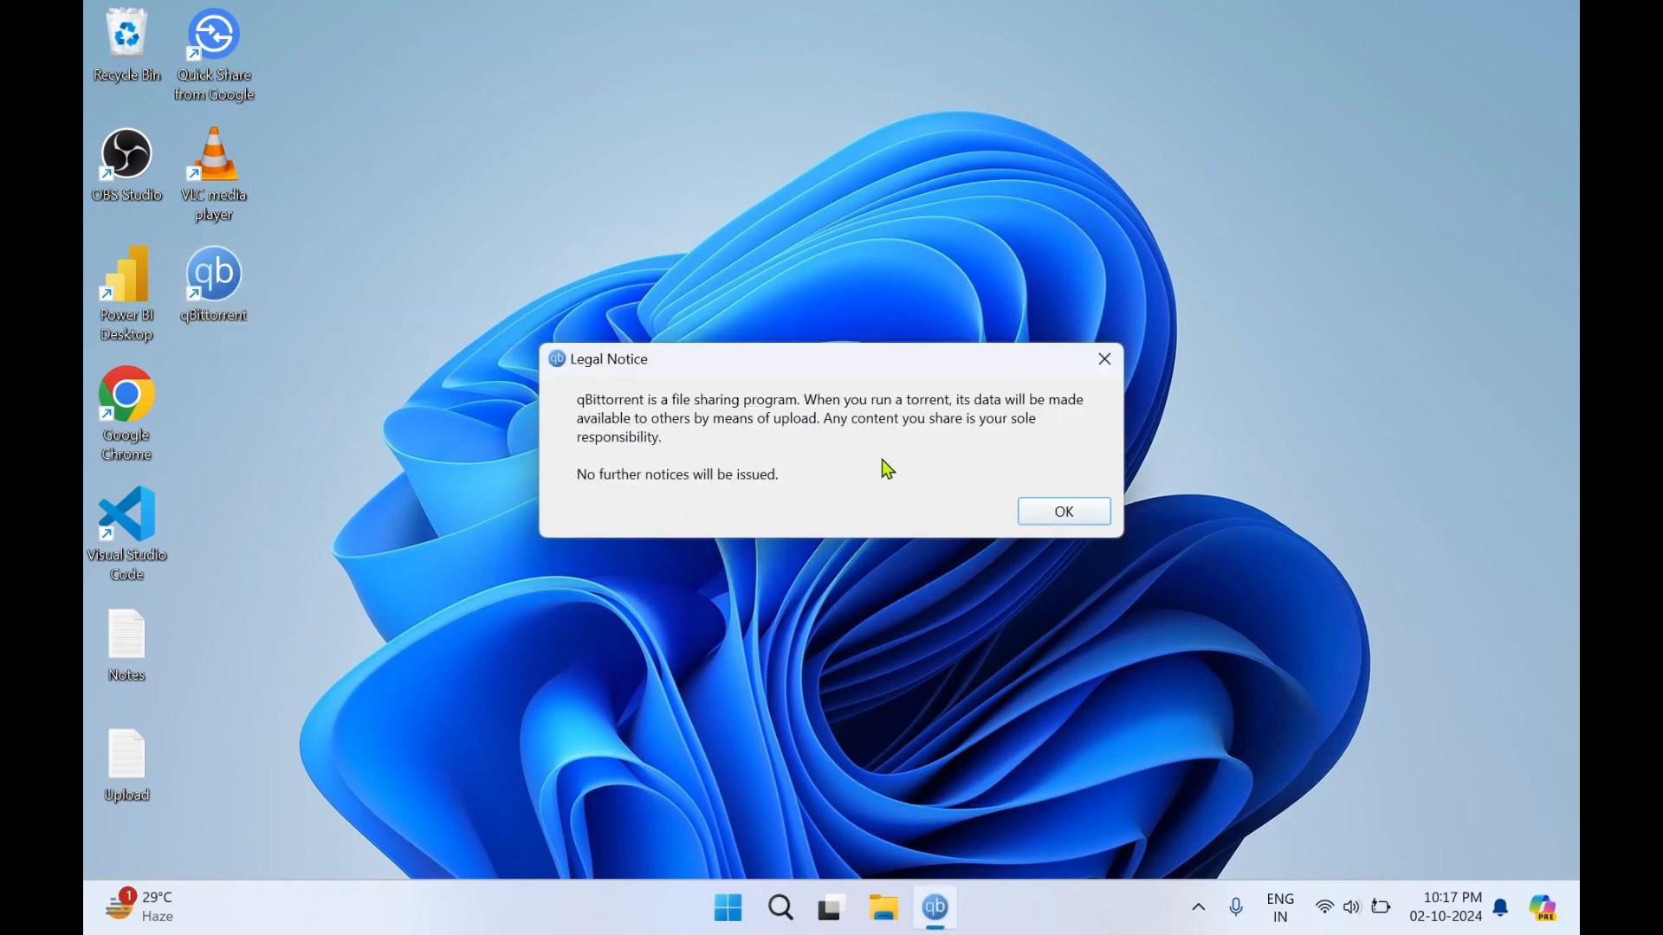
mouse_move(736, 402)
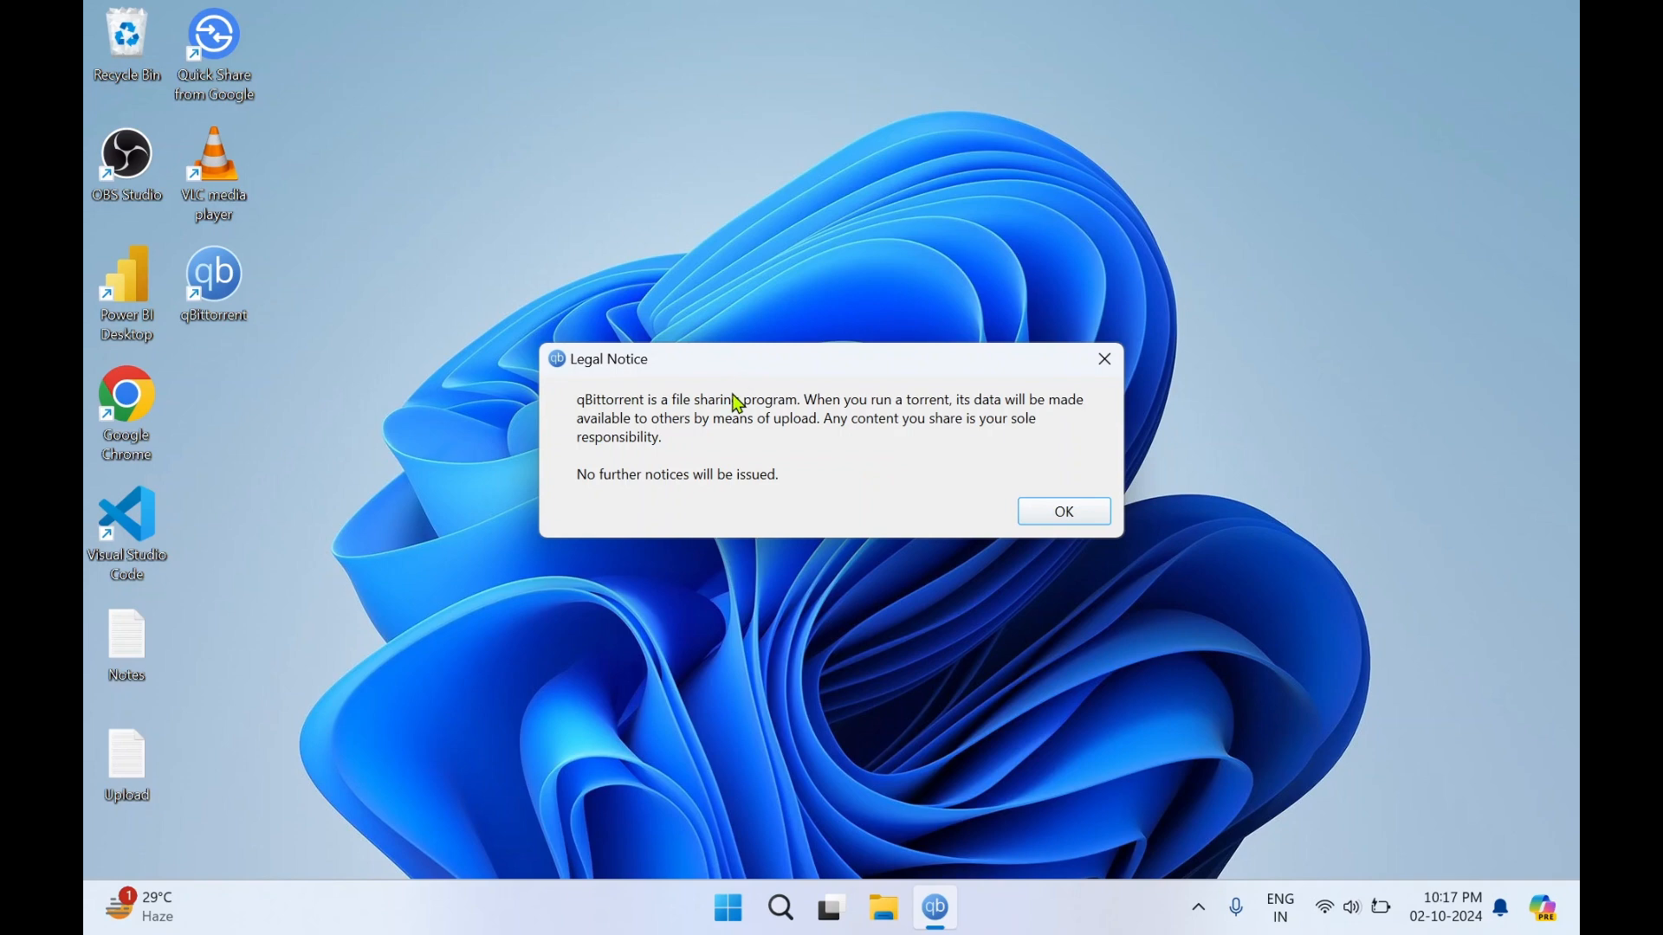
mouse_move(845, 467)
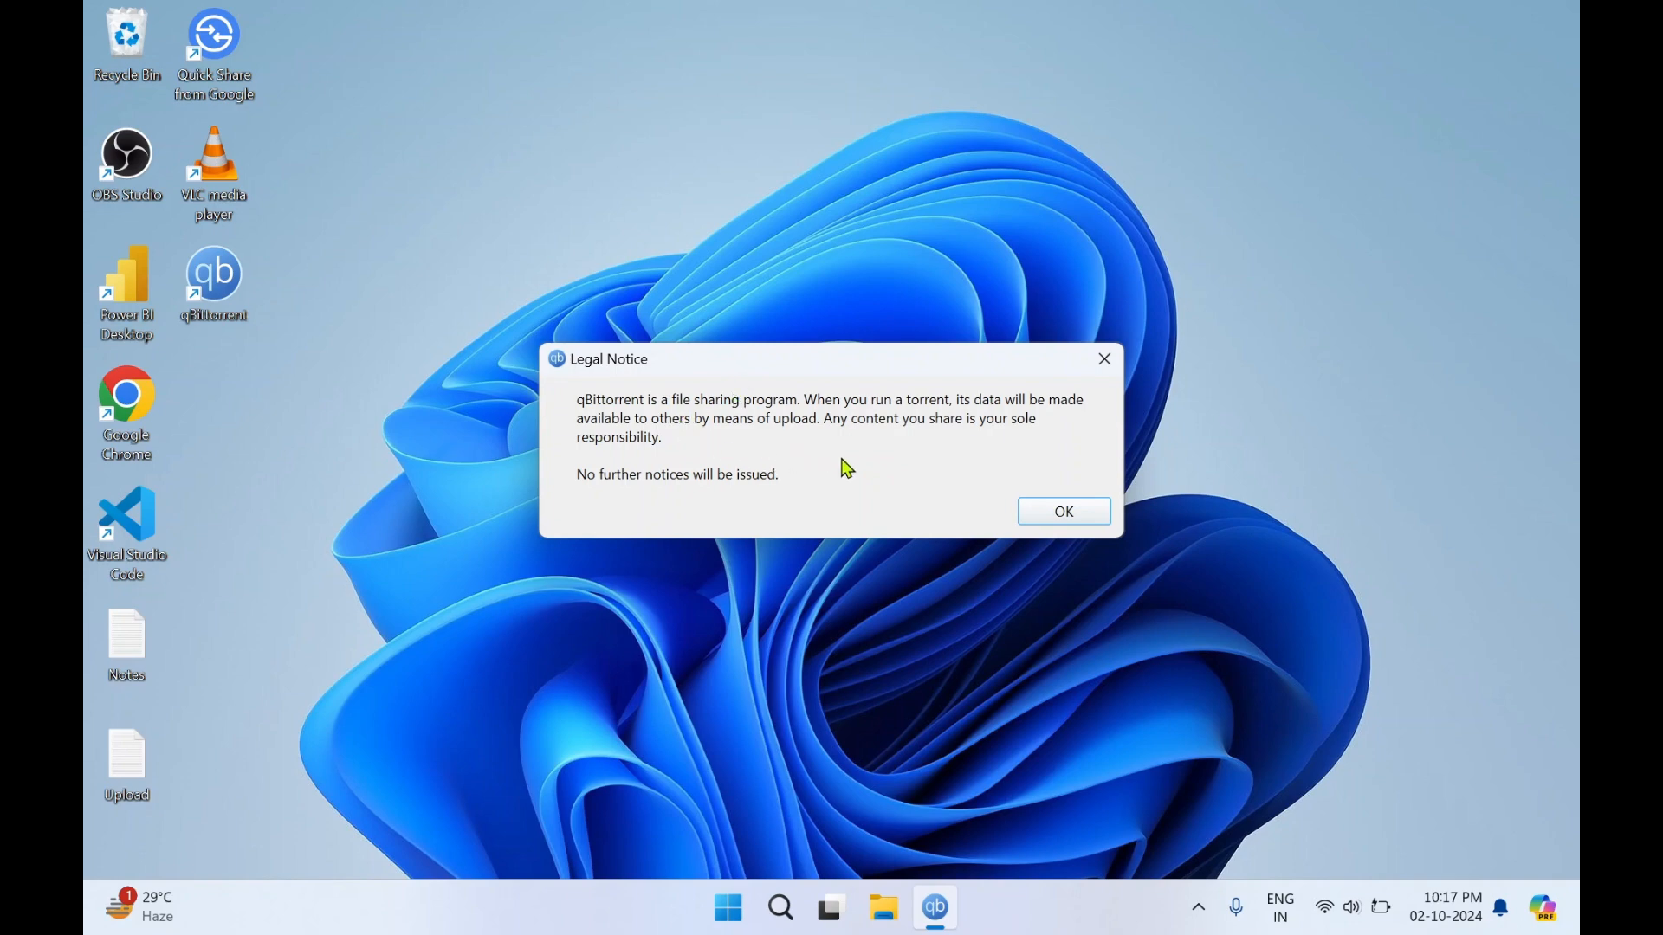
mouse_move(872, 470)
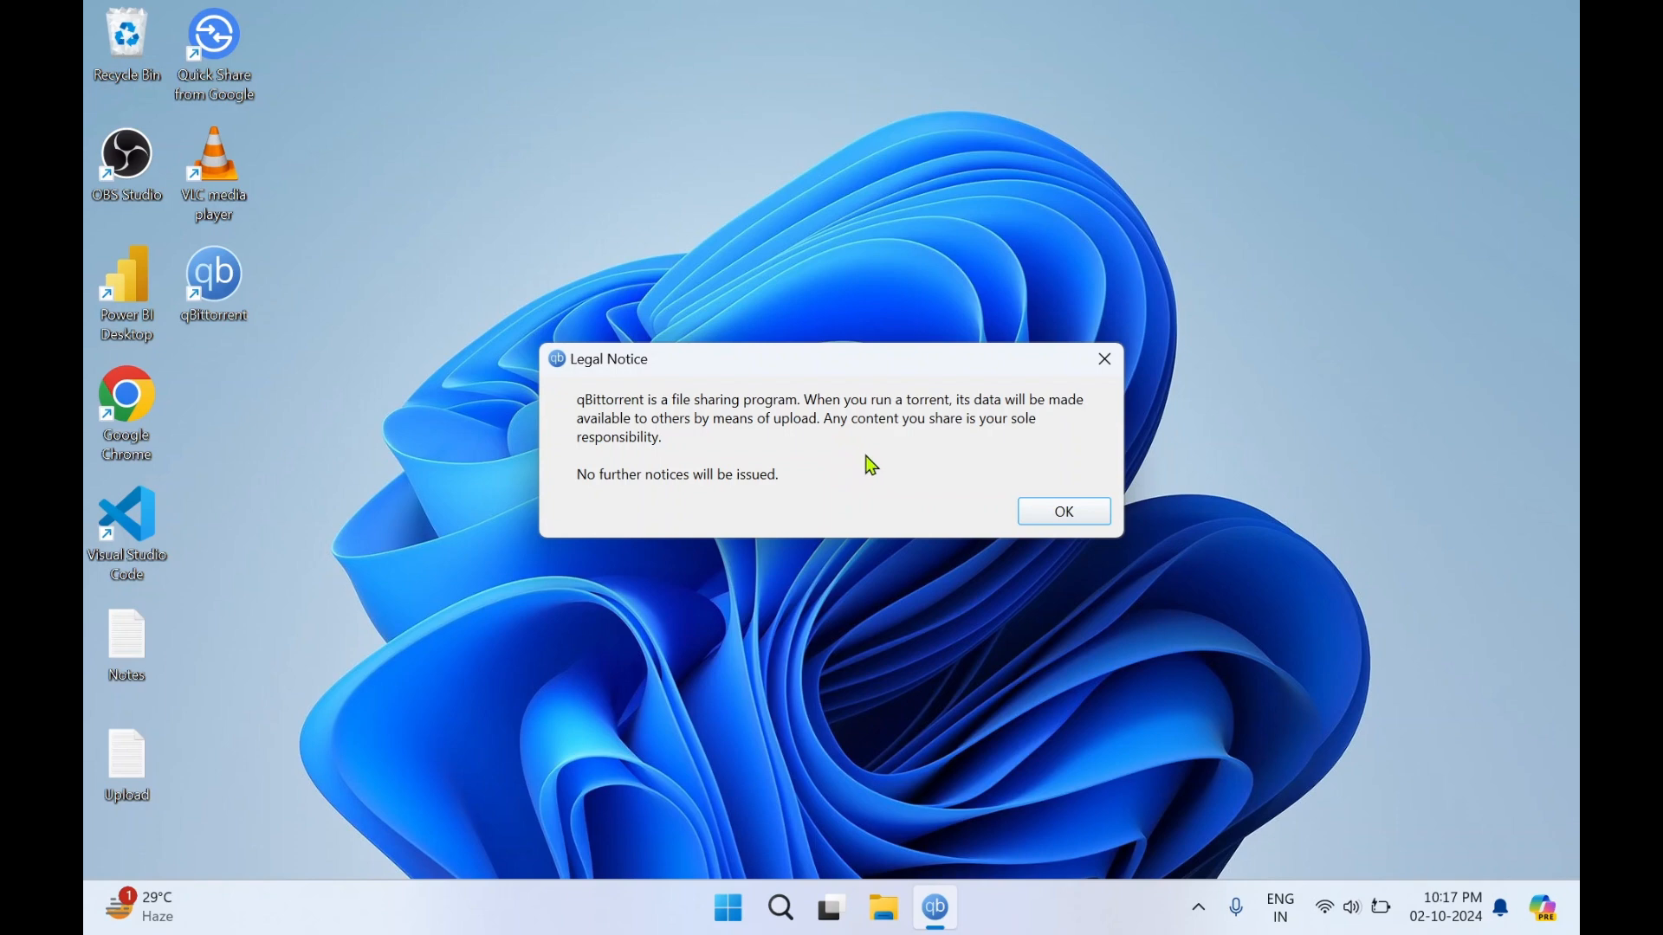
mouse_move(834, 476)
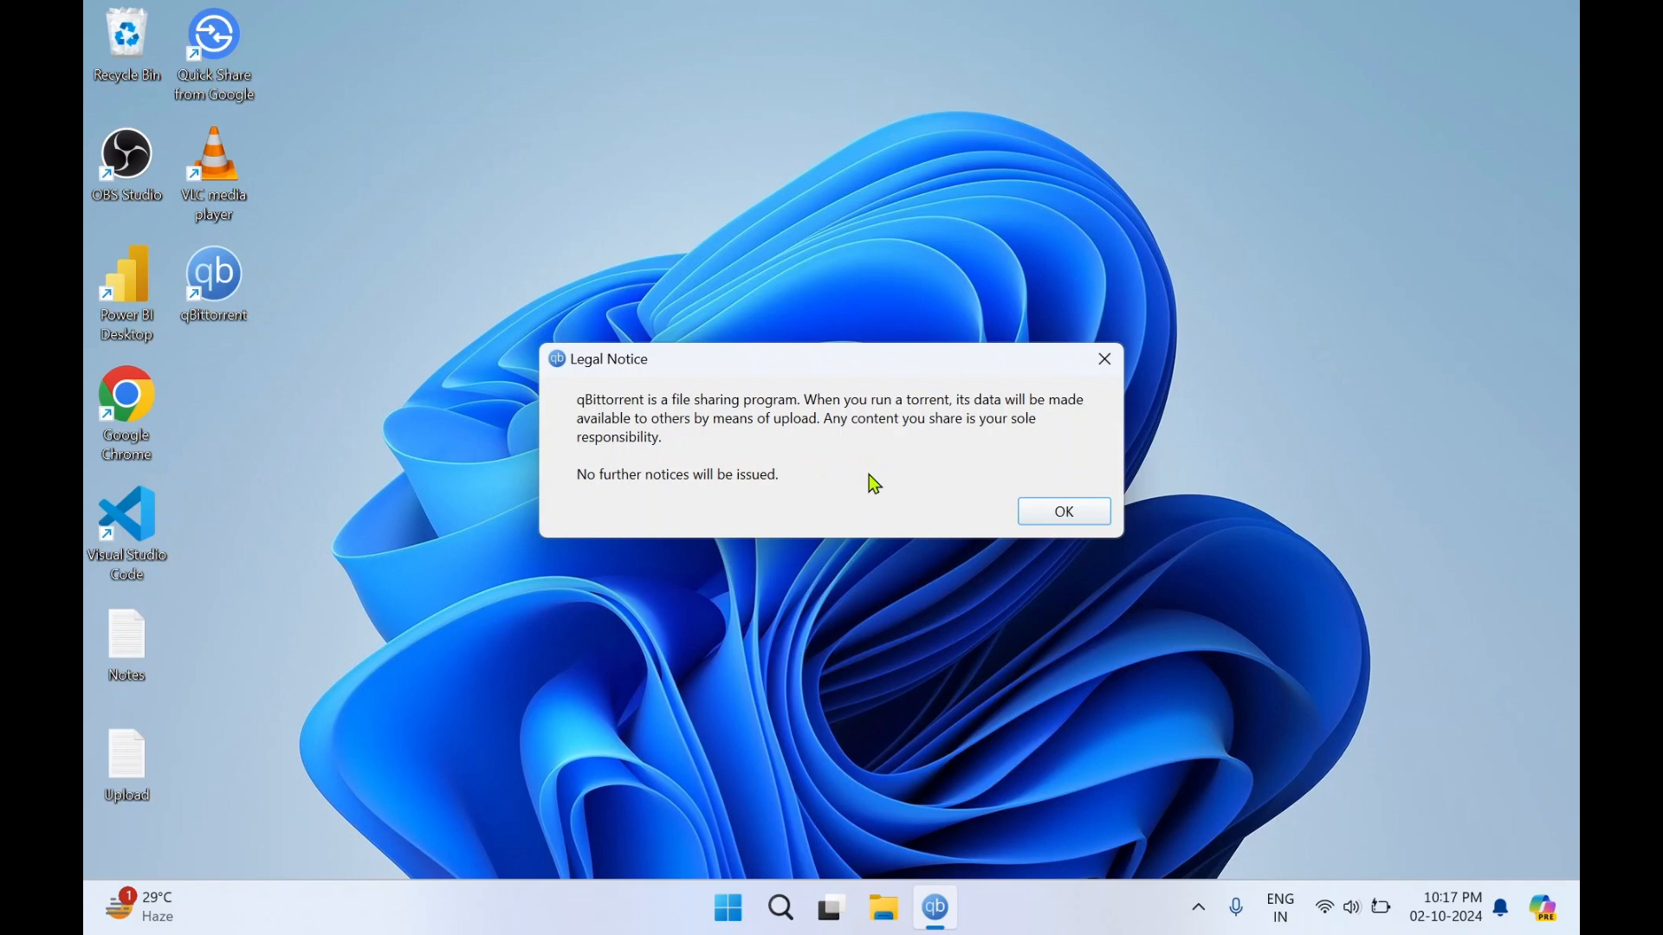
mouse_move(983, 519)
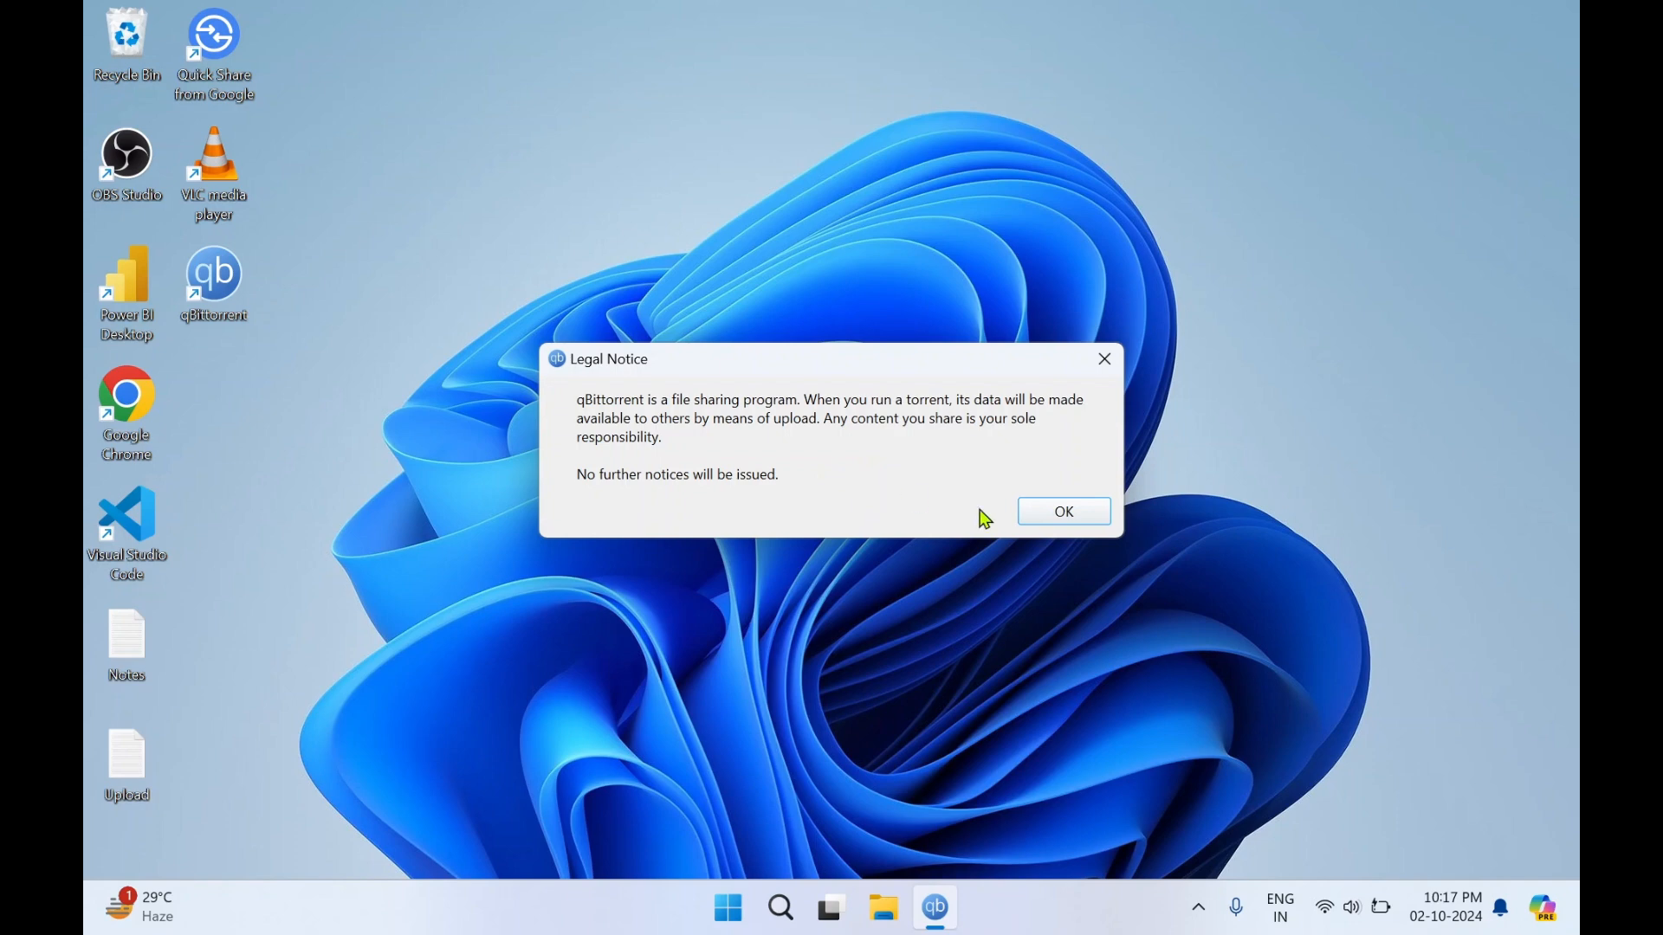
left_click(1063, 511)
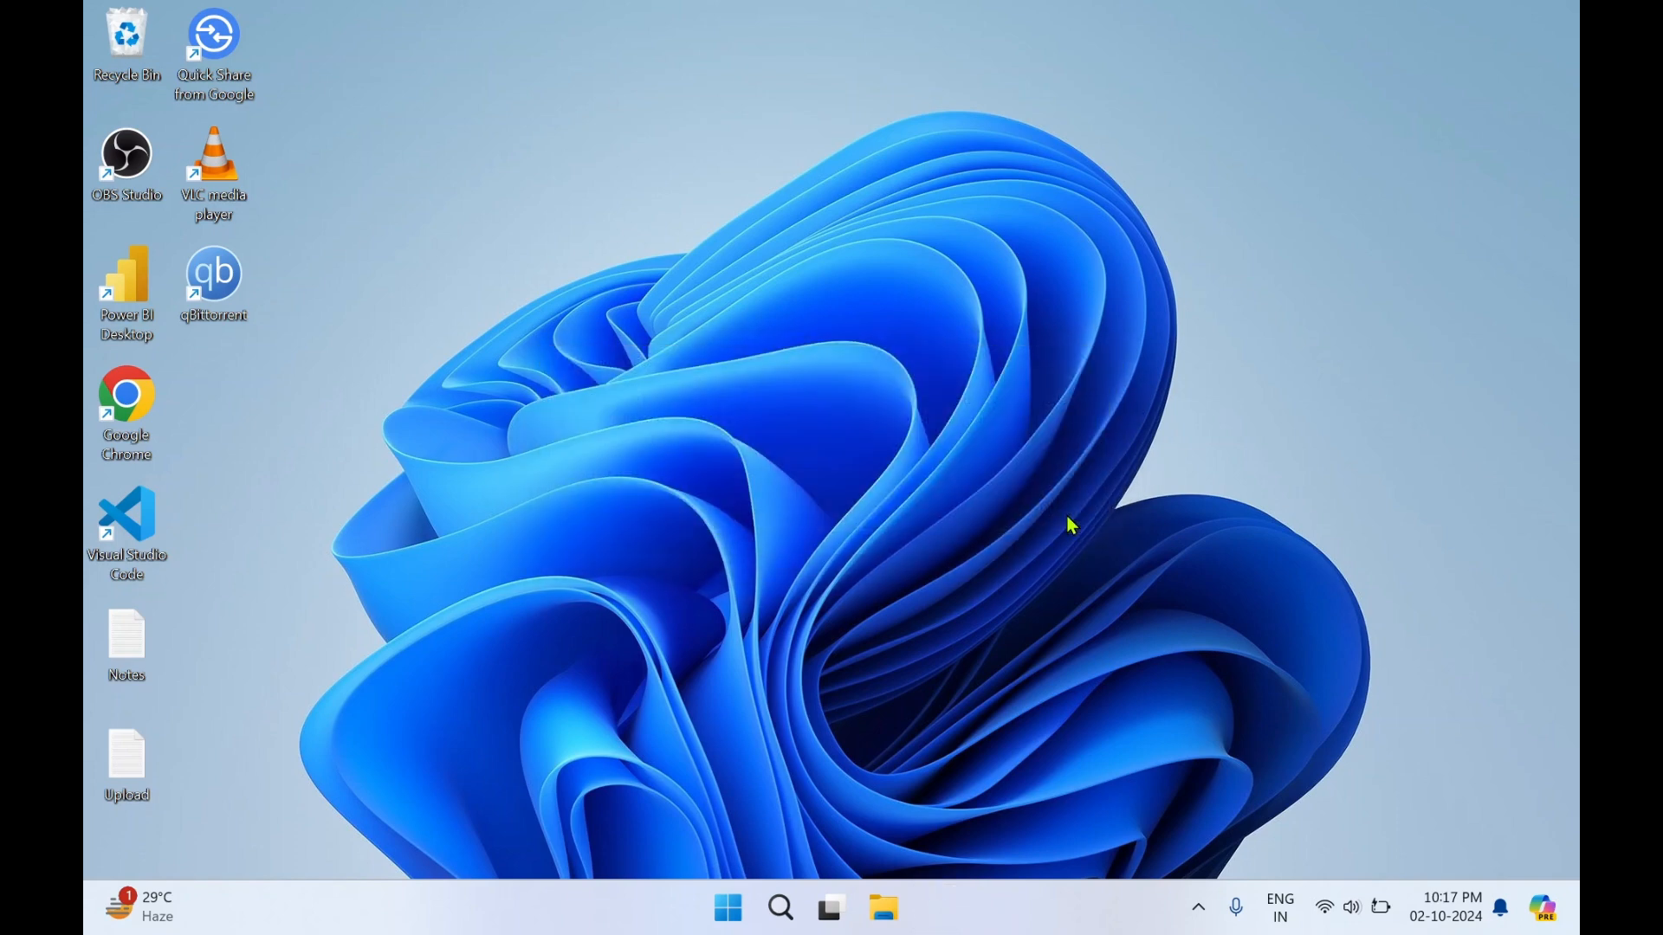
Step: Bring up the qBittorrent main window and maximize it to fill the screen
double_click(213, 279)
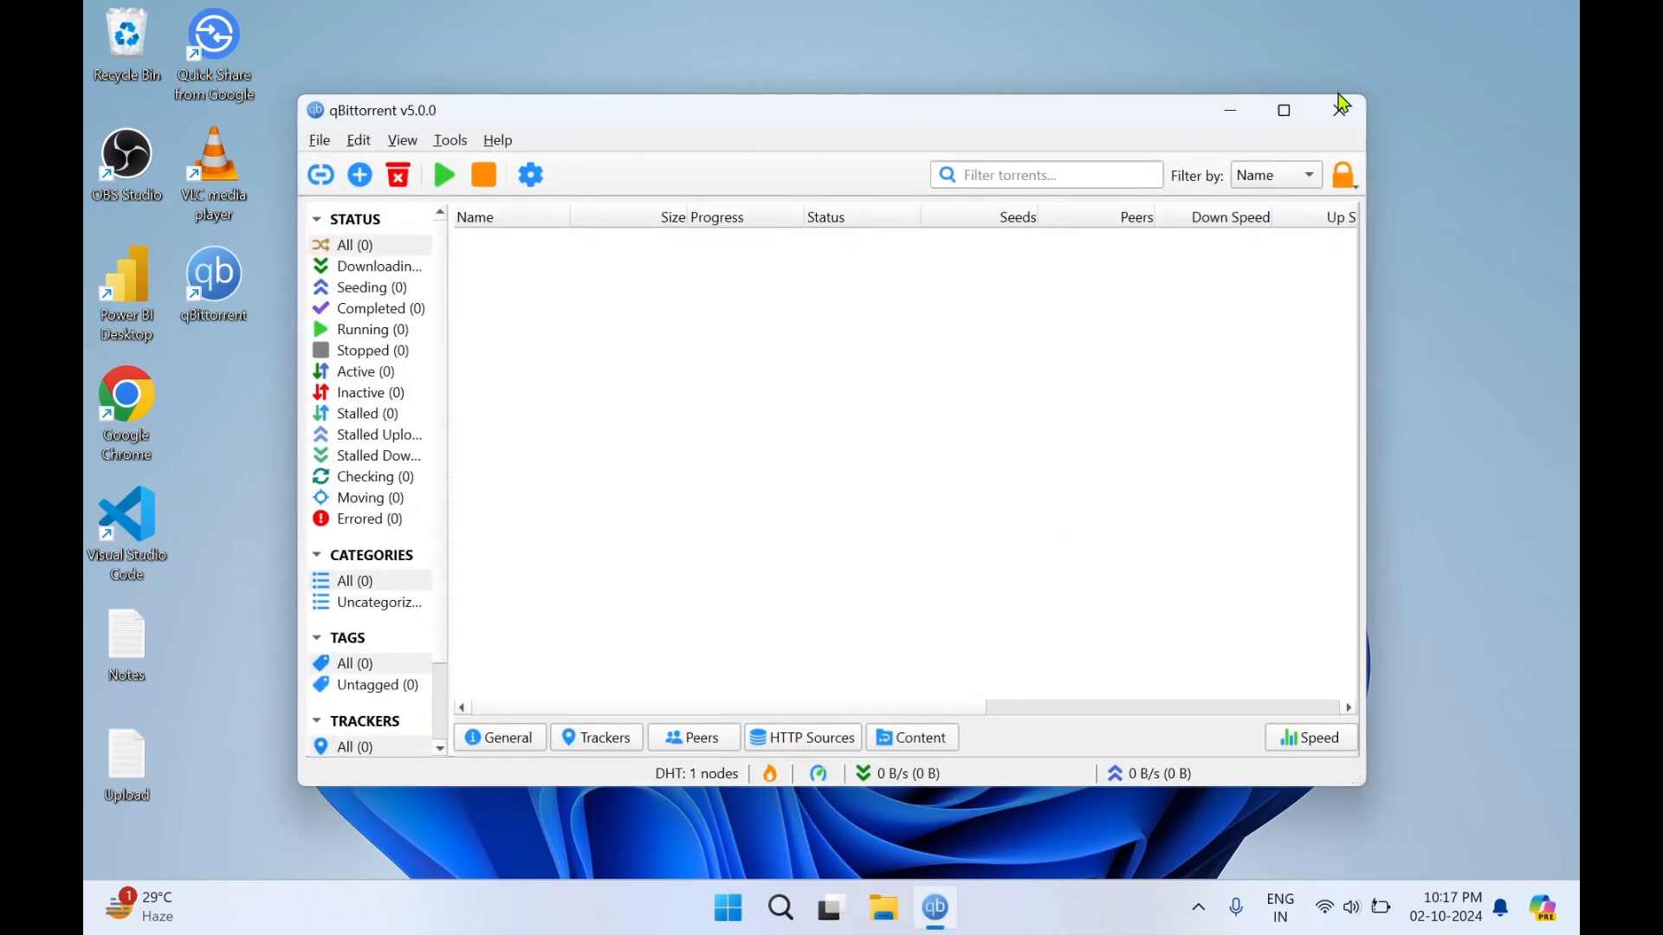
left_click(1283, 109)
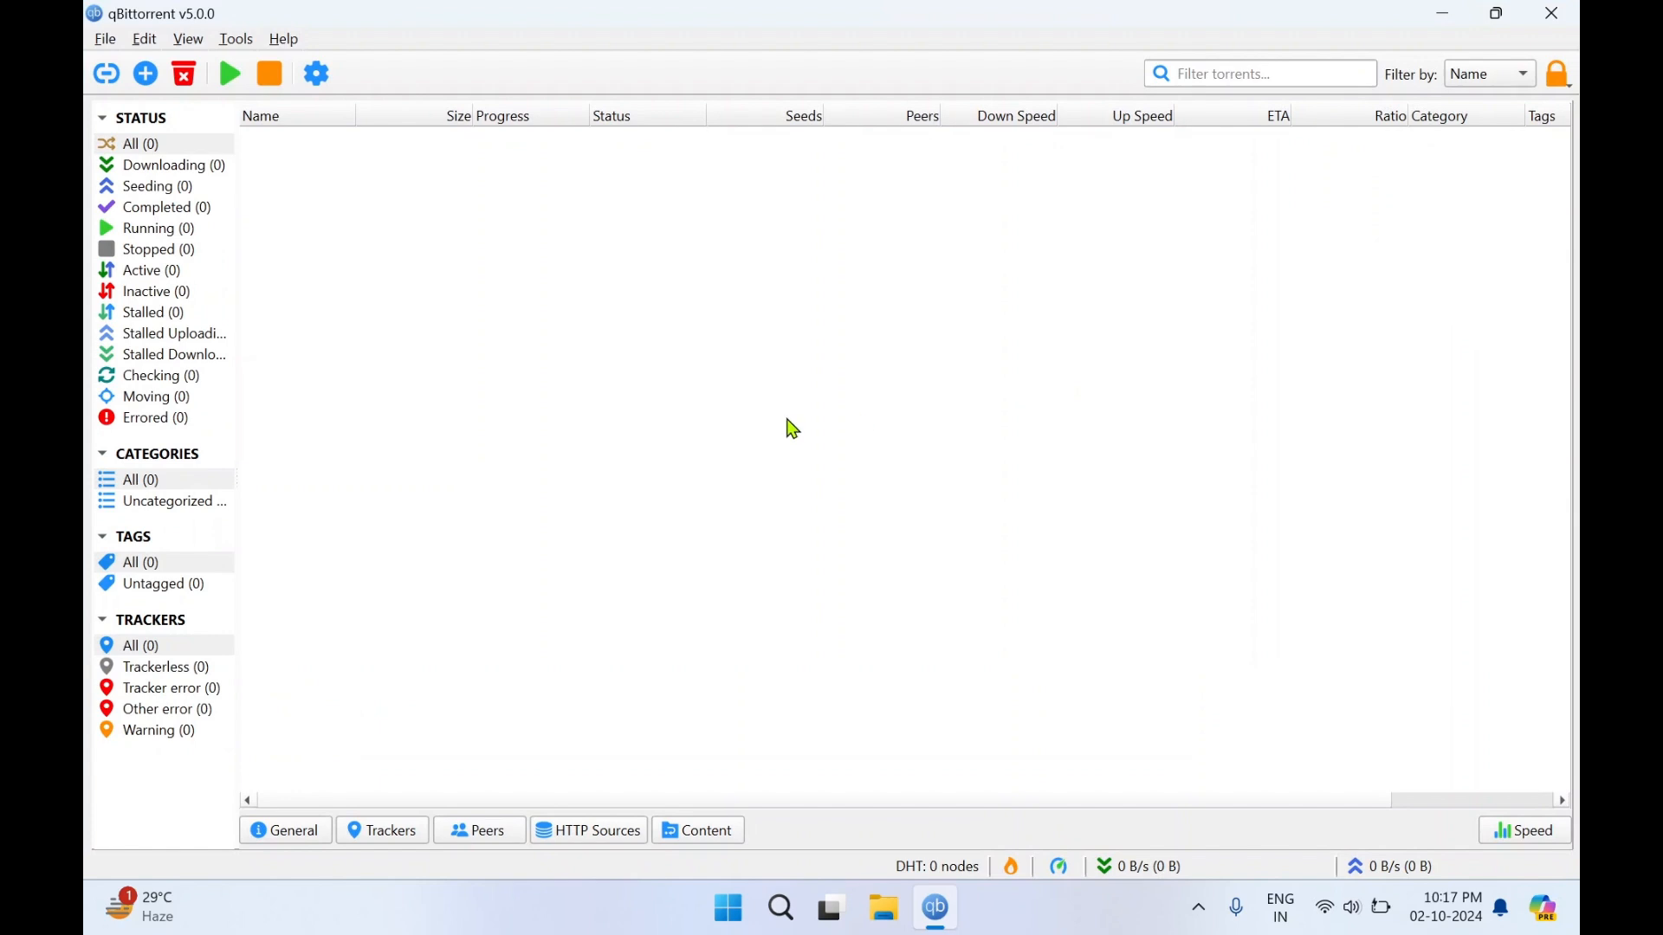
mouse_move(235, 295)
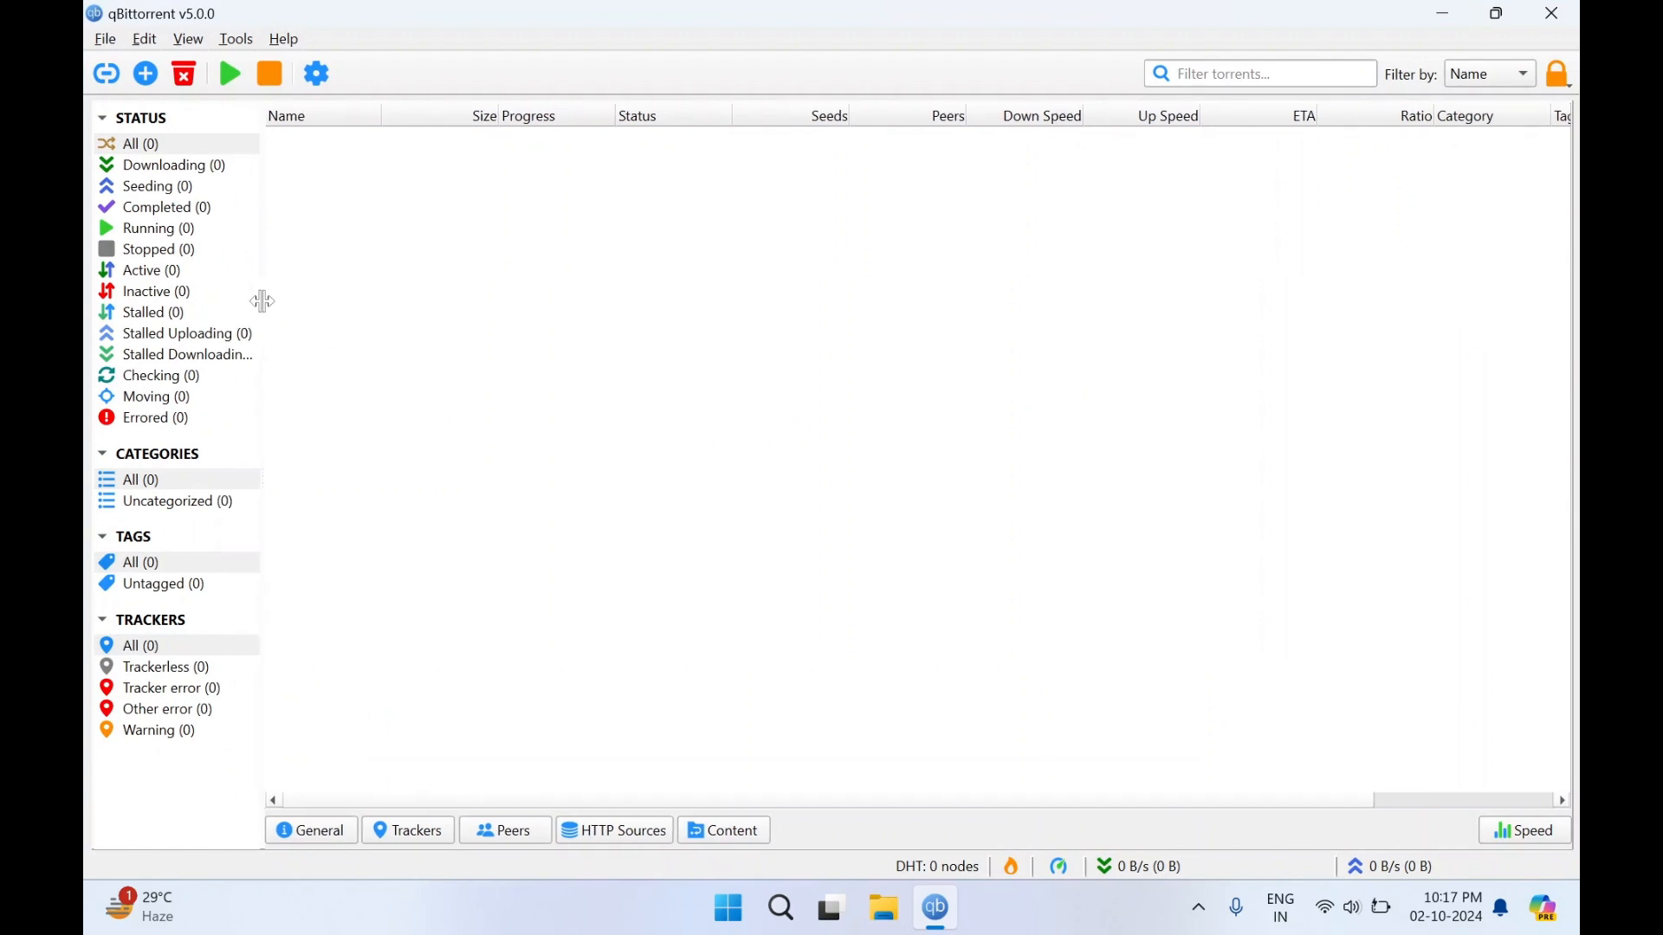
Step: Browse the Downloading, Seeding, Running and Stalled status filters, each listing zero torrents
left_click(173, 165)
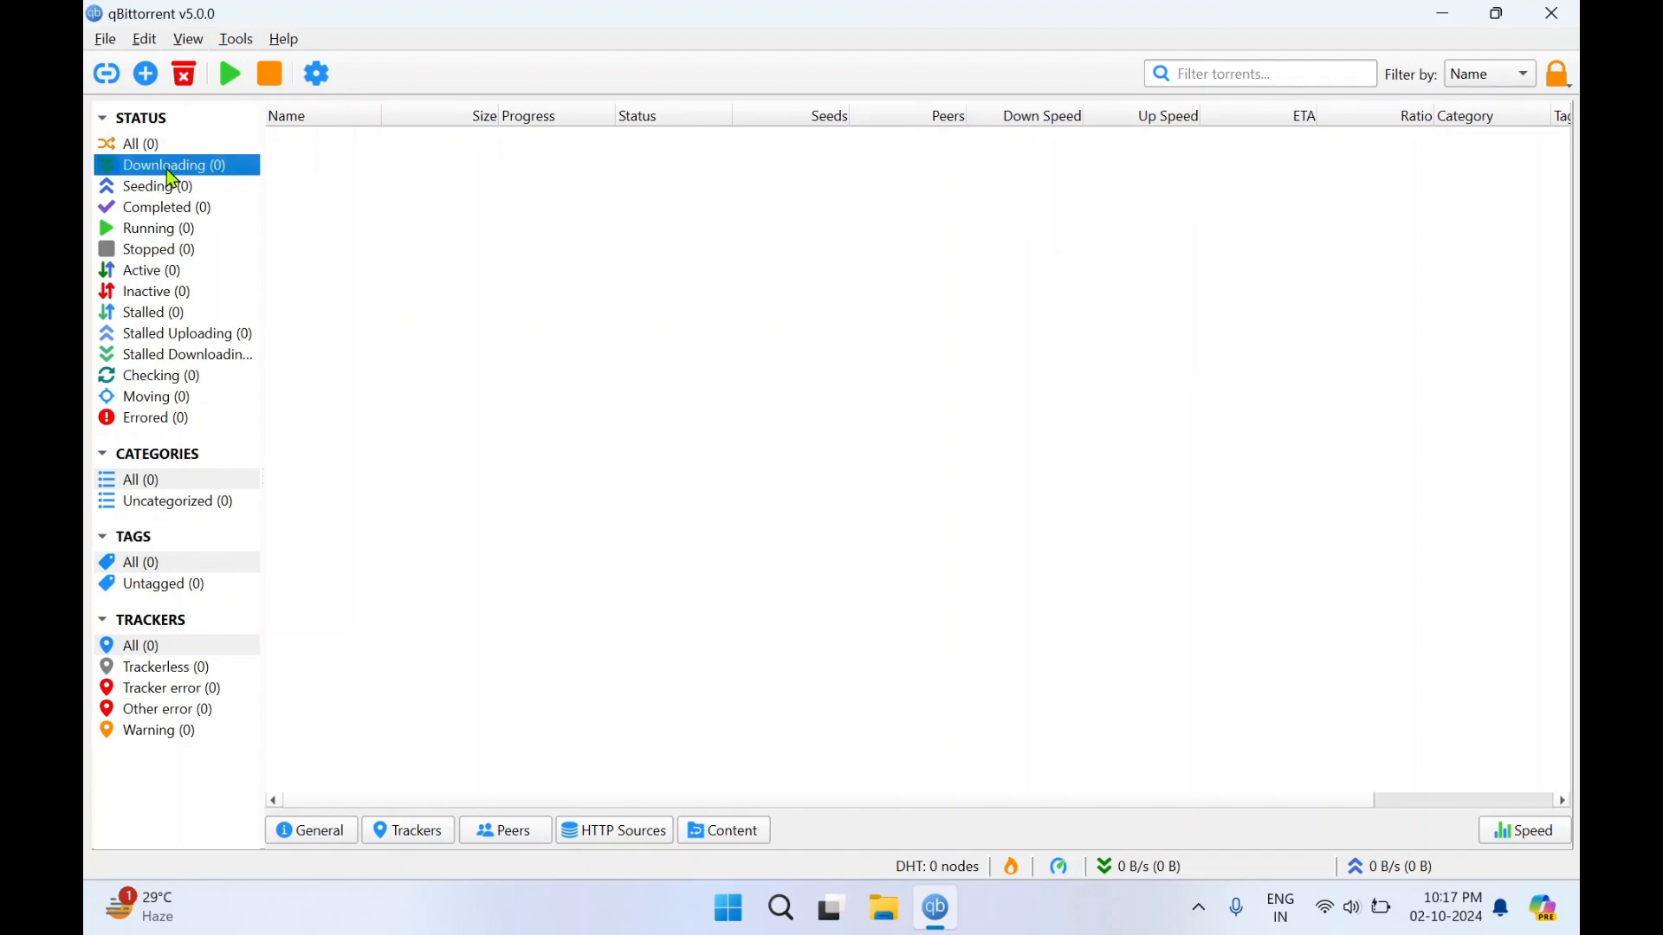
mouse_move(224, 177)
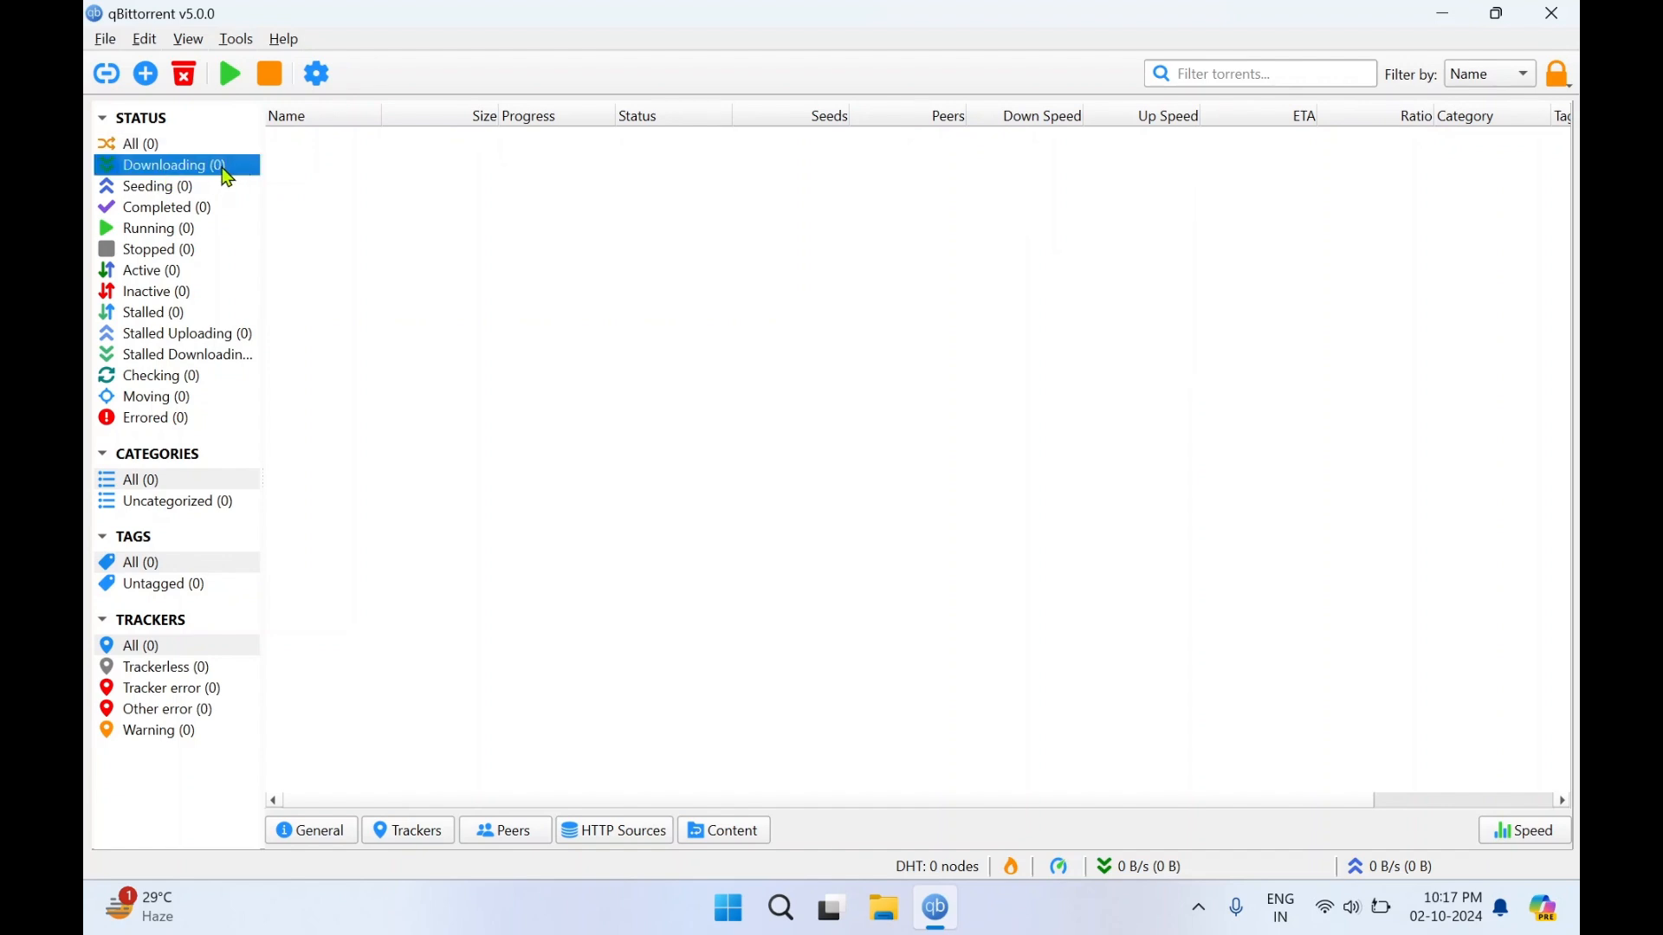
left_click(157, 186)
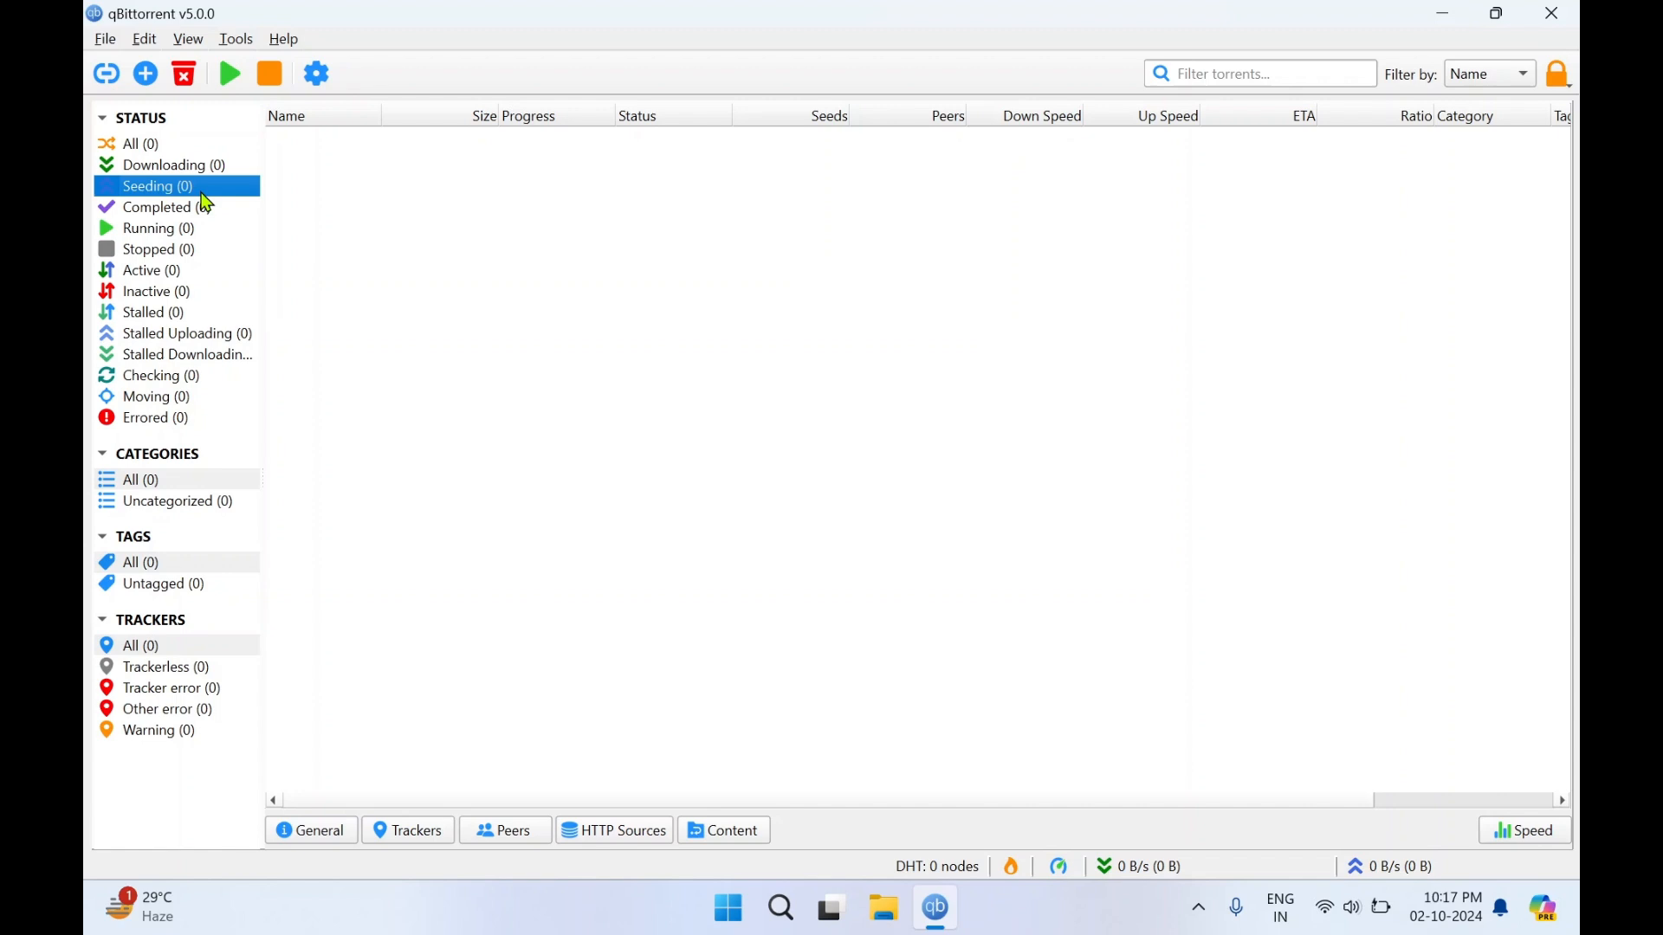
left_click(158, 227)
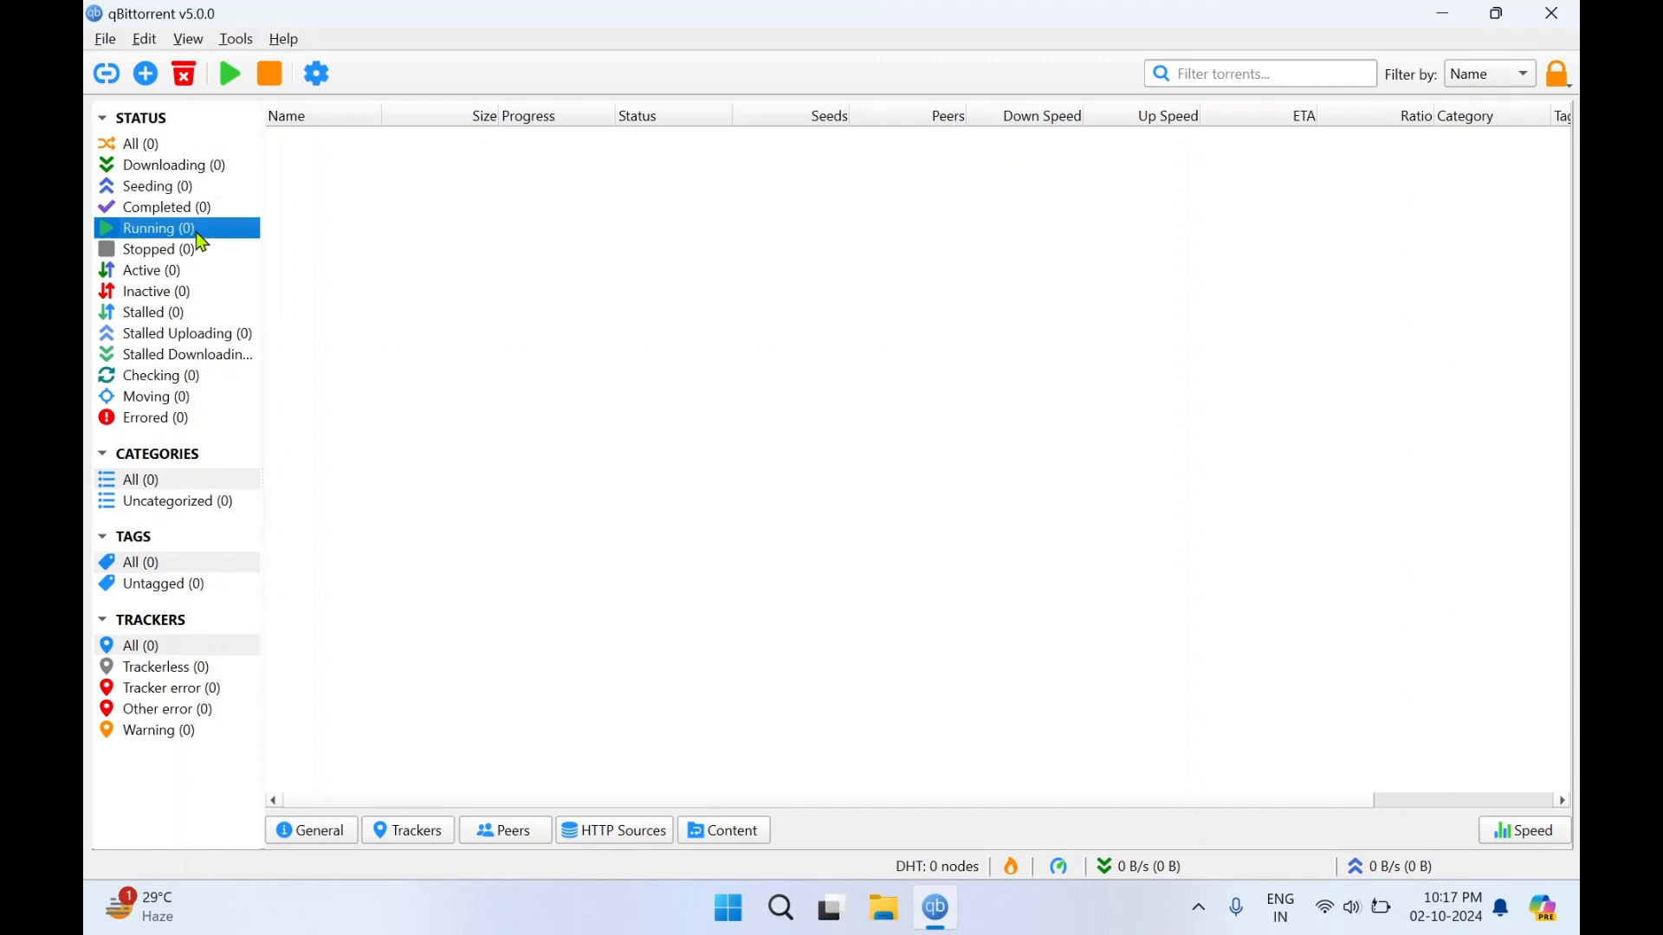
mouse_move(175, 326)
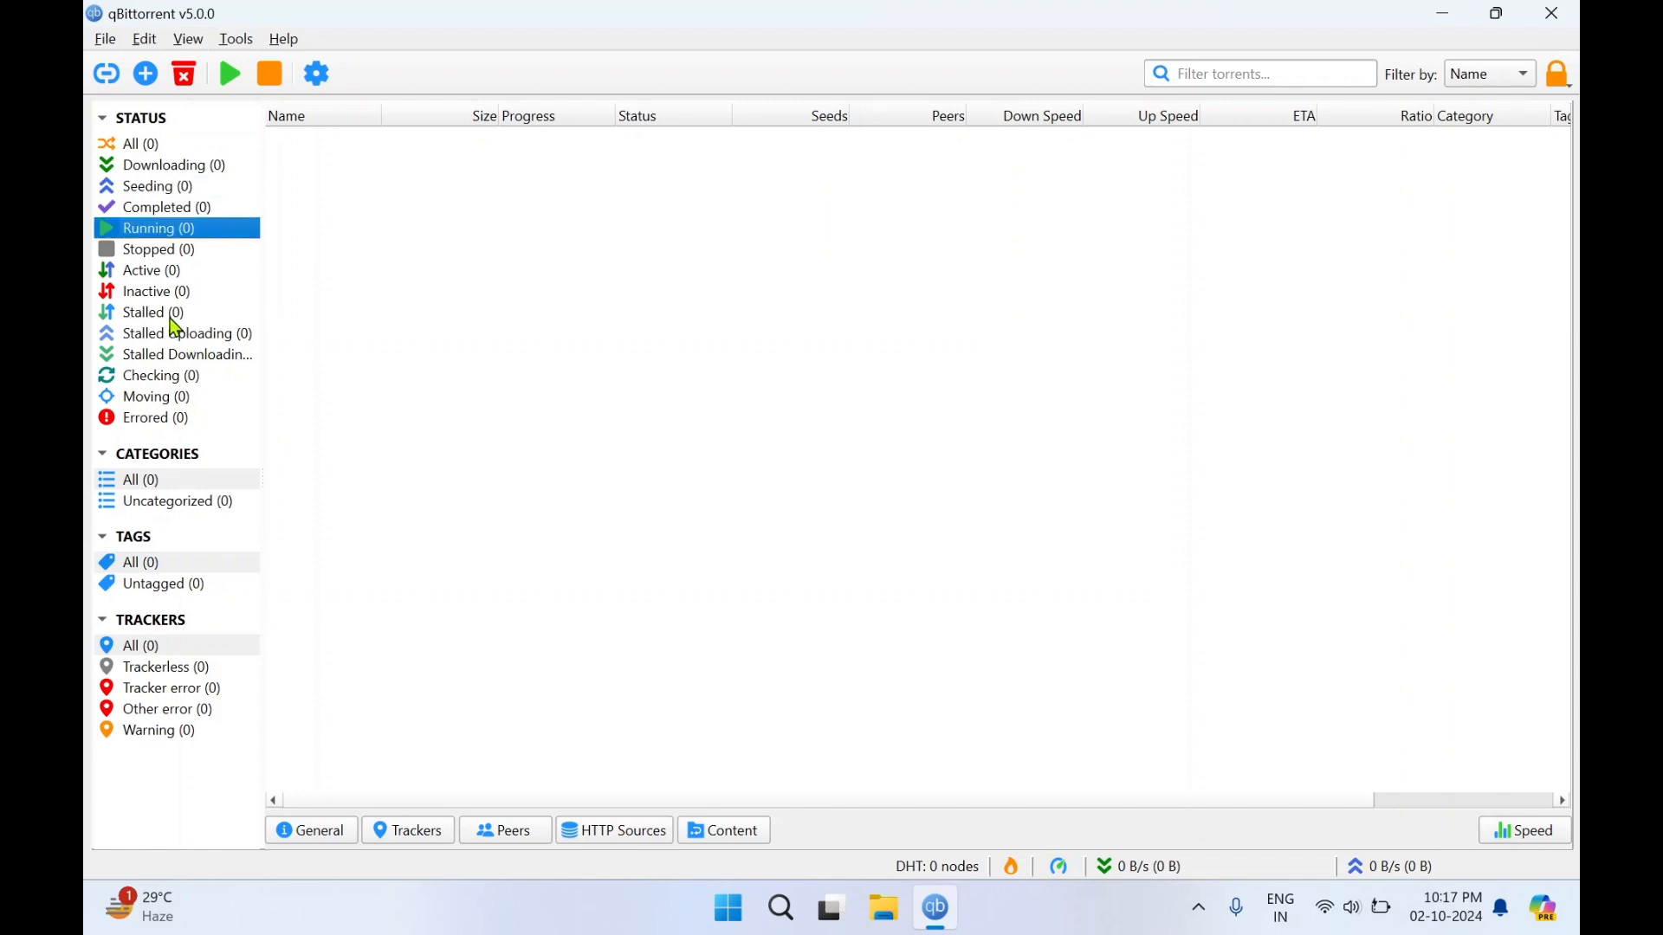
left_click(151, 312)
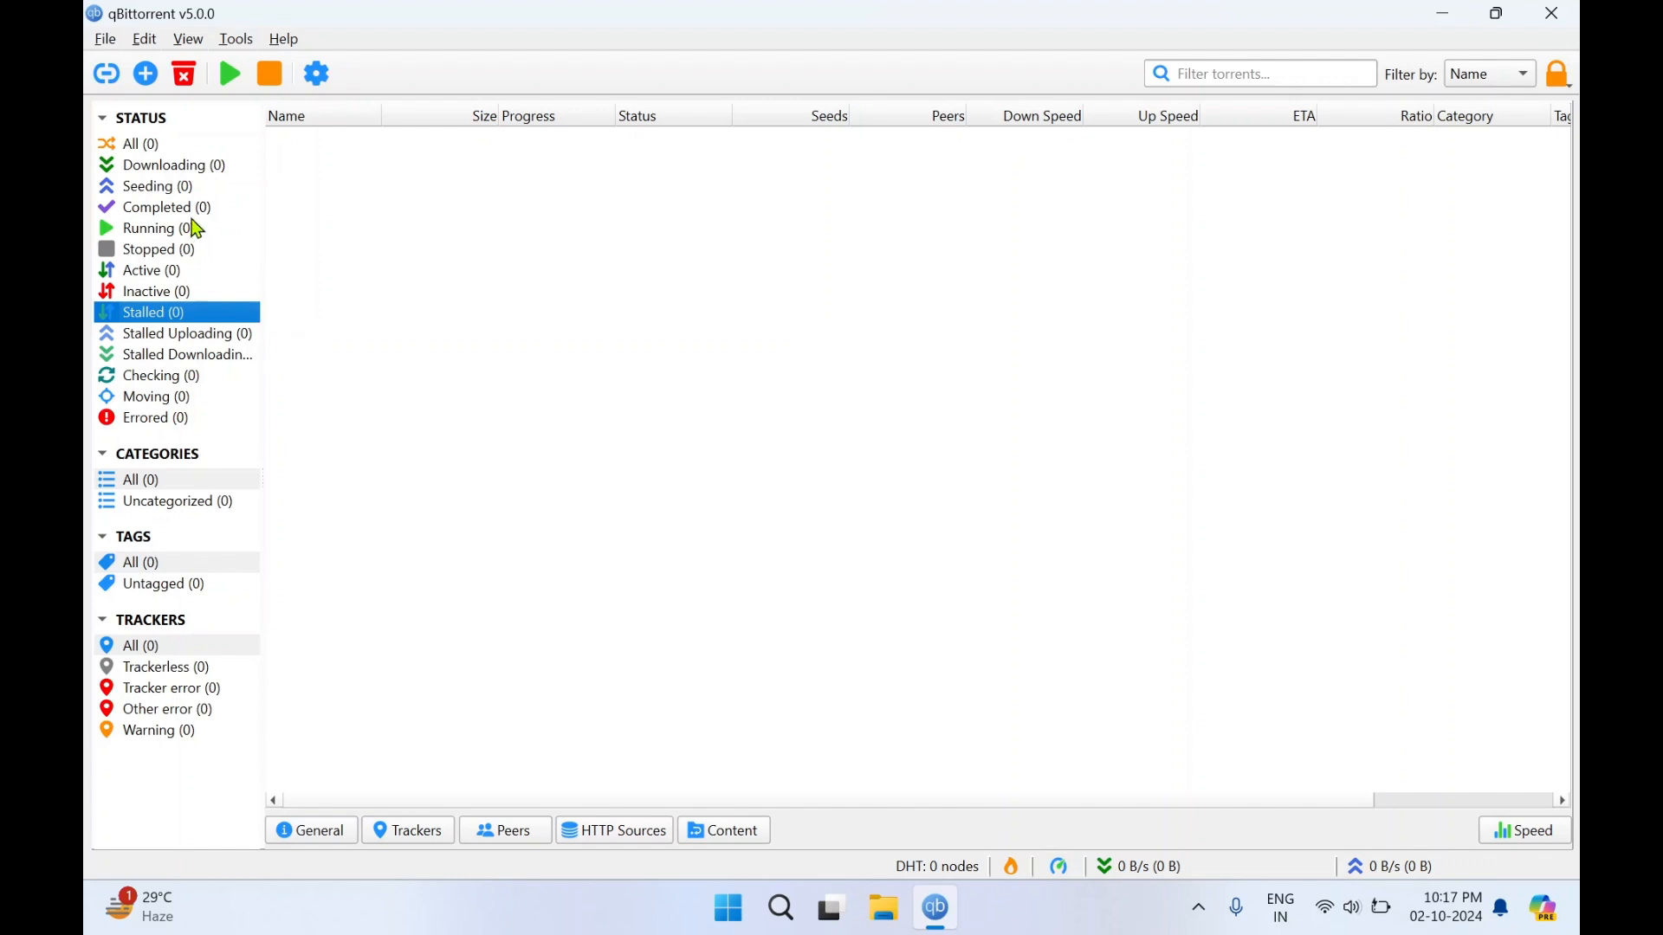
mouse_move(194, 258)
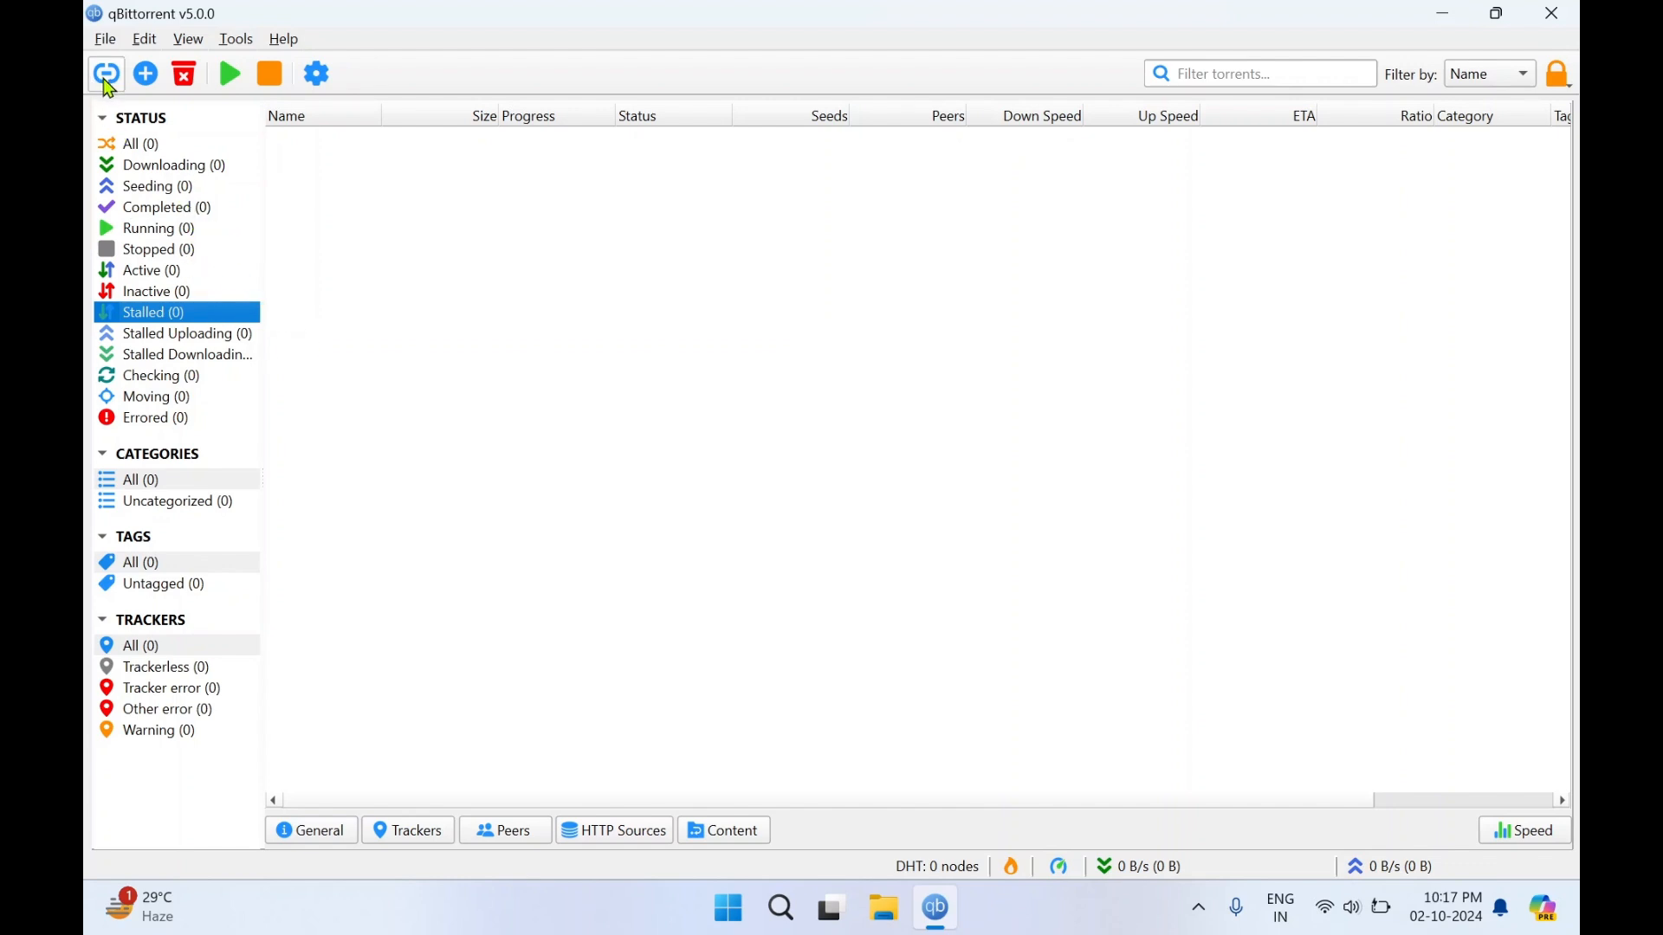
mouse_move(104, 72)
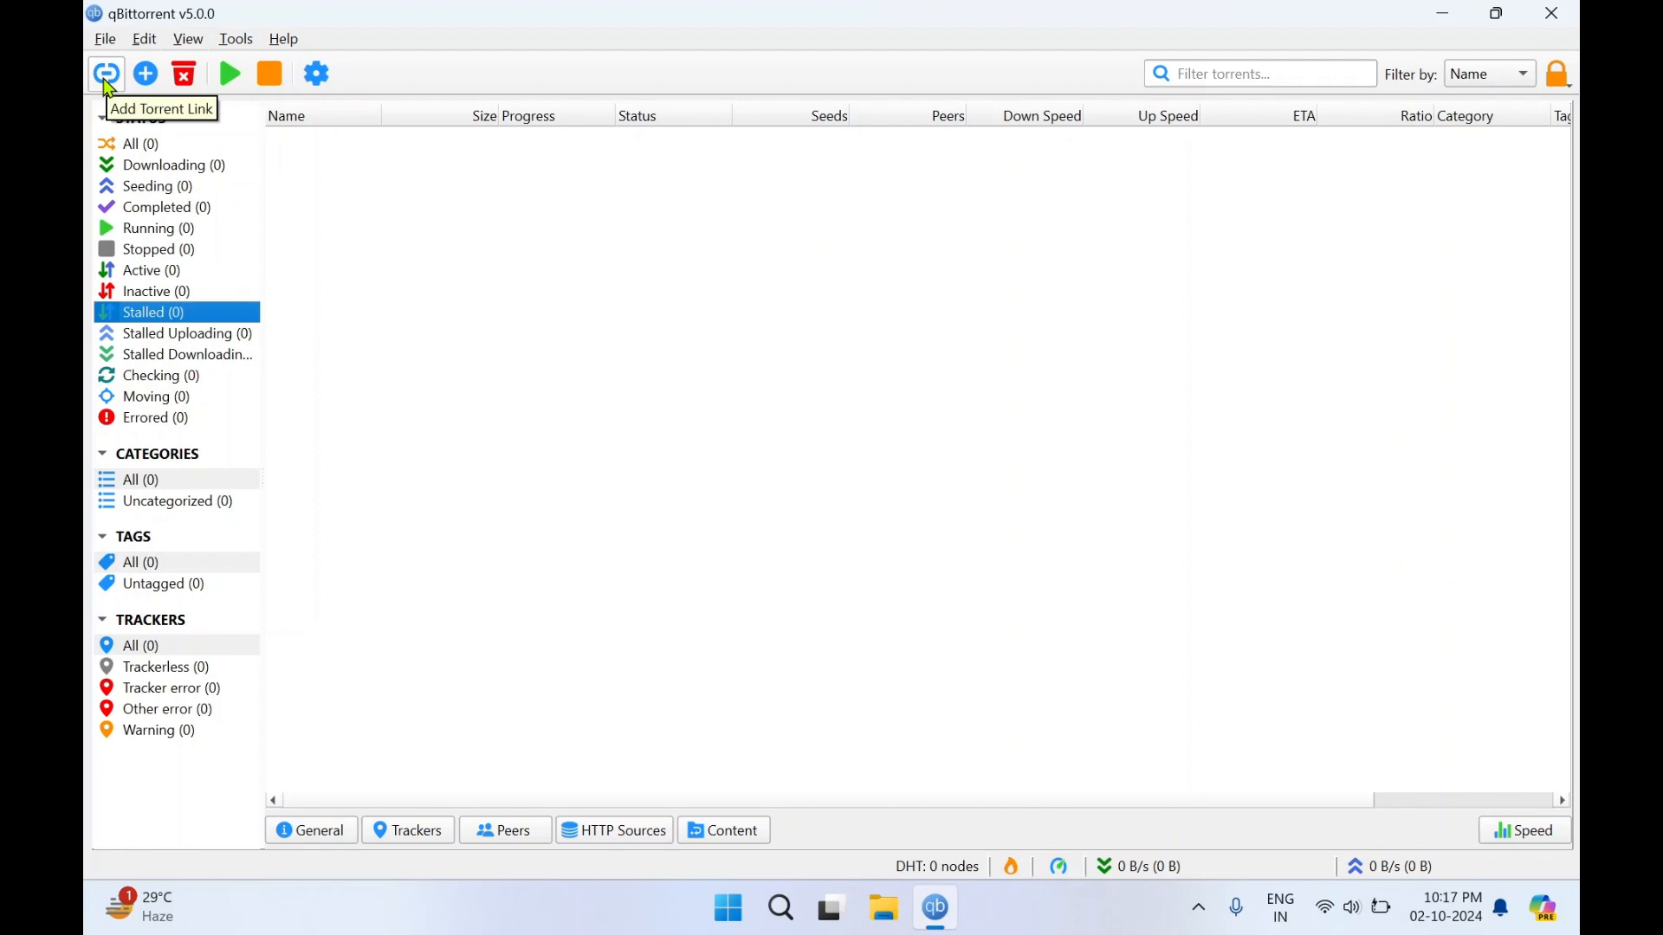
mouse_move(145, 73)
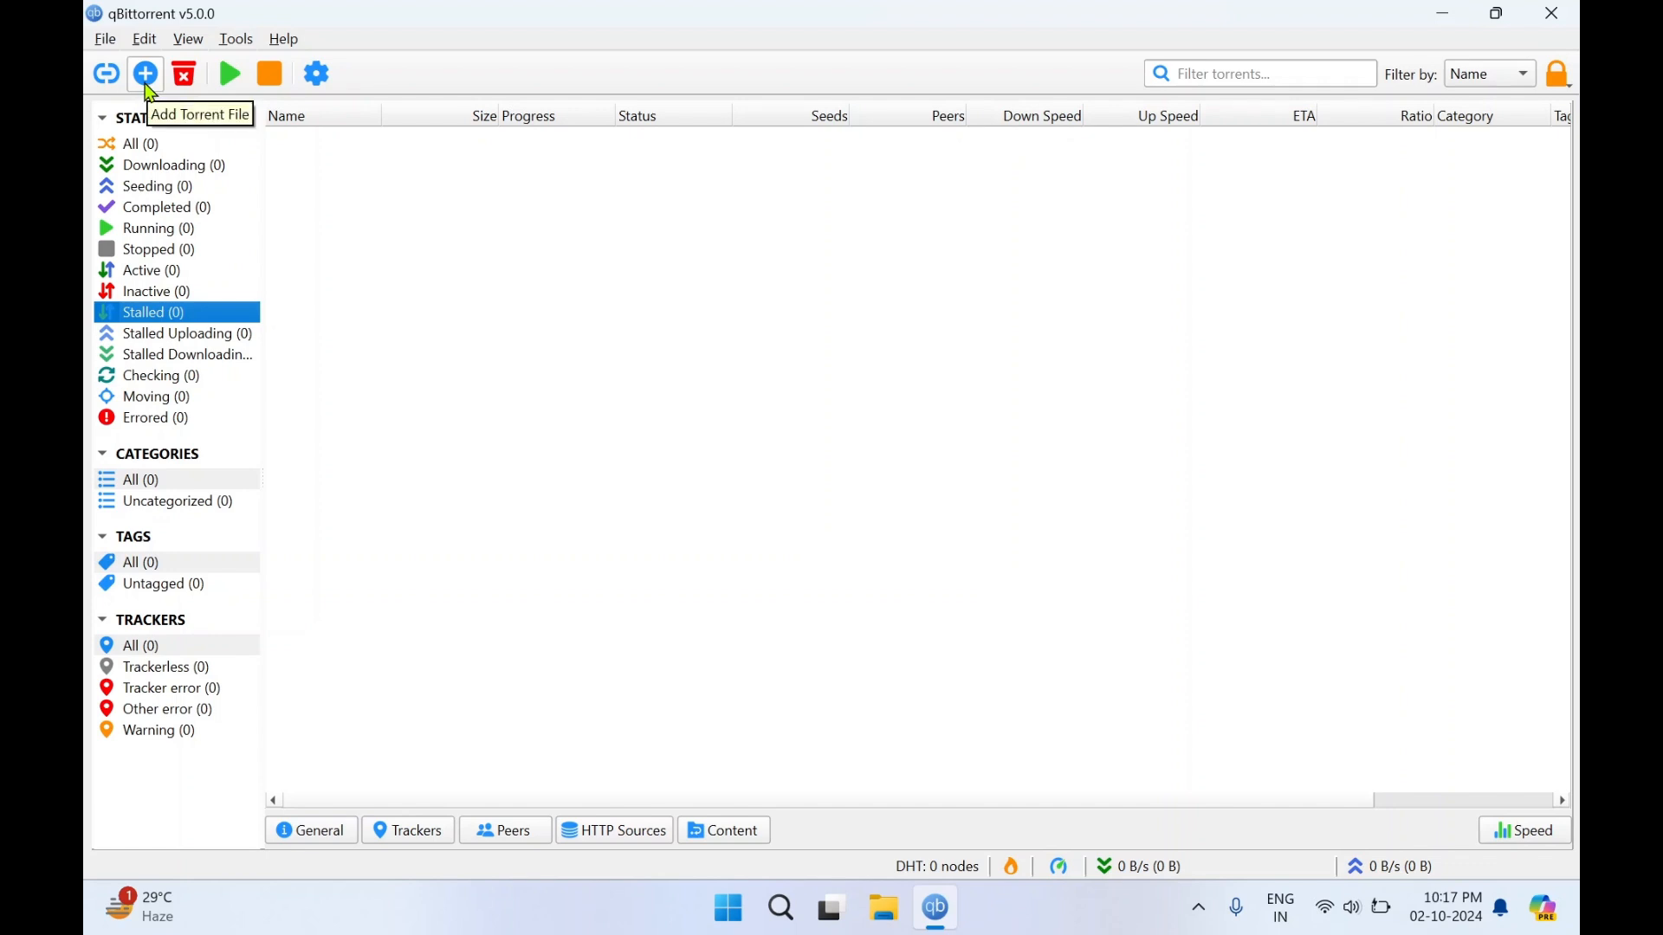
mouse_move(183, 73)
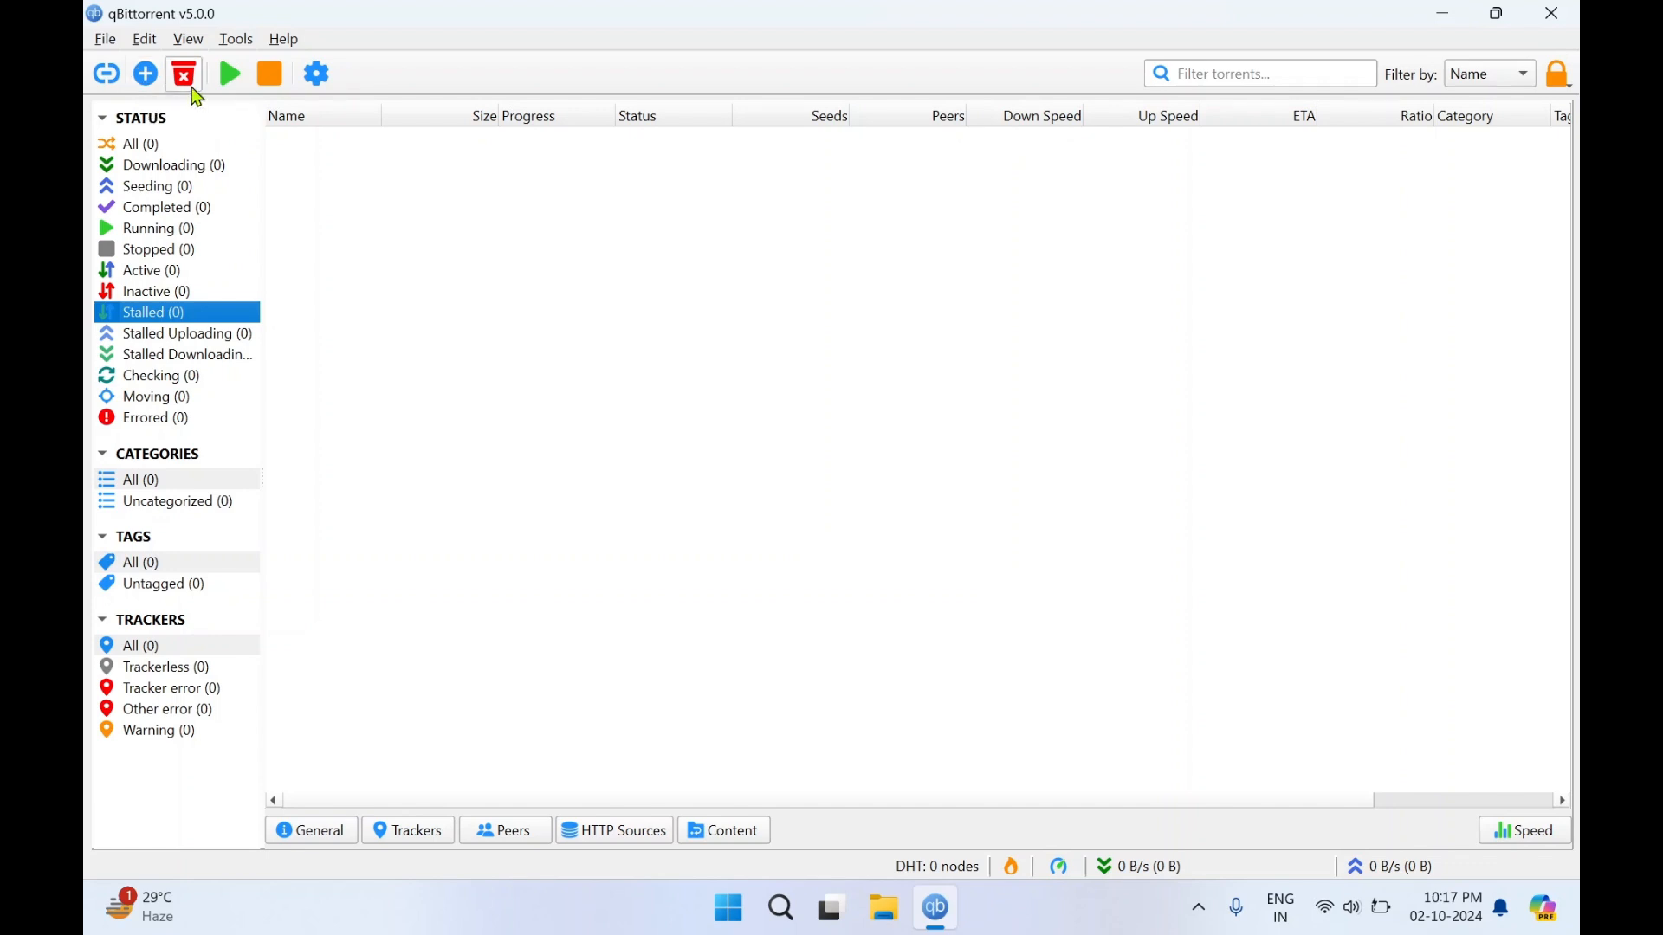
mouse_move(229, 73)
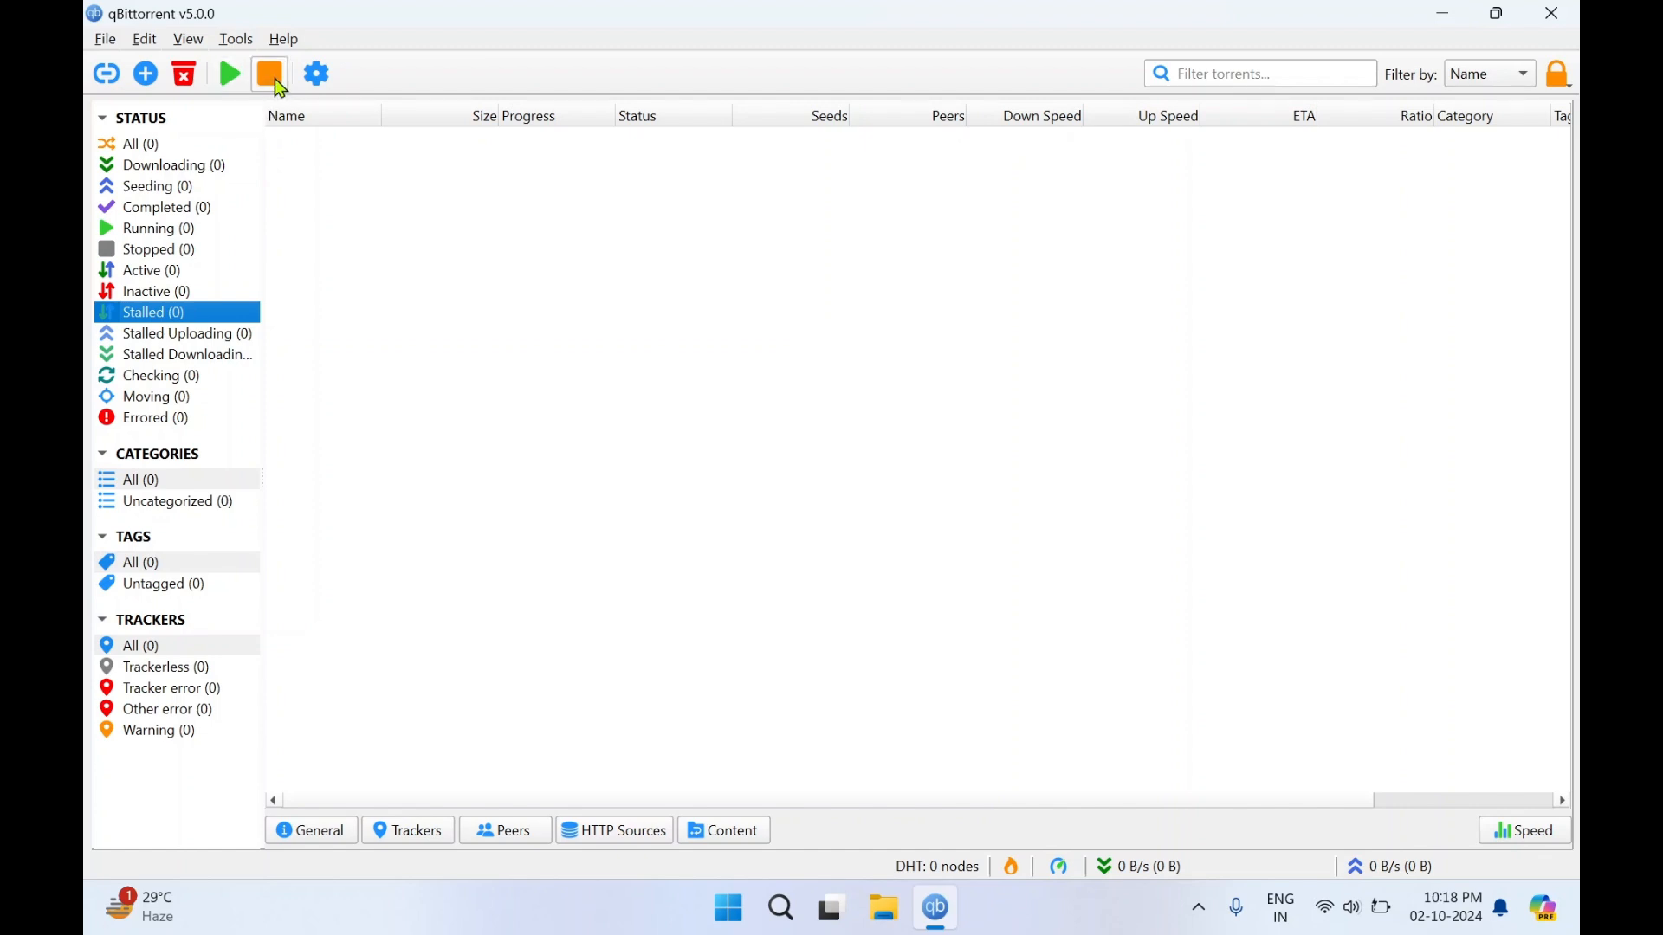
mouse_move(543, 227)
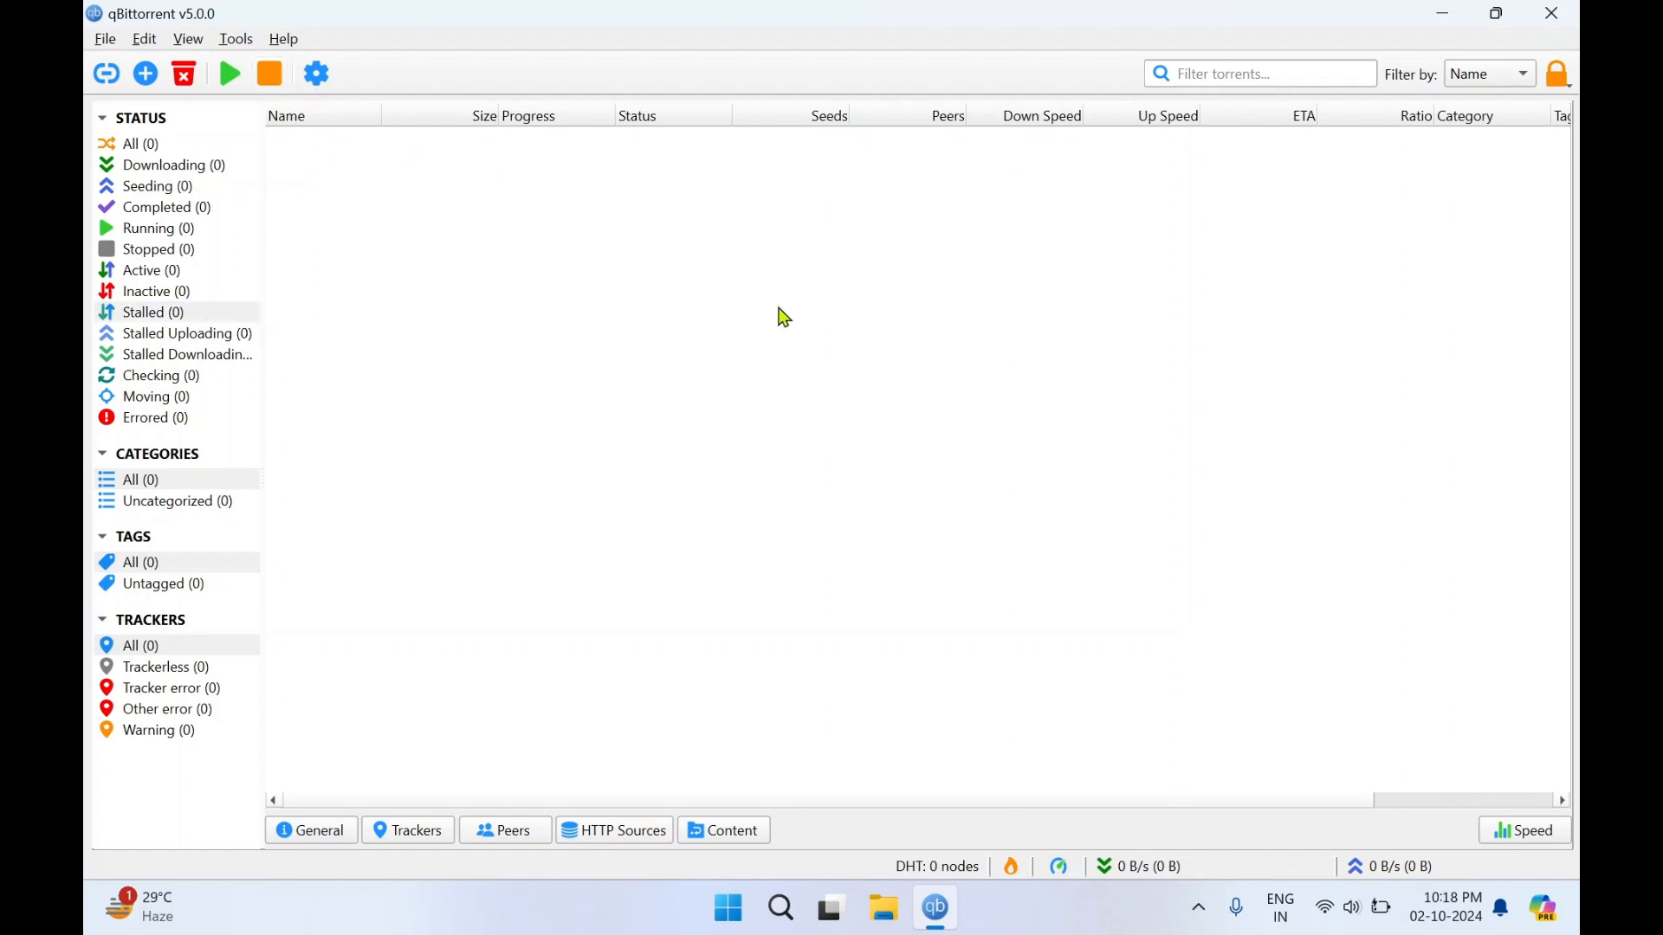
mouse_move(694, 393)
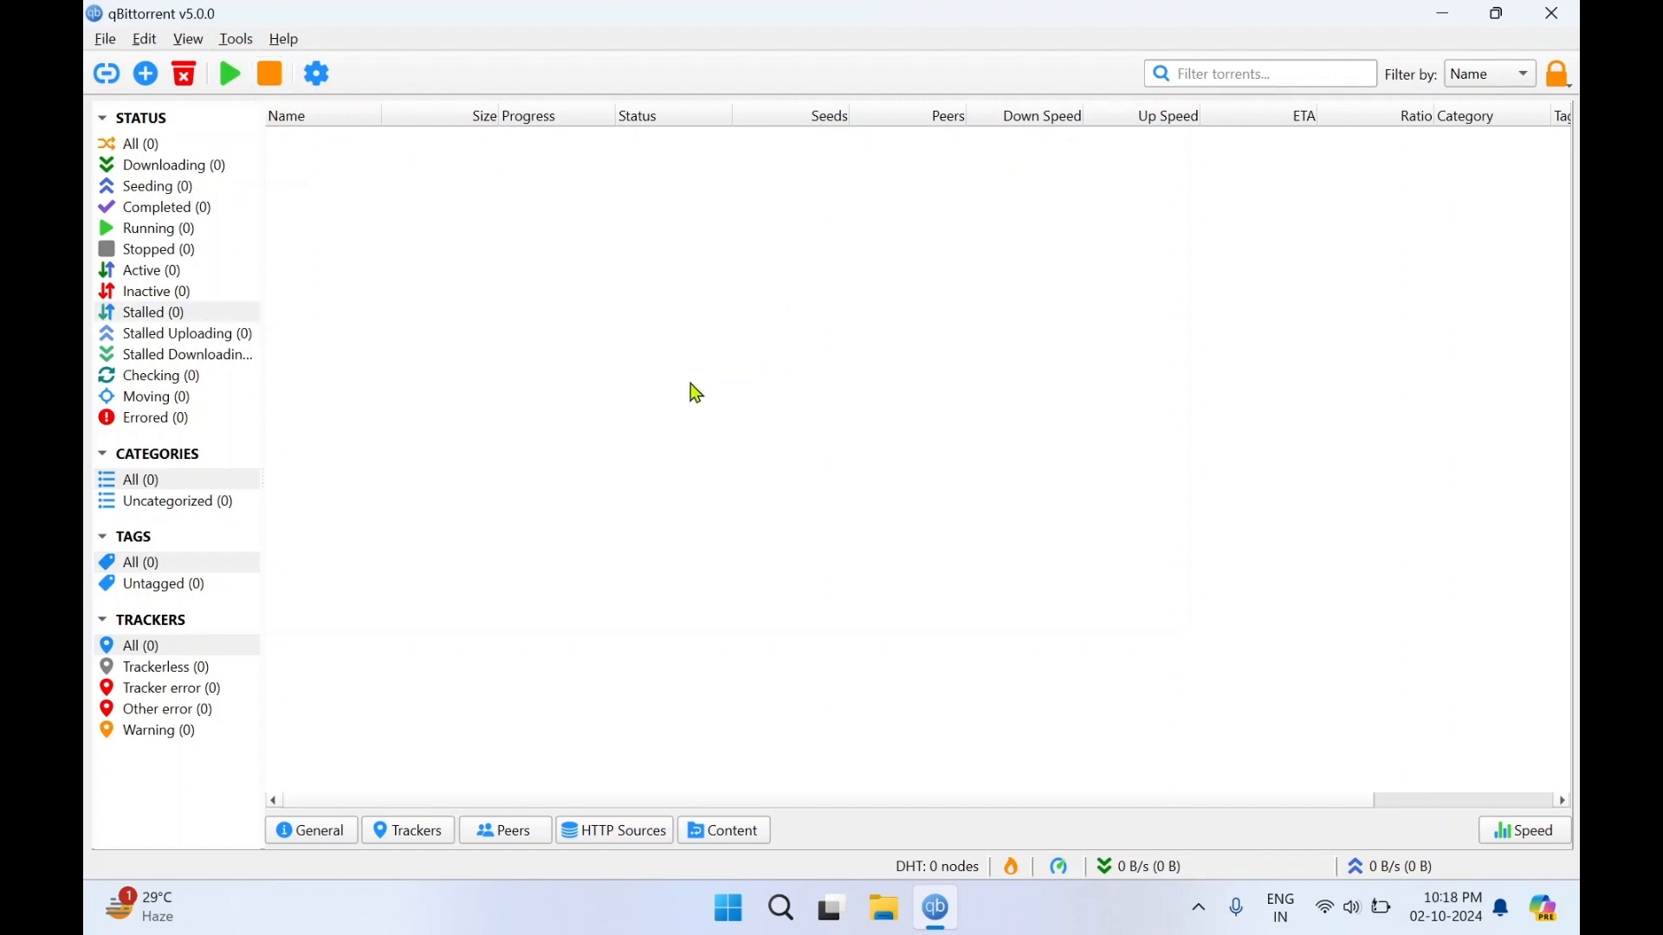
mouse_move(802, 411)
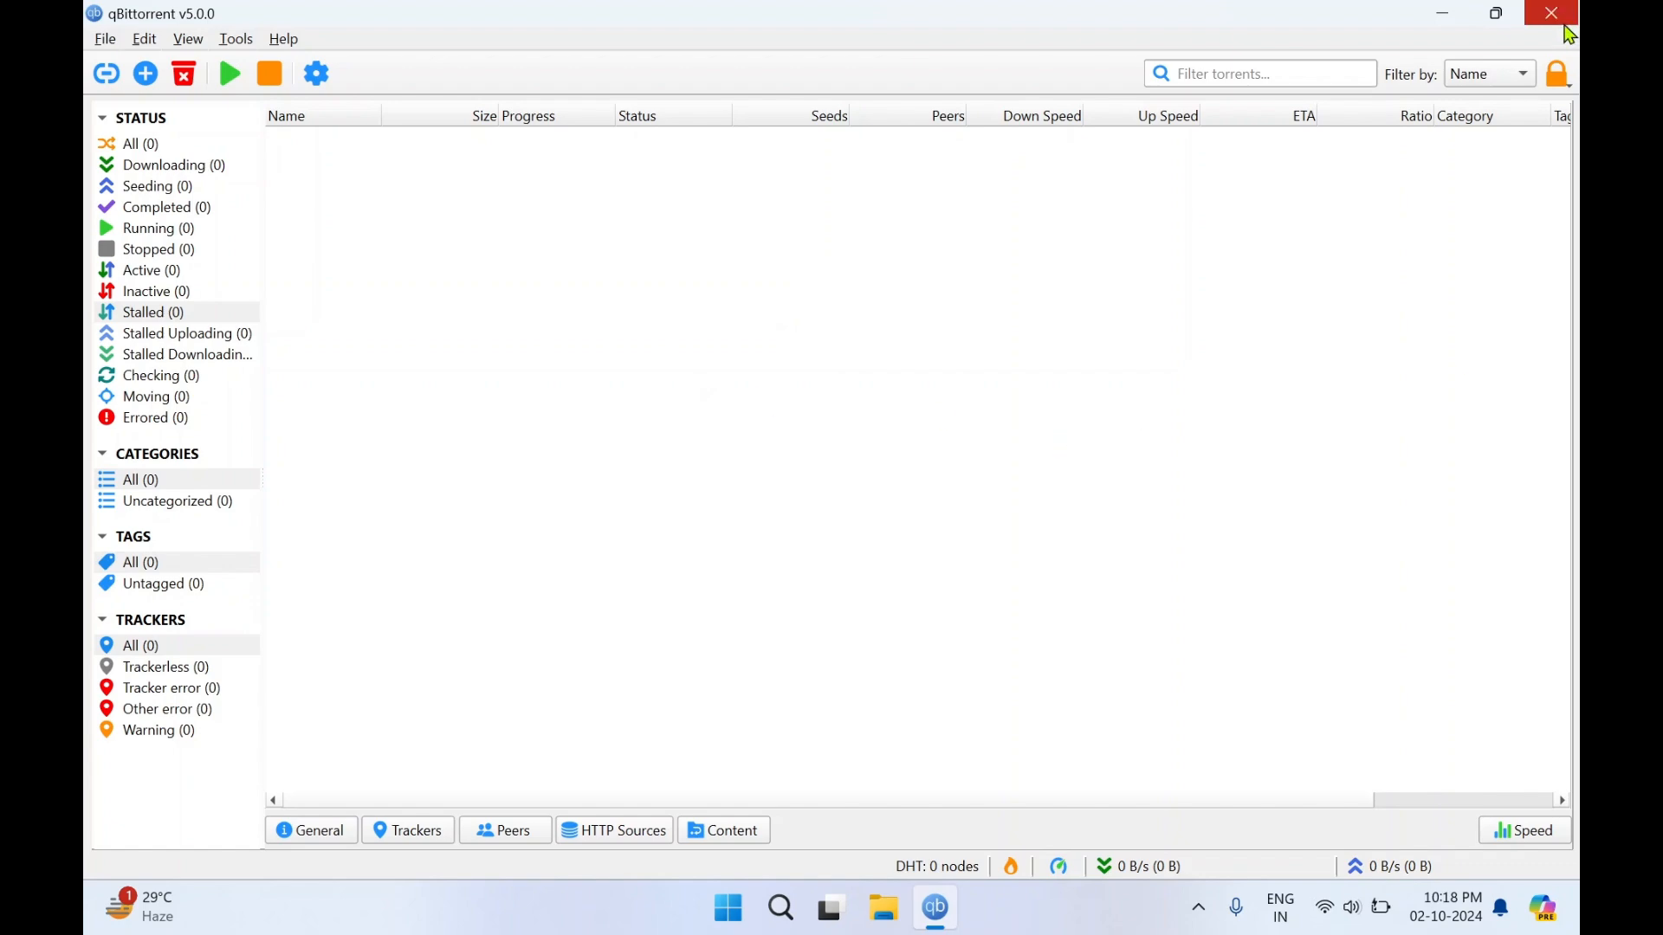
Step: Close qBittorrent to the tray and dismiss the 'closed to tray' notification
left_click(1549, 13)
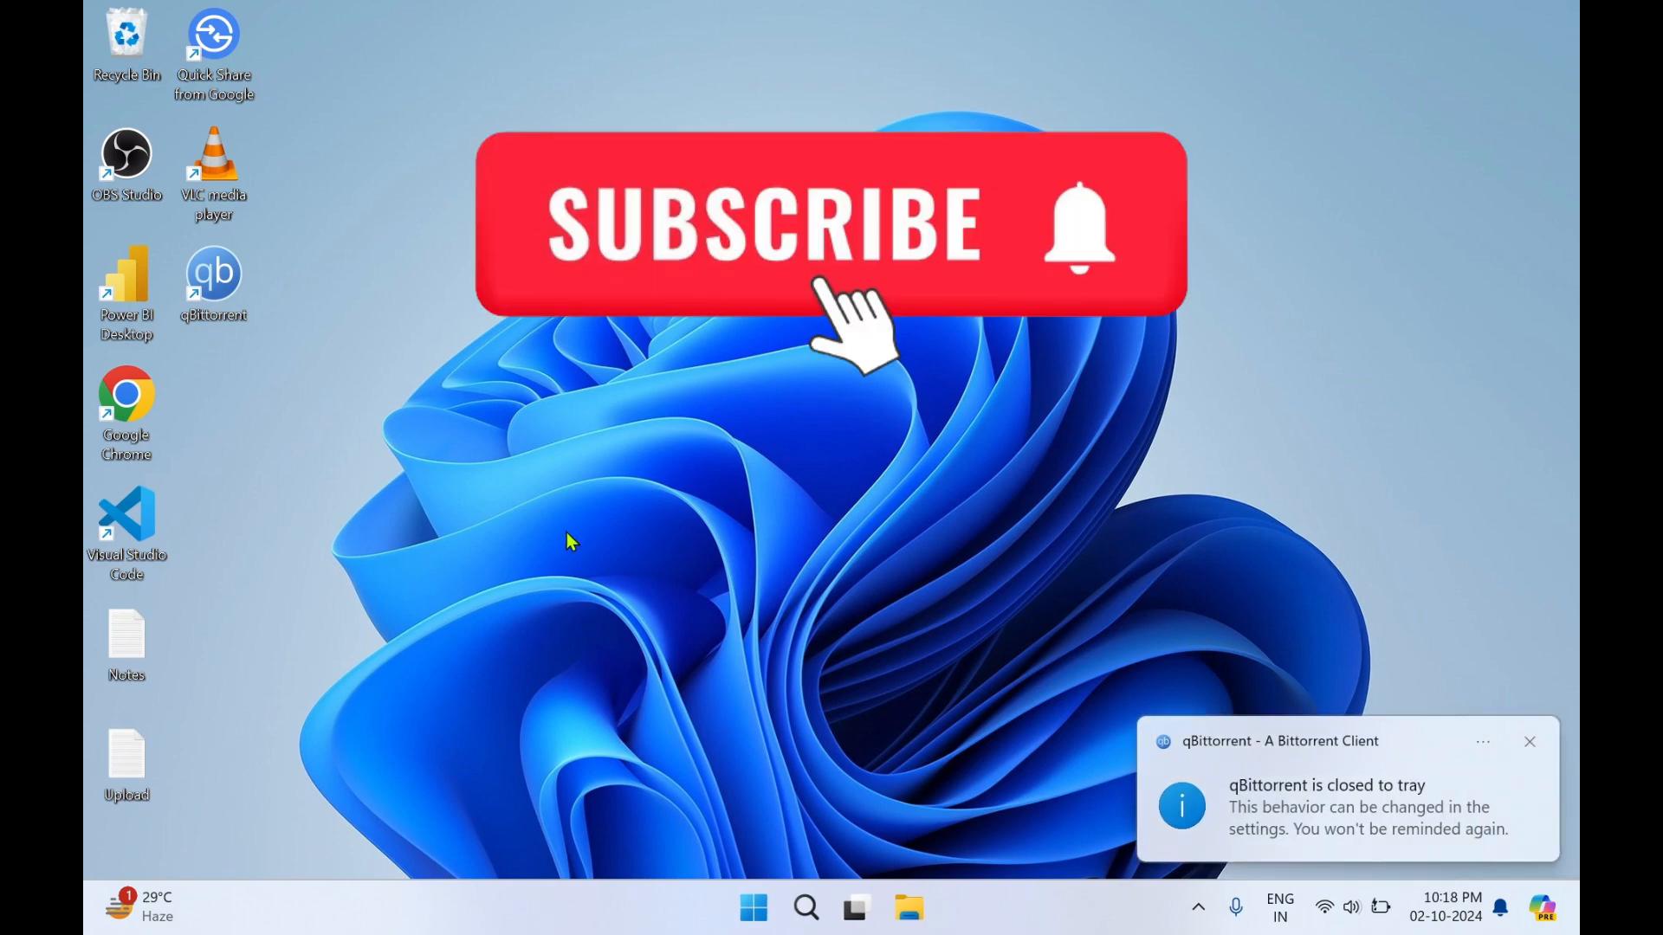
mouse_move(1530, 742)
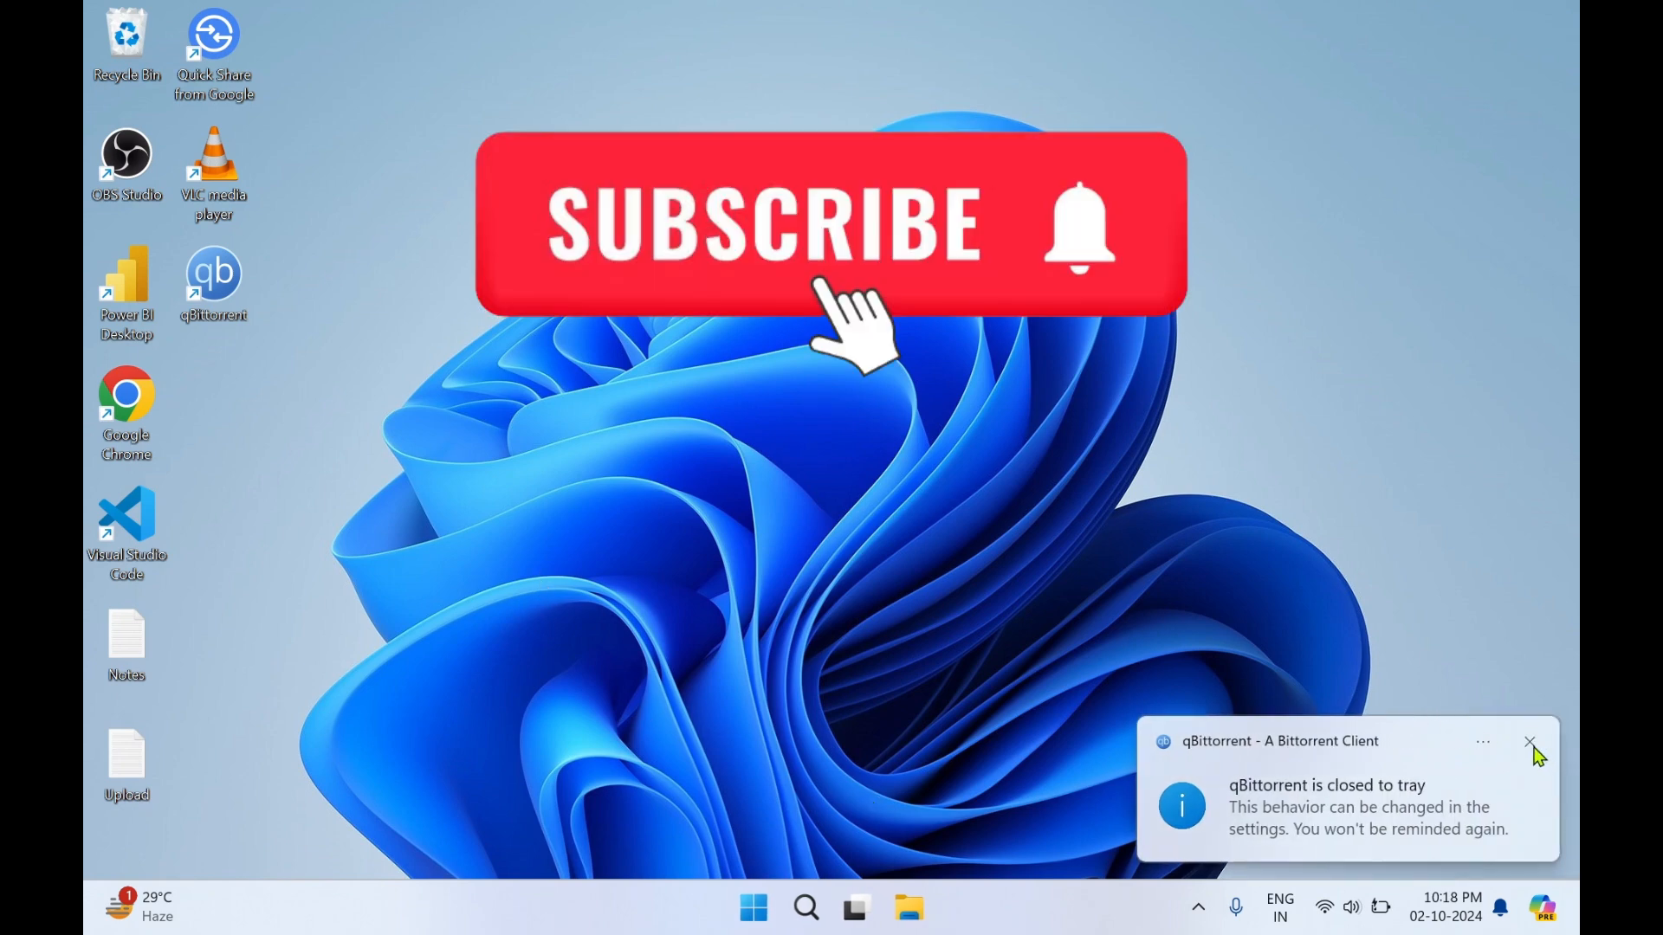
left_click(1528, 741)
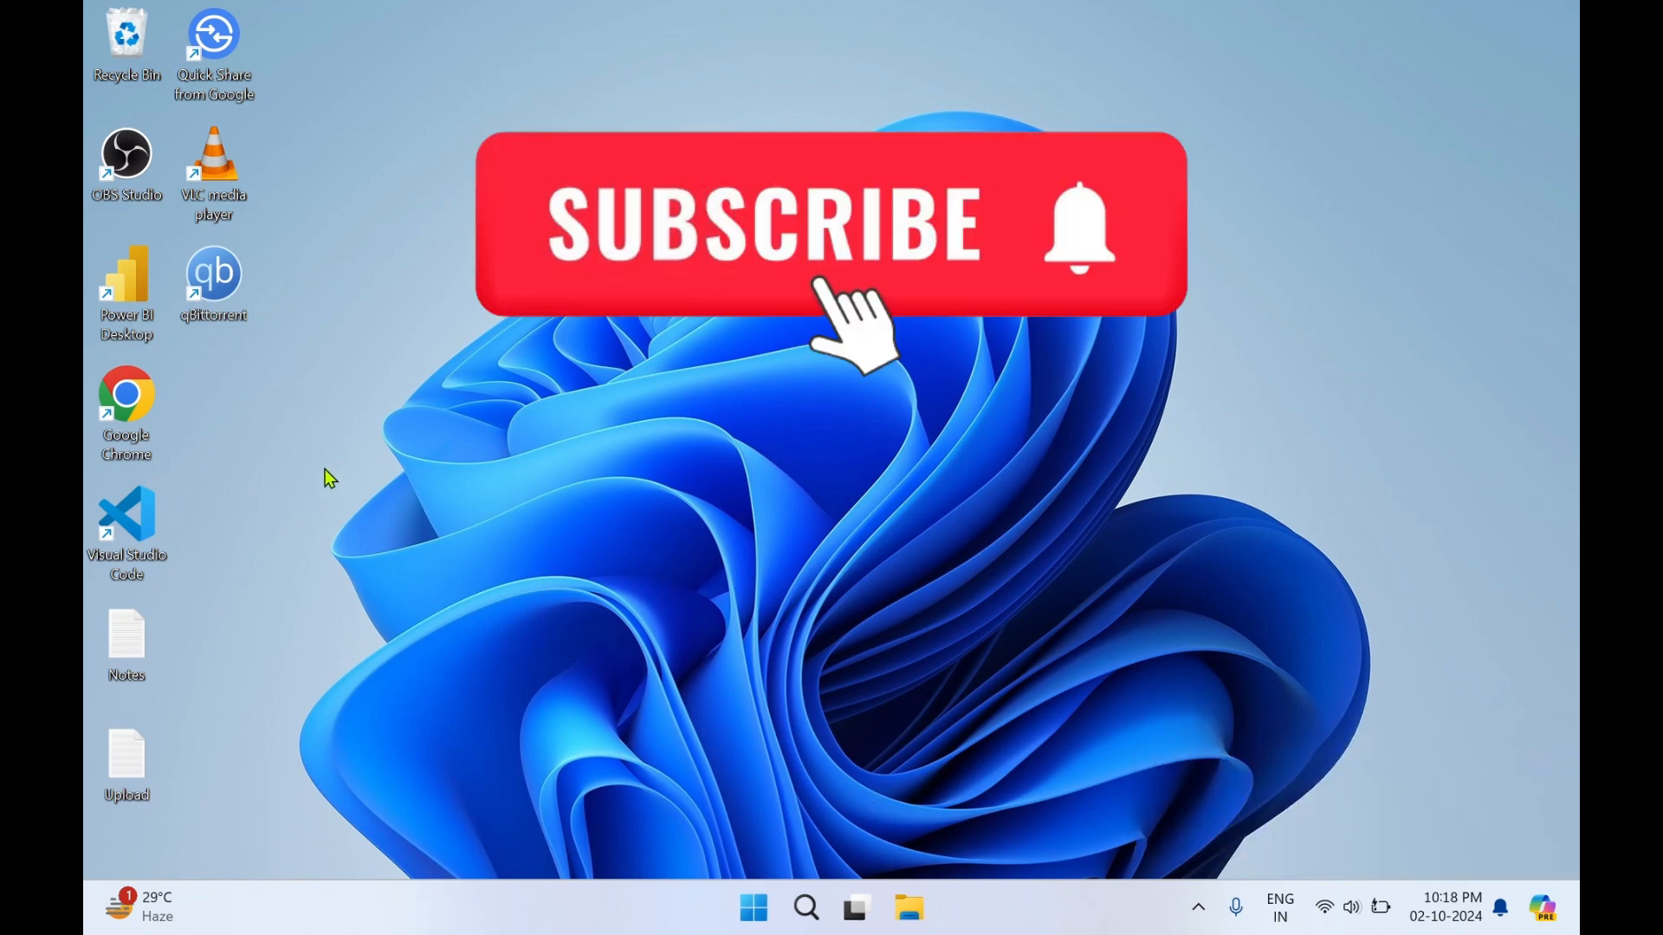